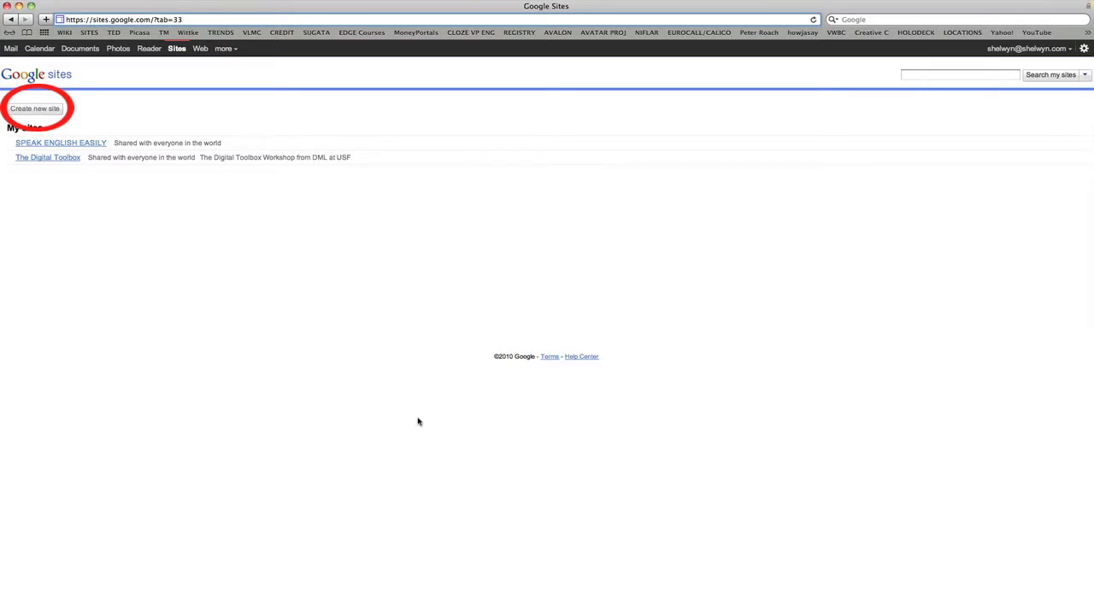
Start creating a new site from the Google Sites home.
click(120, 19)
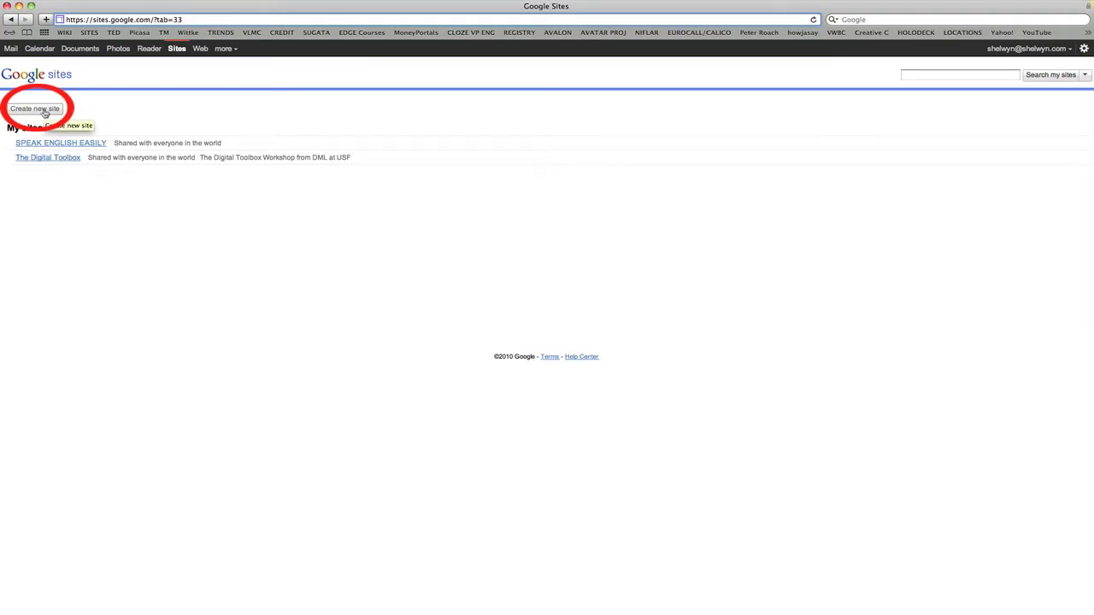
click(35, 108)
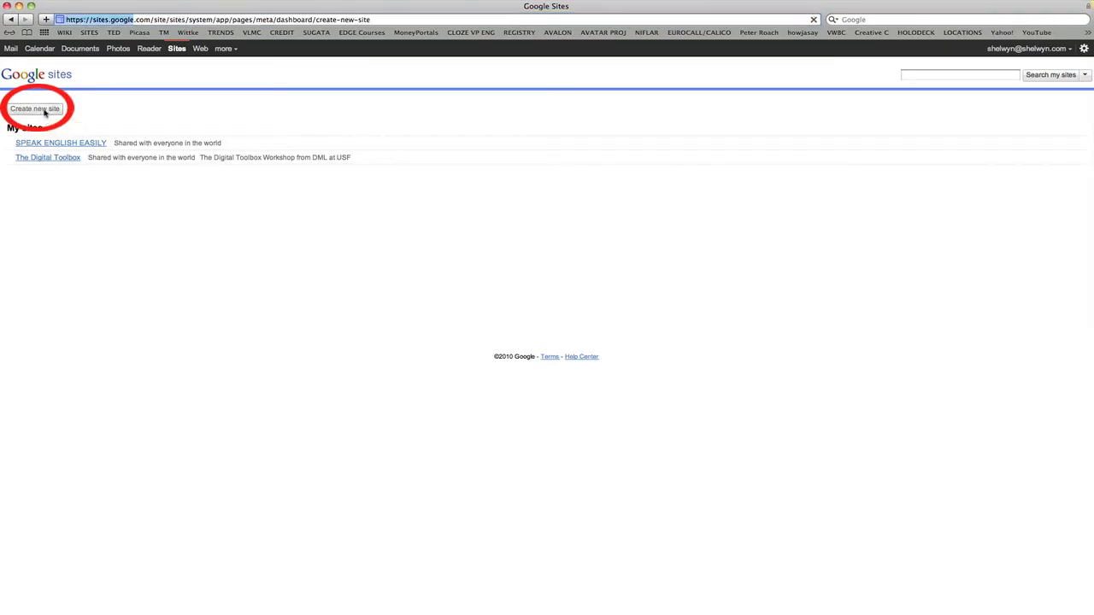
Create a blank-template site named 'featherescape' with the verification code entered.
click(35, 108)
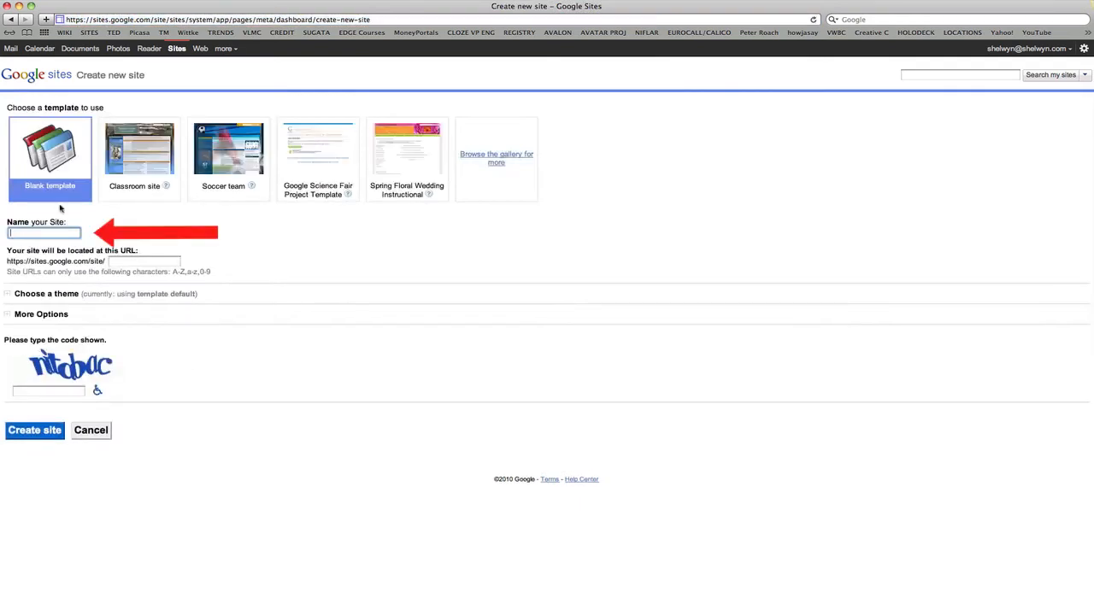
text(featherescape)
click(49, 390)
text(beasiss)
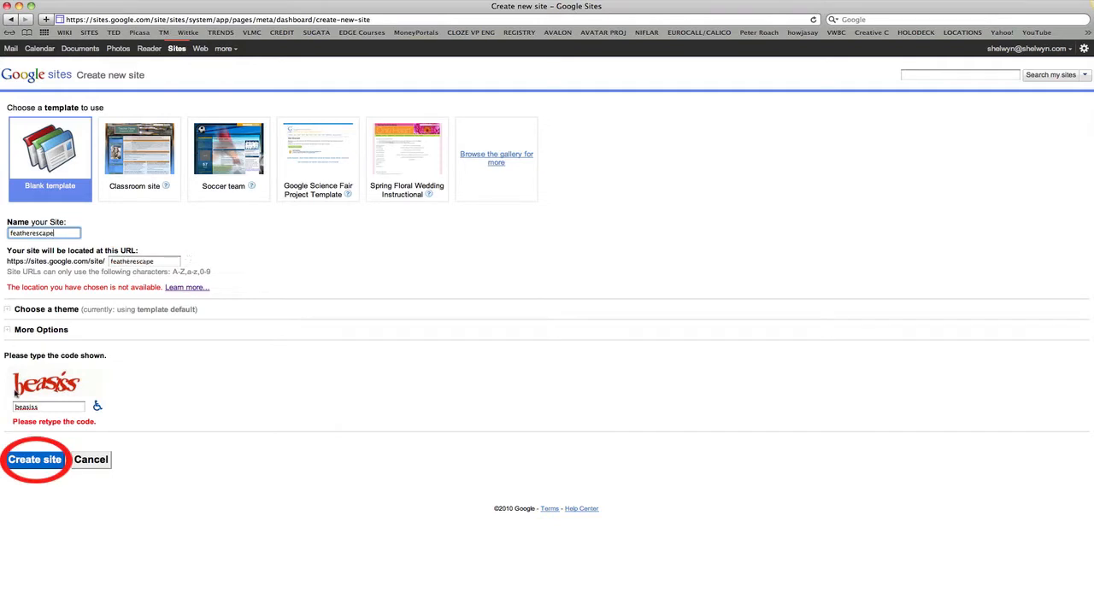
mouse_move(177, 422)
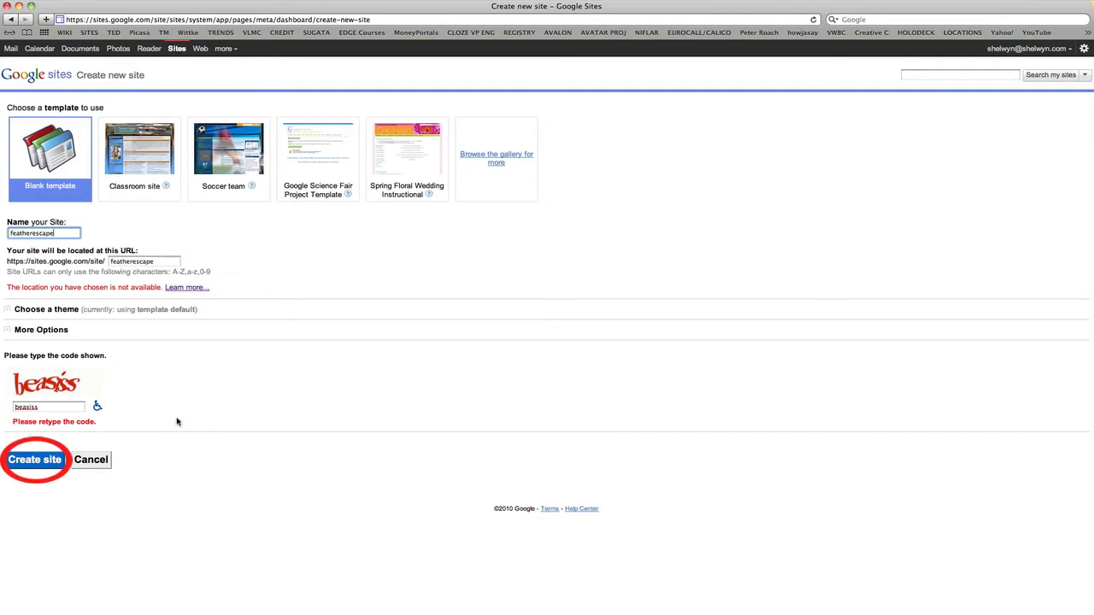
mouse_move(159, 433)
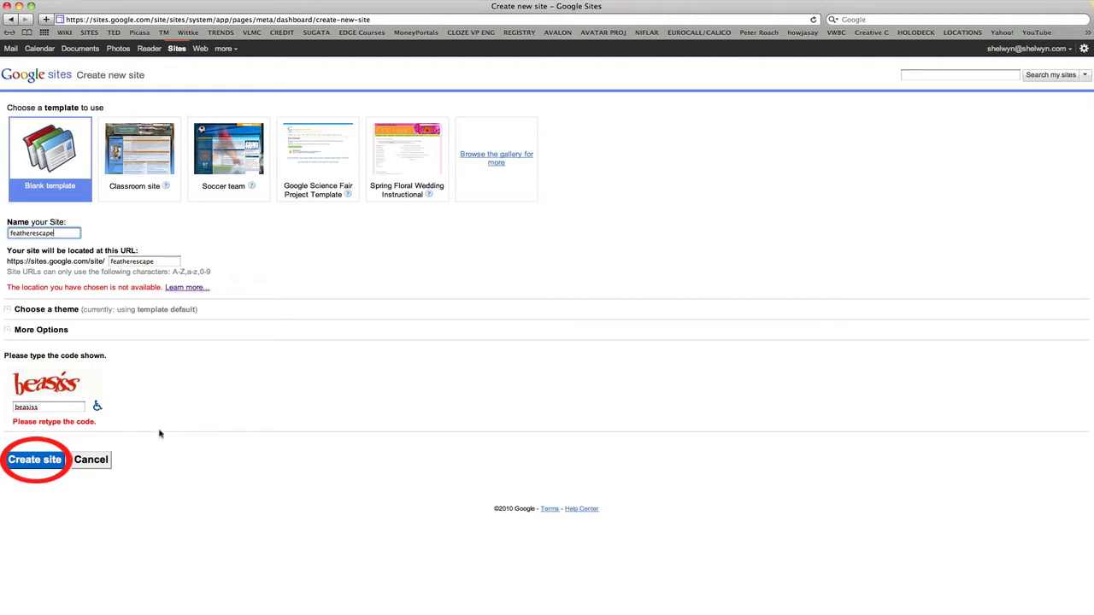
click(35, 458)
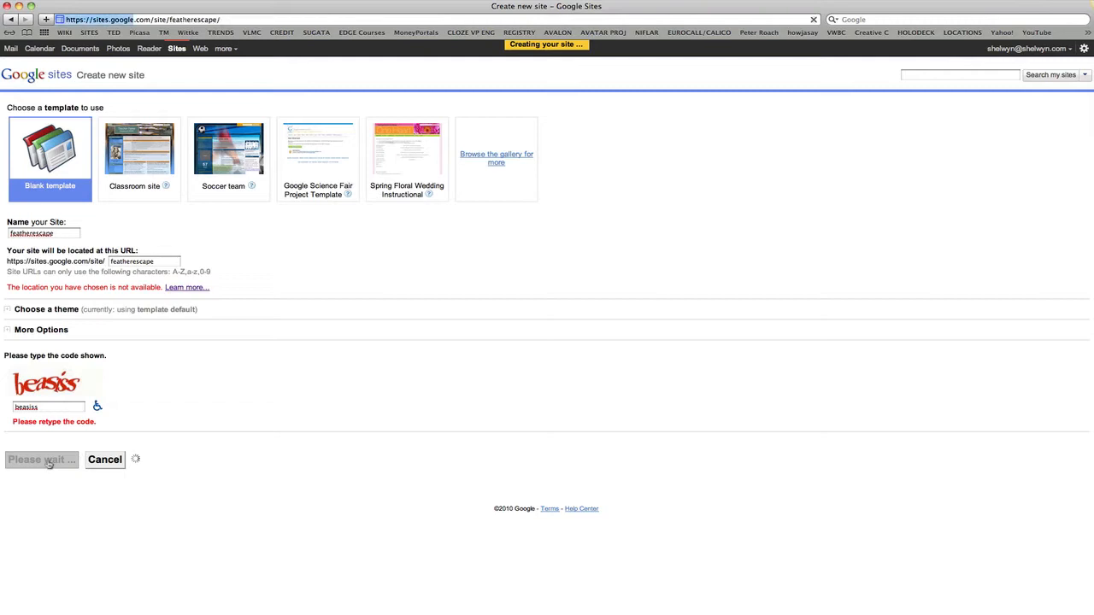
Retitle the home page 'Welcome' and apply the Three column (simple) layout.
click(41, 459)
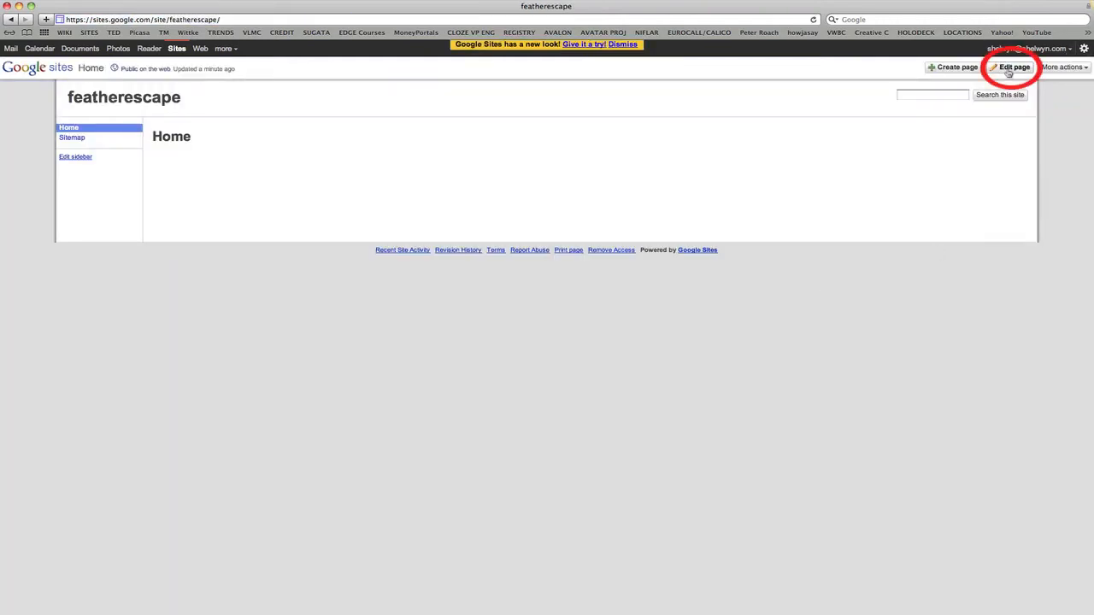
click(1013, 67)
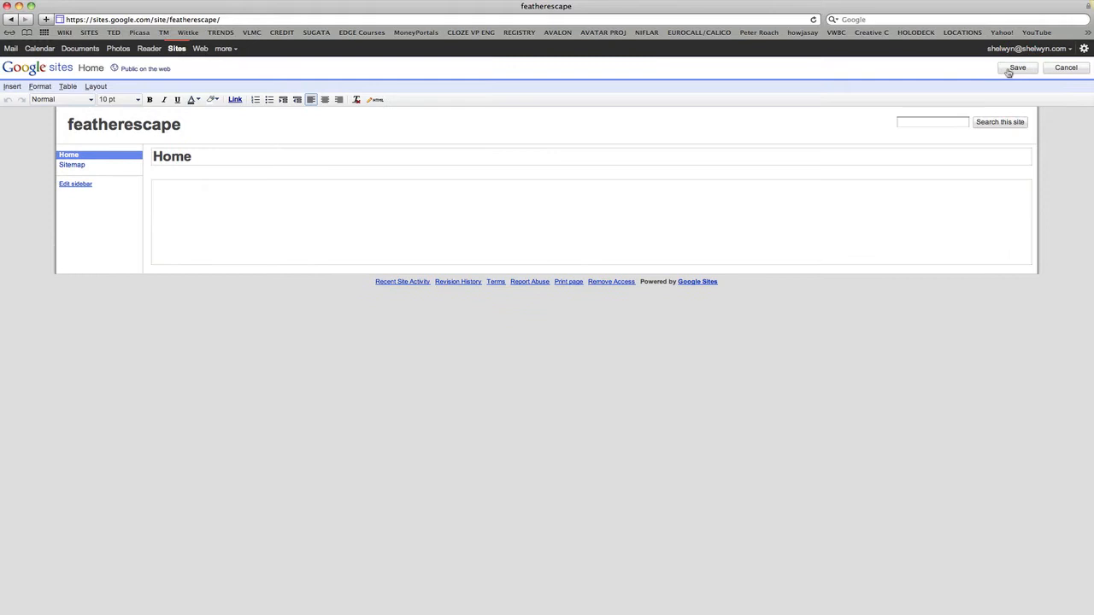
text(W)
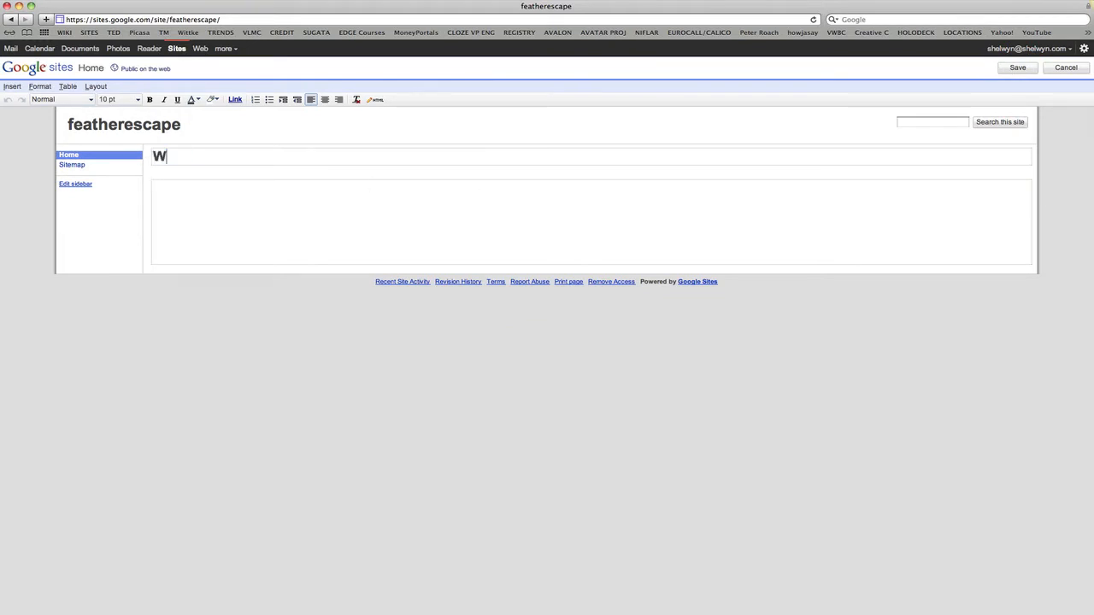
text(elcome)
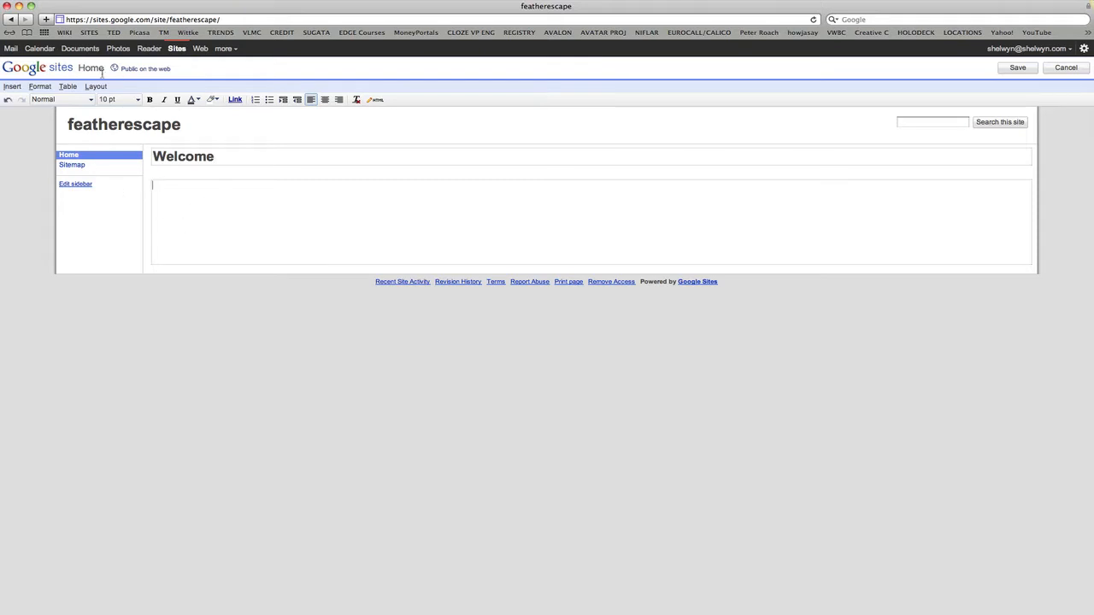
click(96, 85)
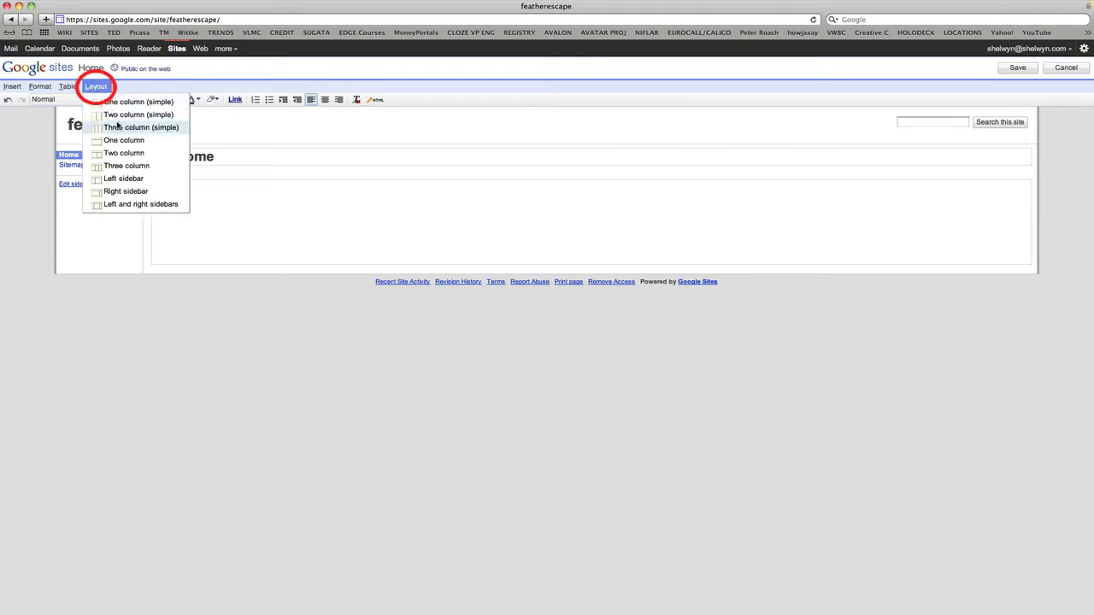
click(126, 165)
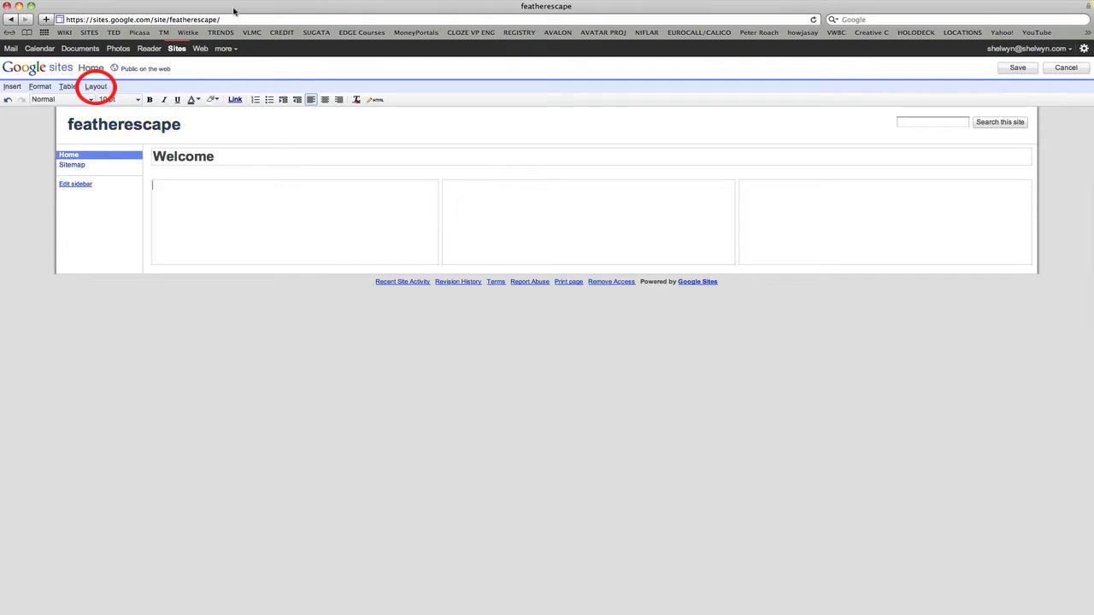
mouse_move(461, 202)
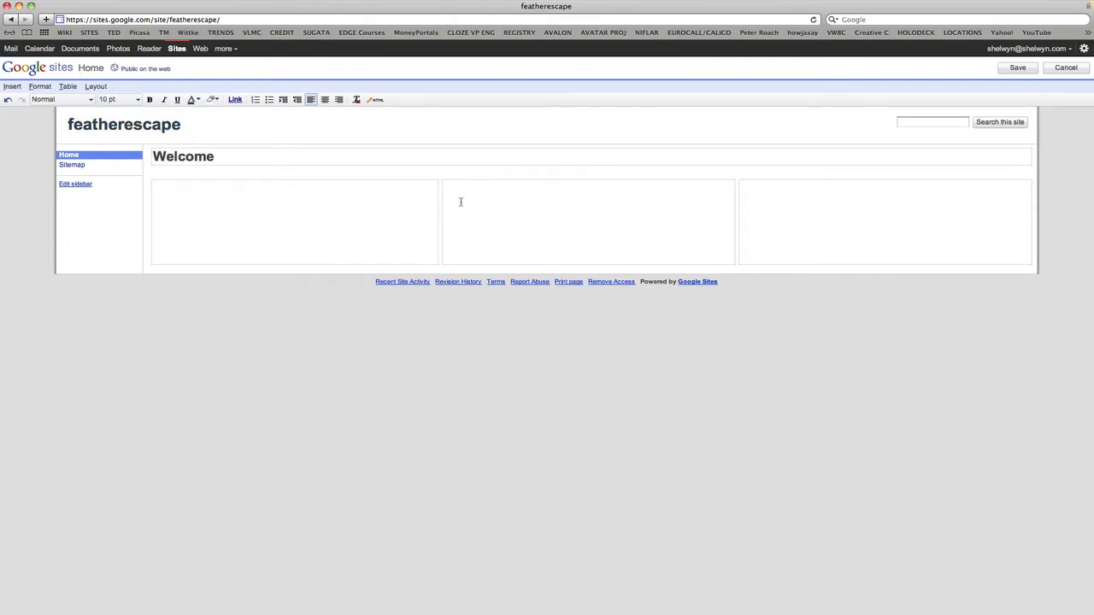
Upload the antarctic_ice_sheet photo into the Welcome page's middle column.
click(12, 86)
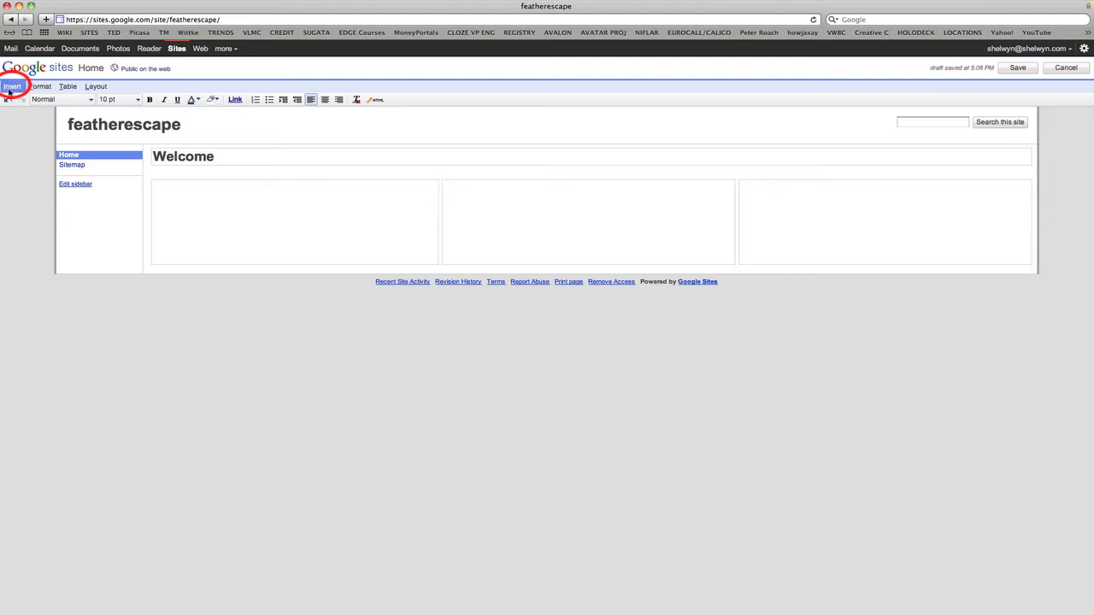
click(12, 85)
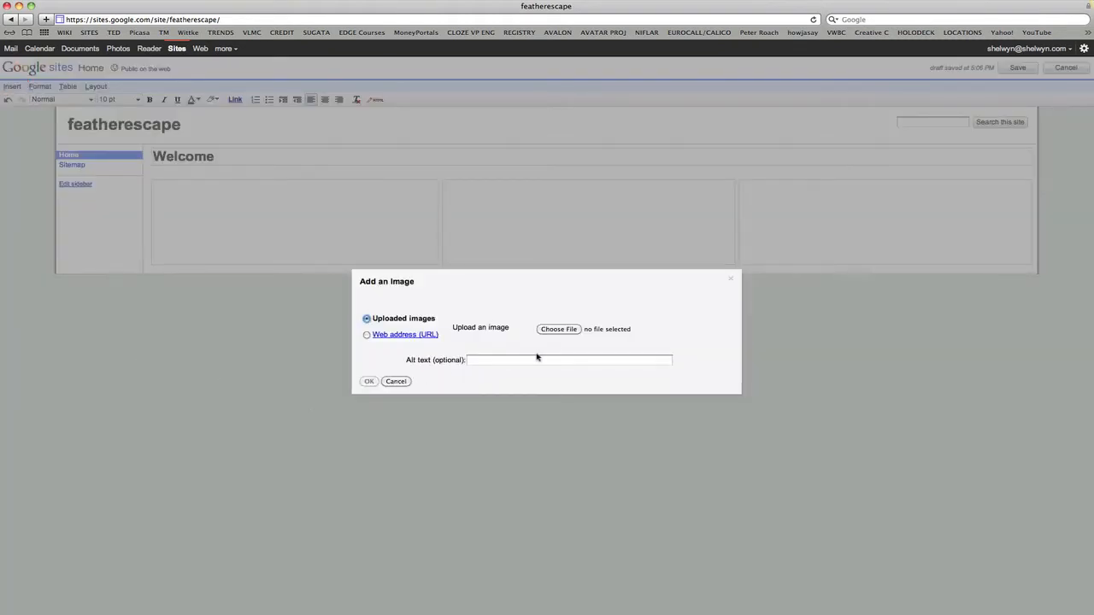
click(558, 329)
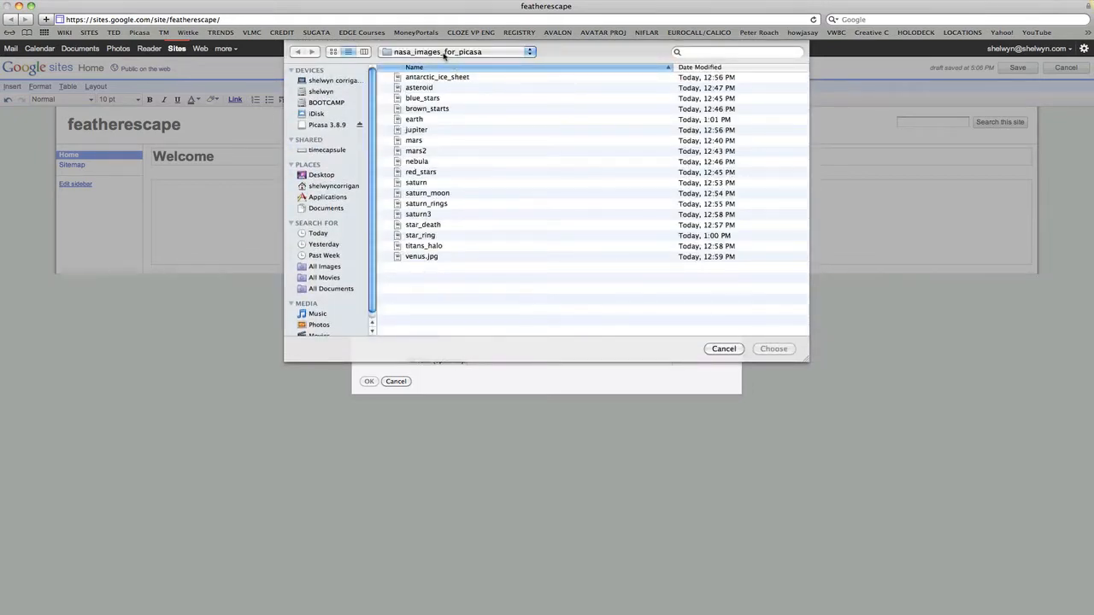
mouse_move(514, 52)
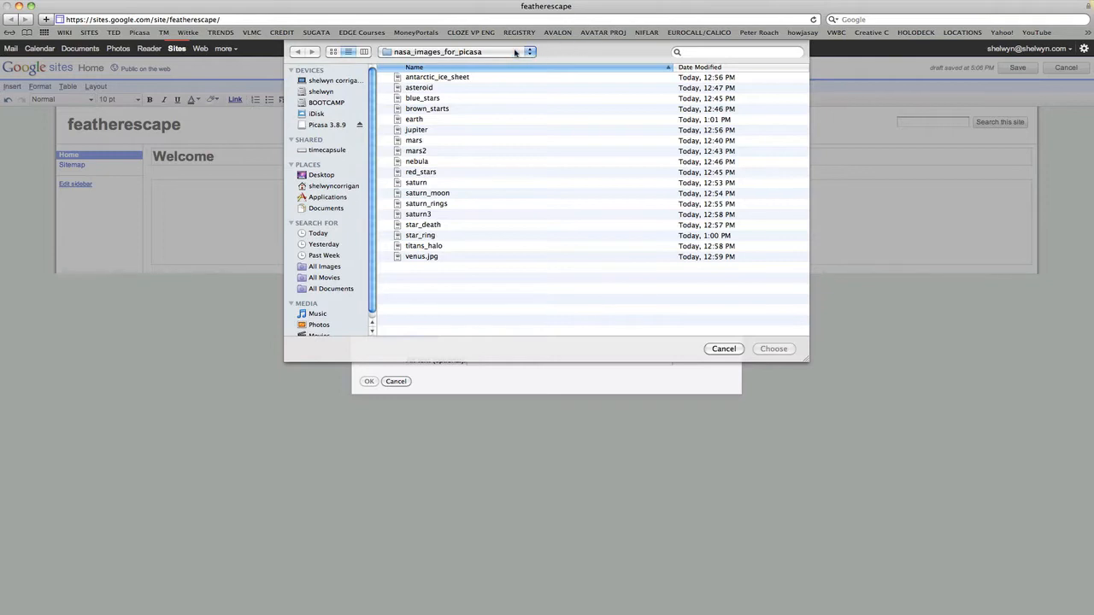
click(333, 51)
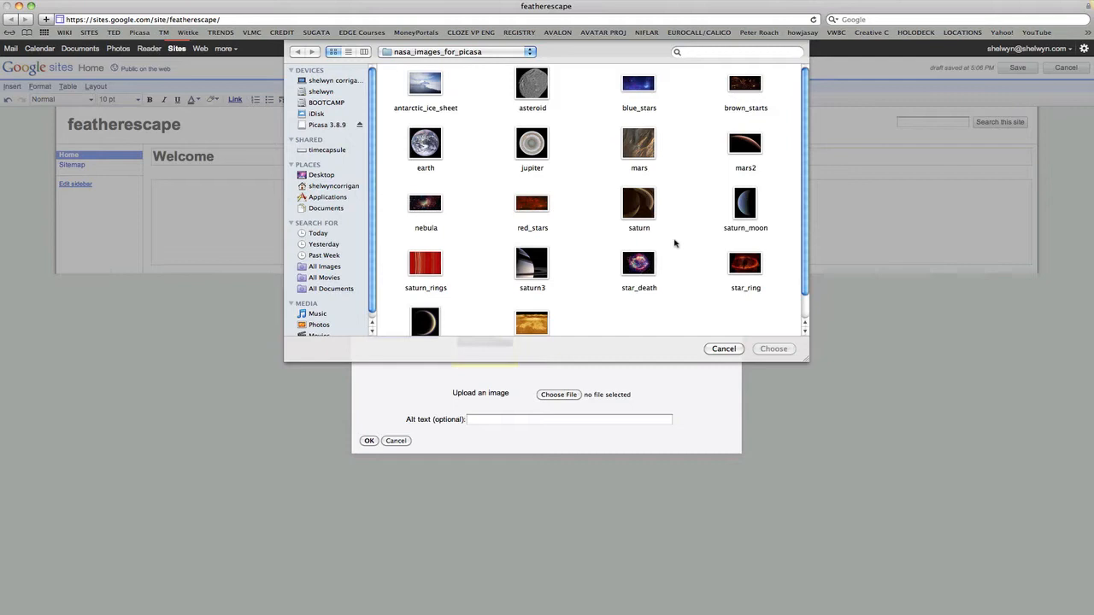
click(426, 83)
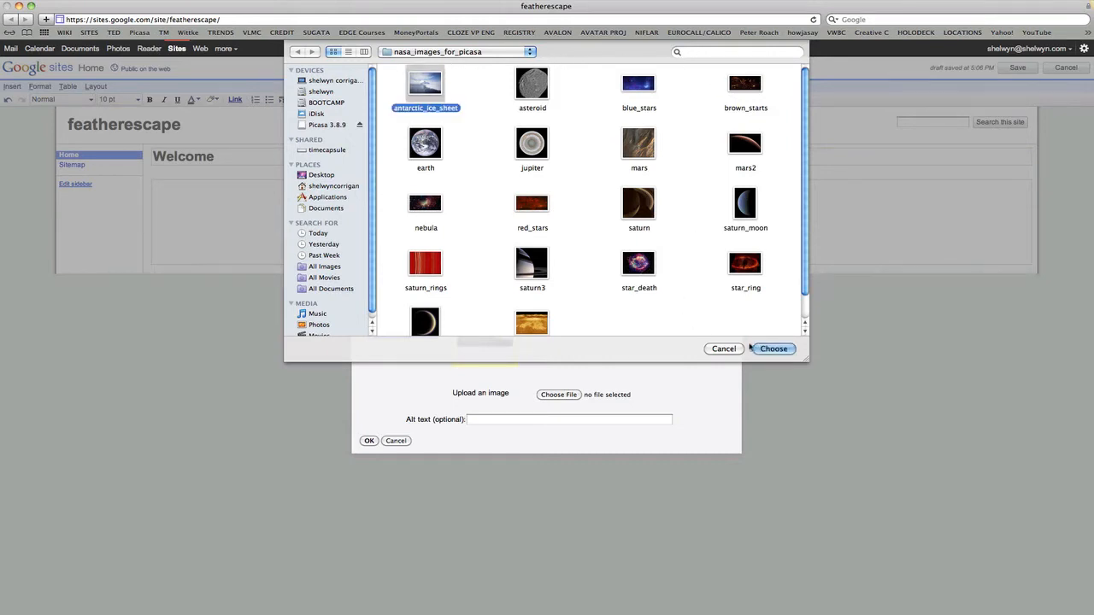
click(773, 348)
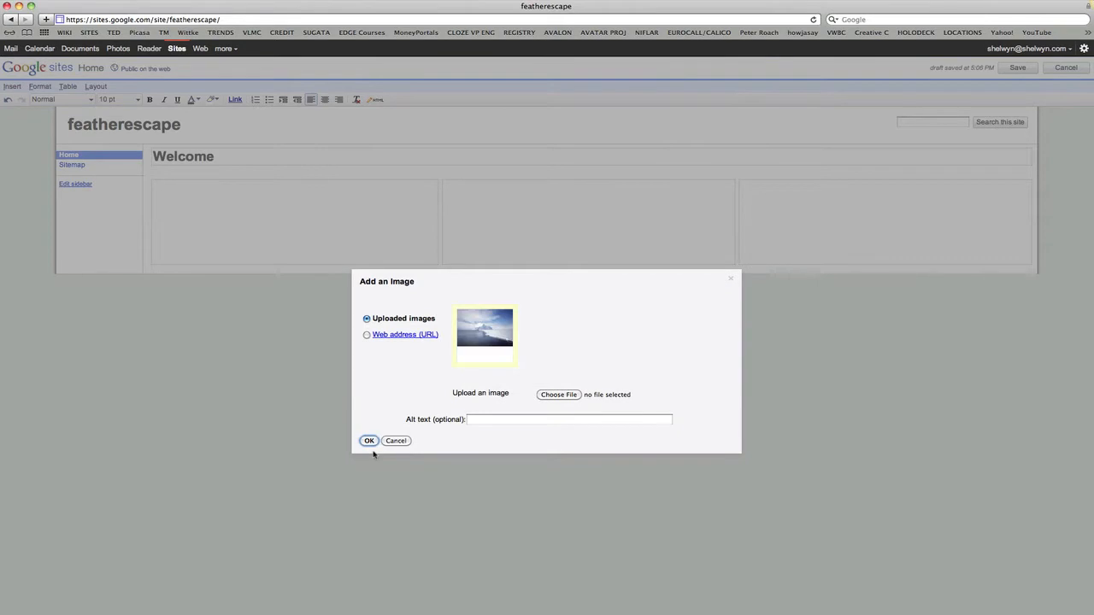
click(368, 440)
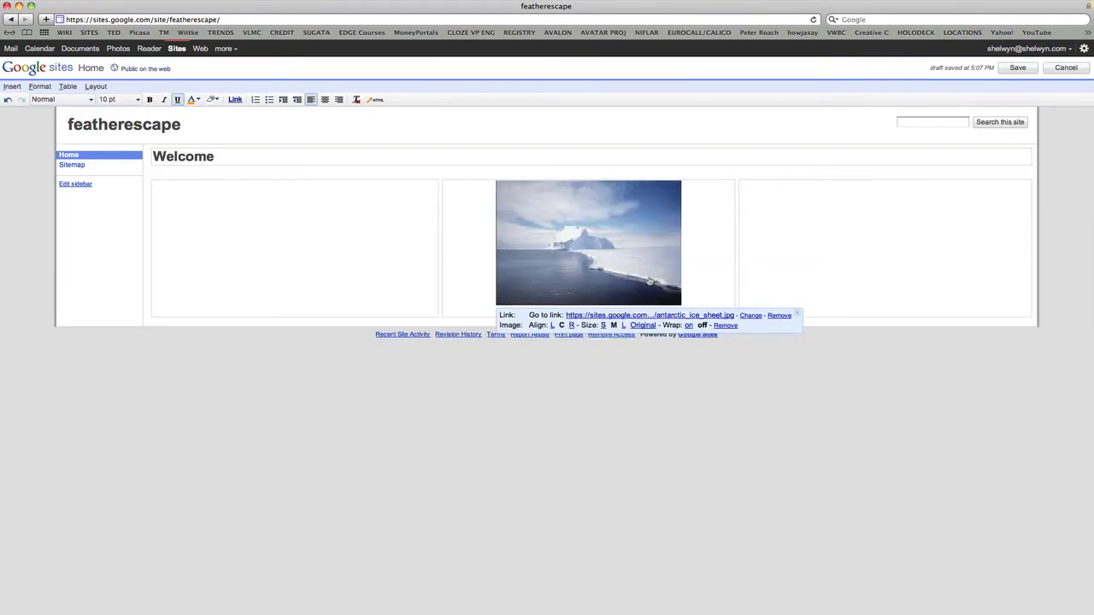
mouse_move(679, 345)
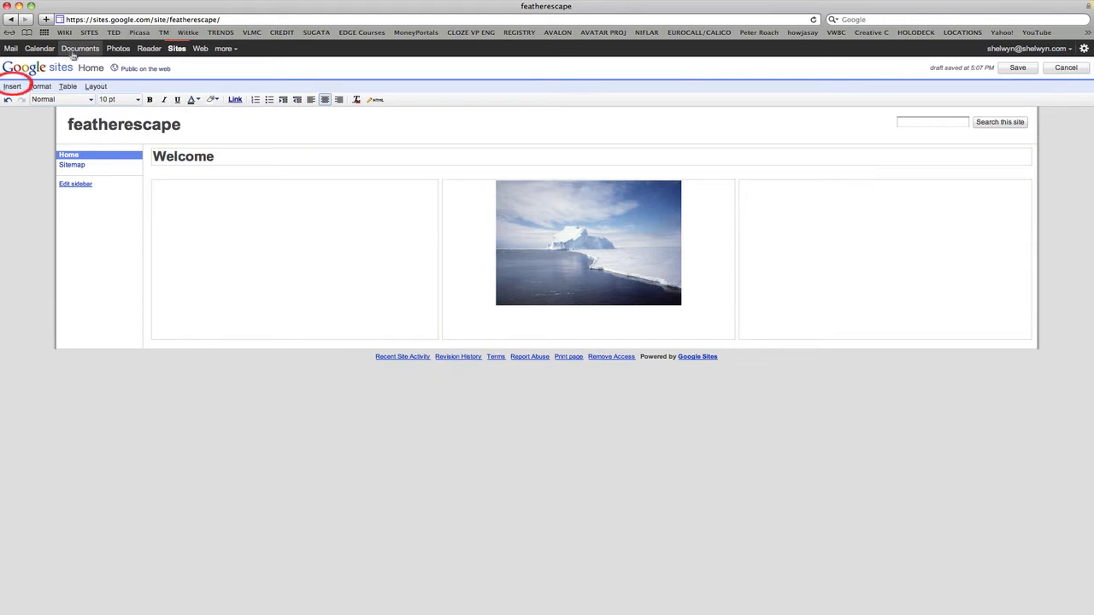
click(12, 85)
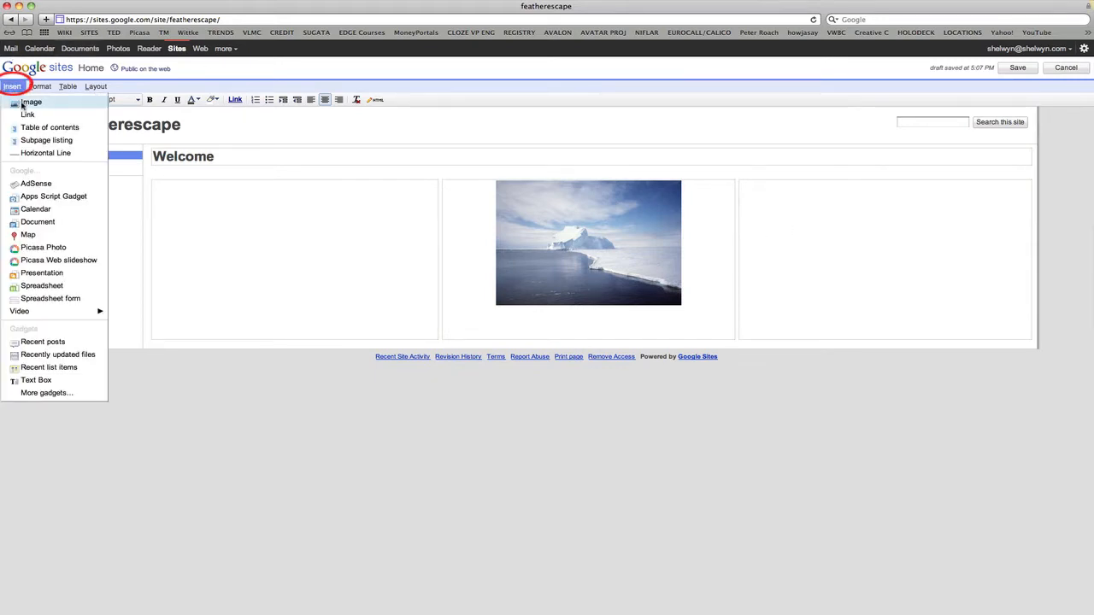
click(31, 102)
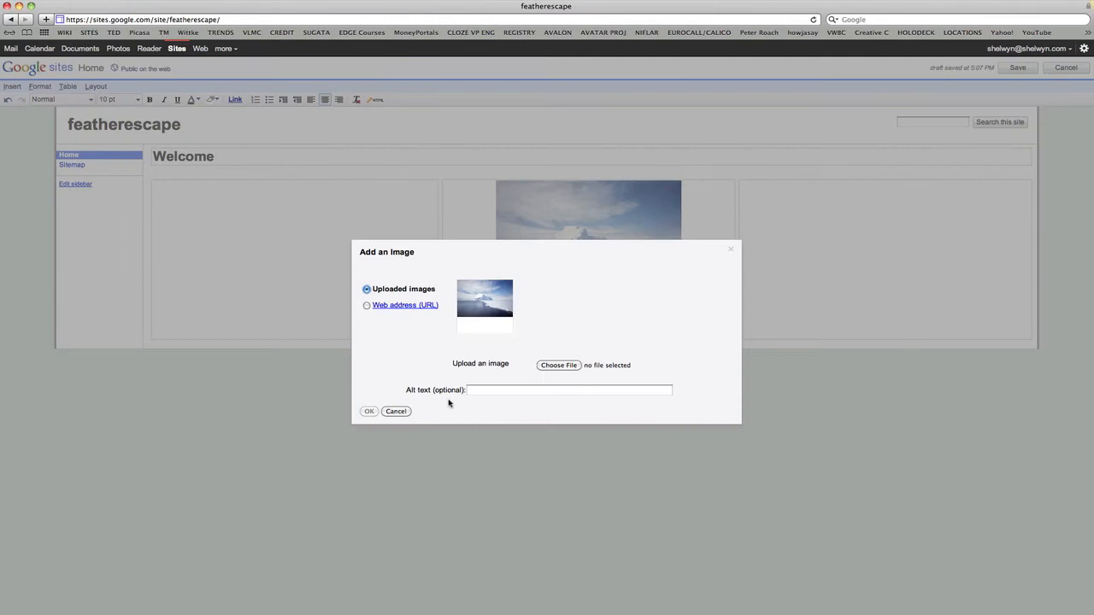
click(558, 365)
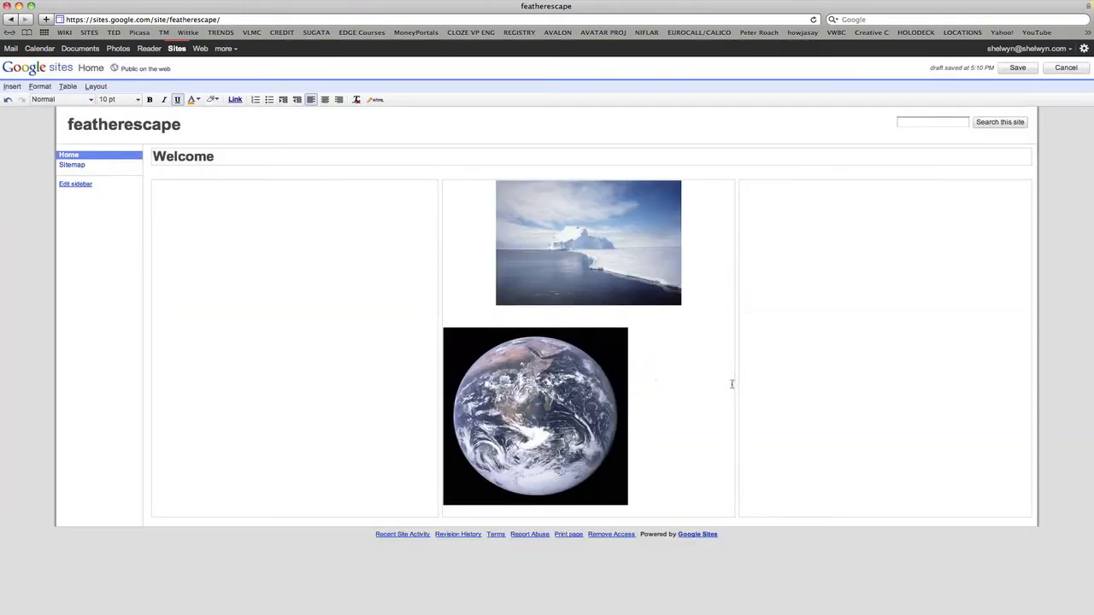
click(535, 415)
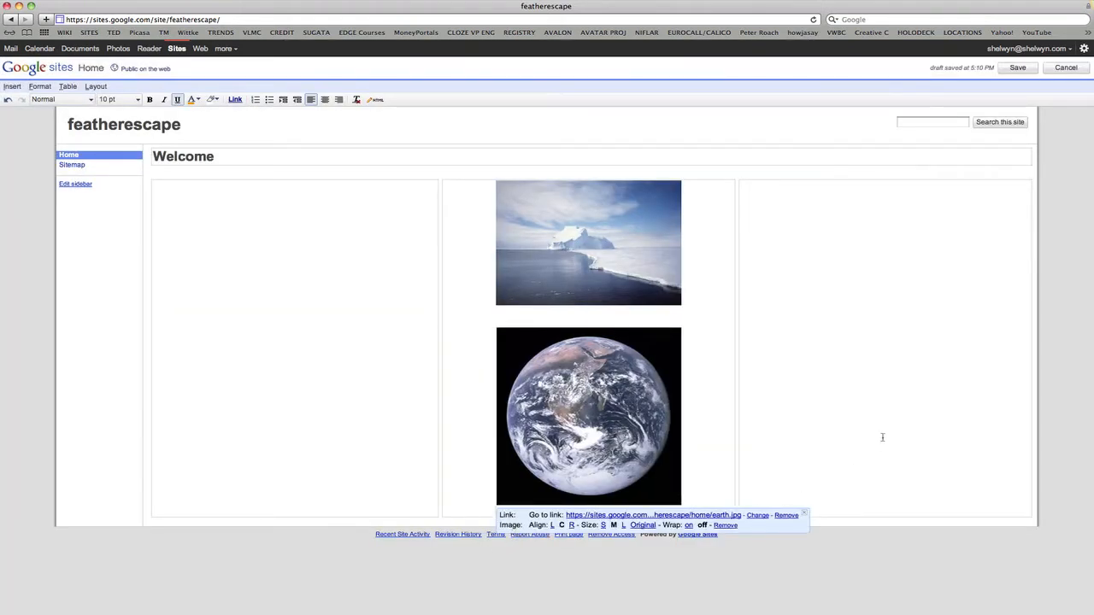
click(883, 436)
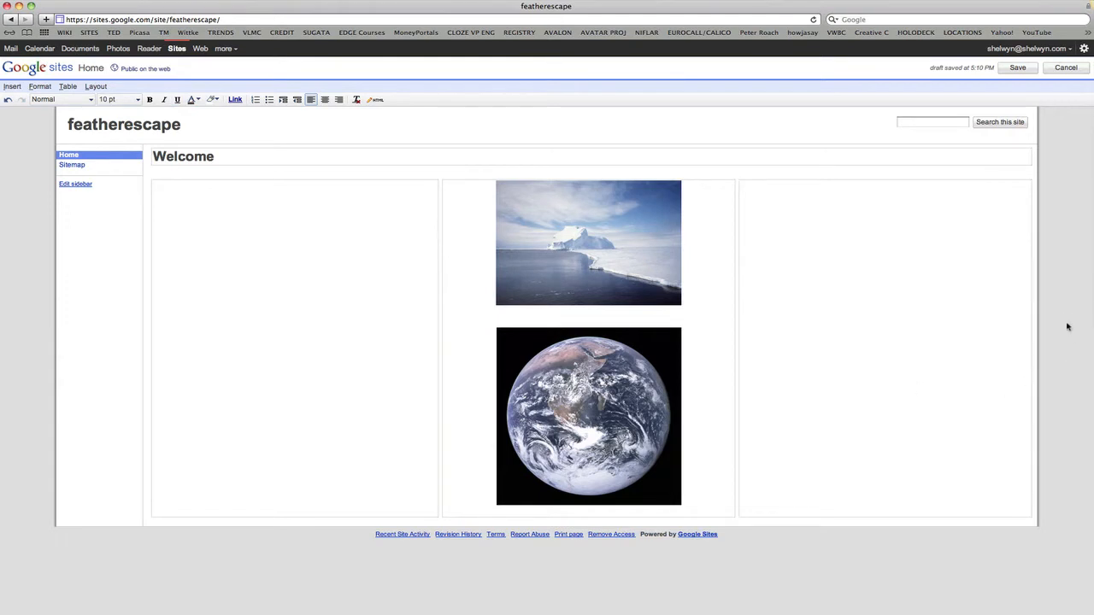
mouse_move(1072, 515)
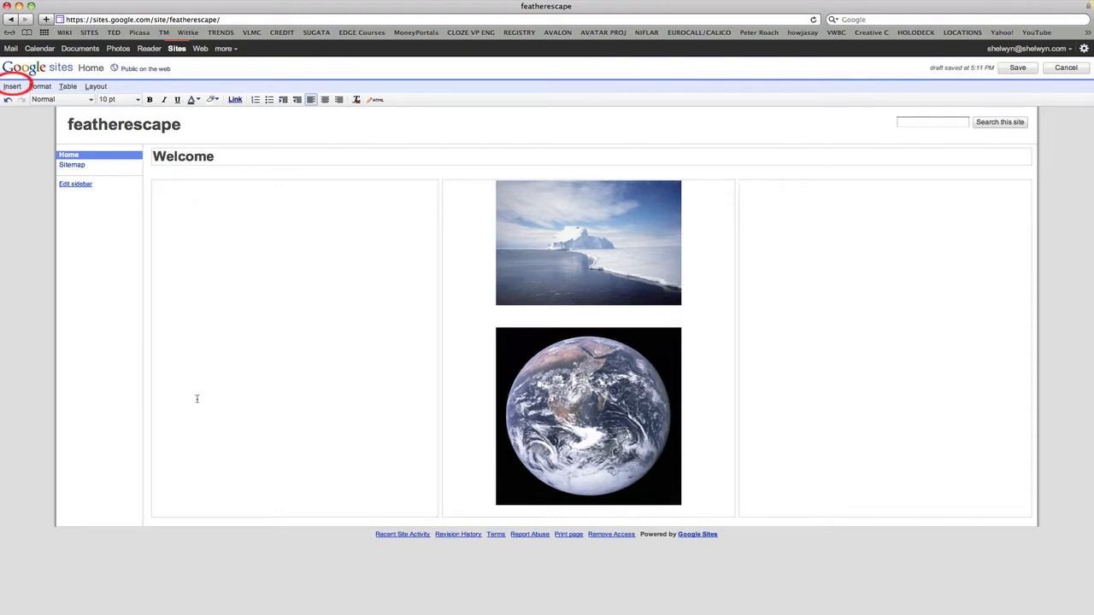
Upload the saturn3 photo into the top of the Welcome page's right column.
click(12, 85)
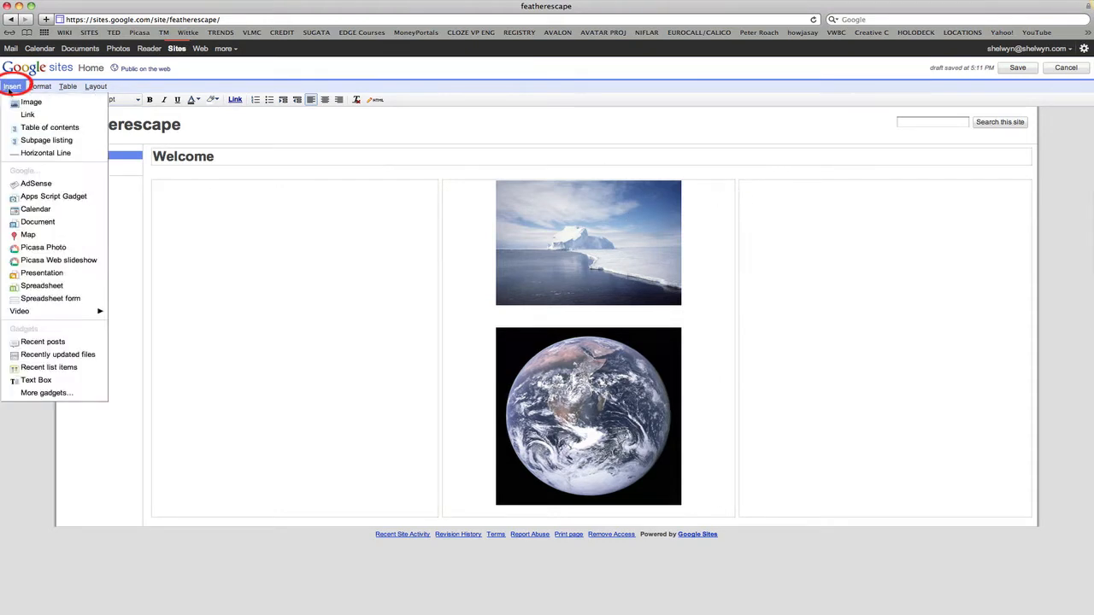
click(30, 102)
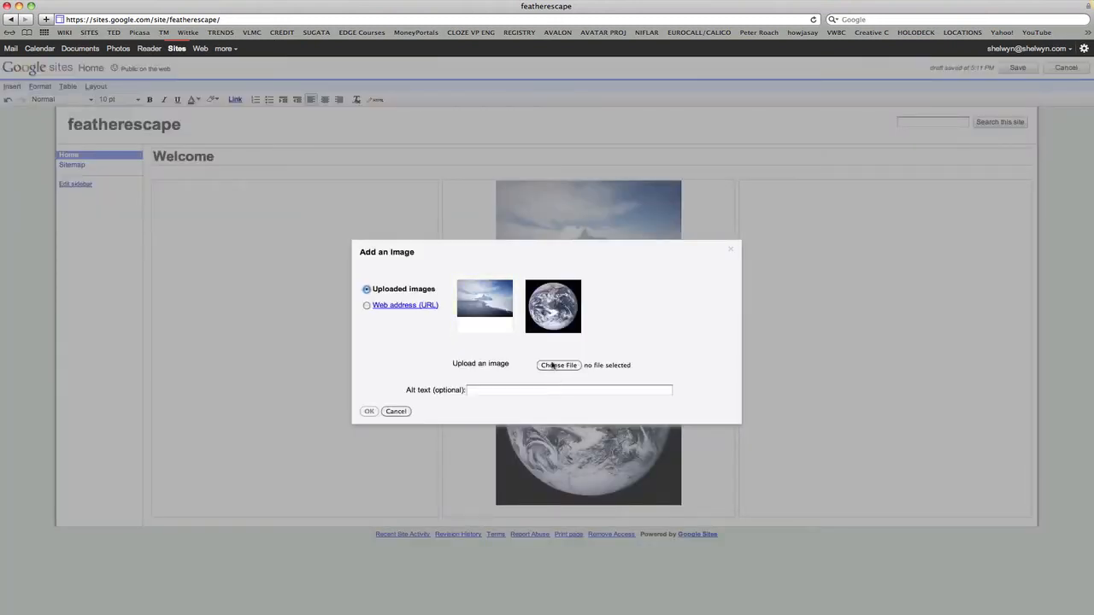
click(559, 365)
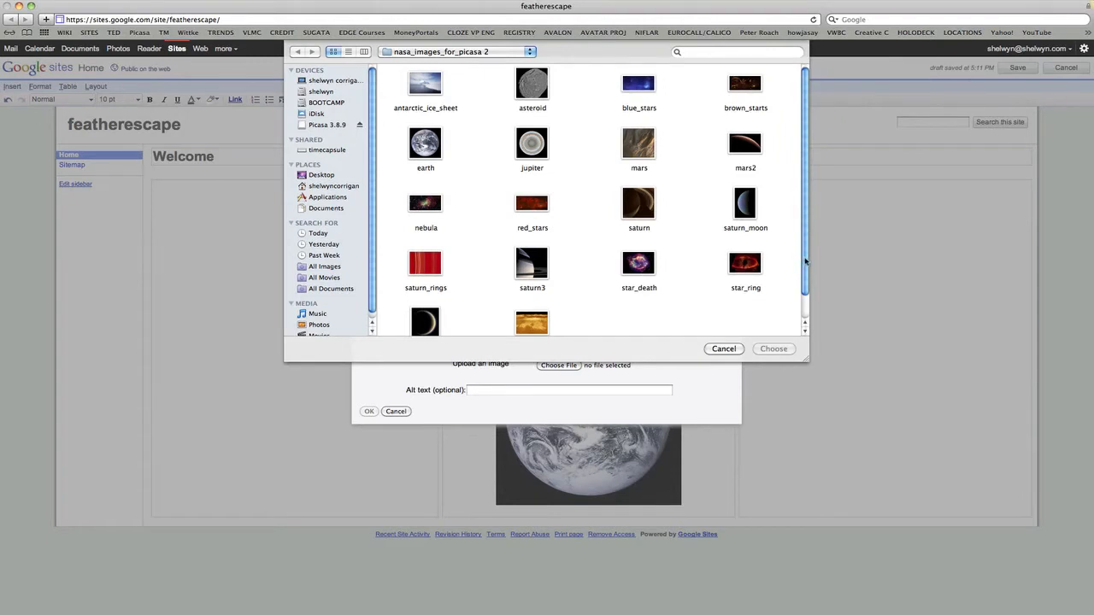
scroll(down, 3)
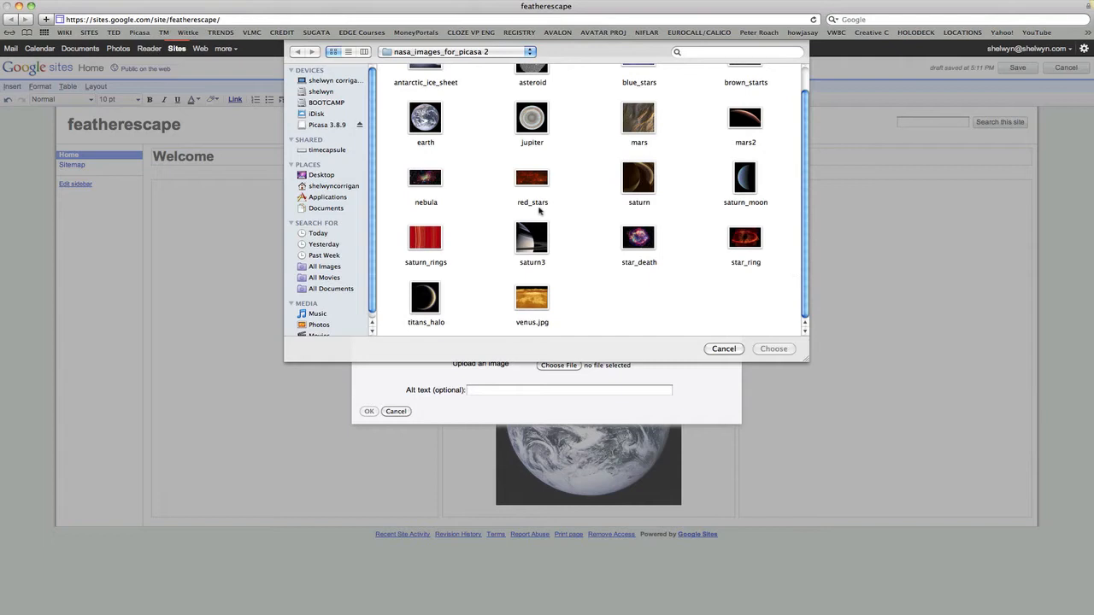
click(532, 236)
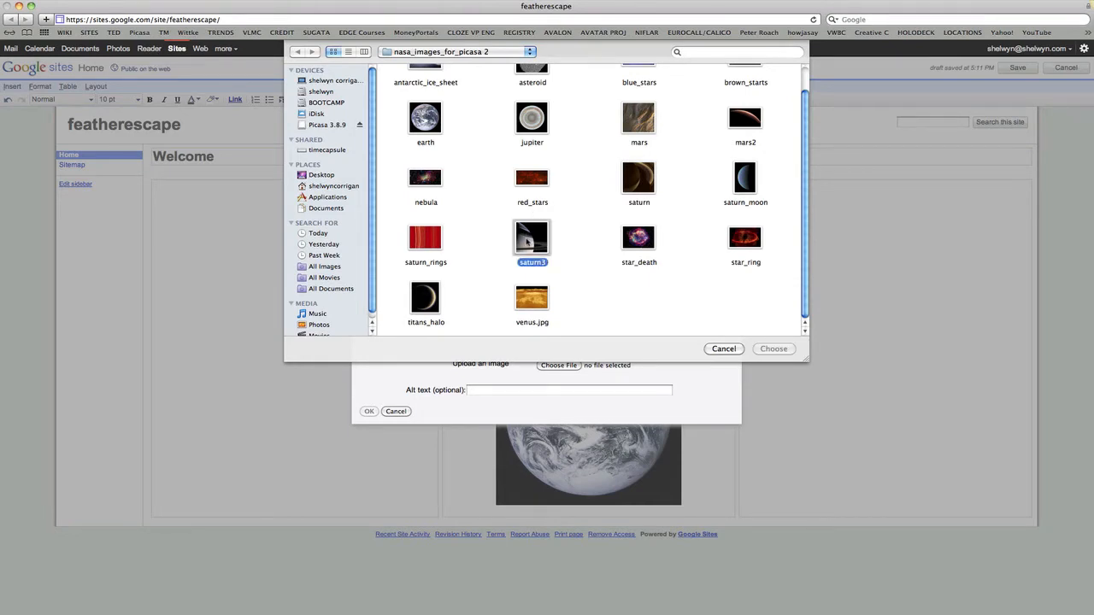
click(773, 348)
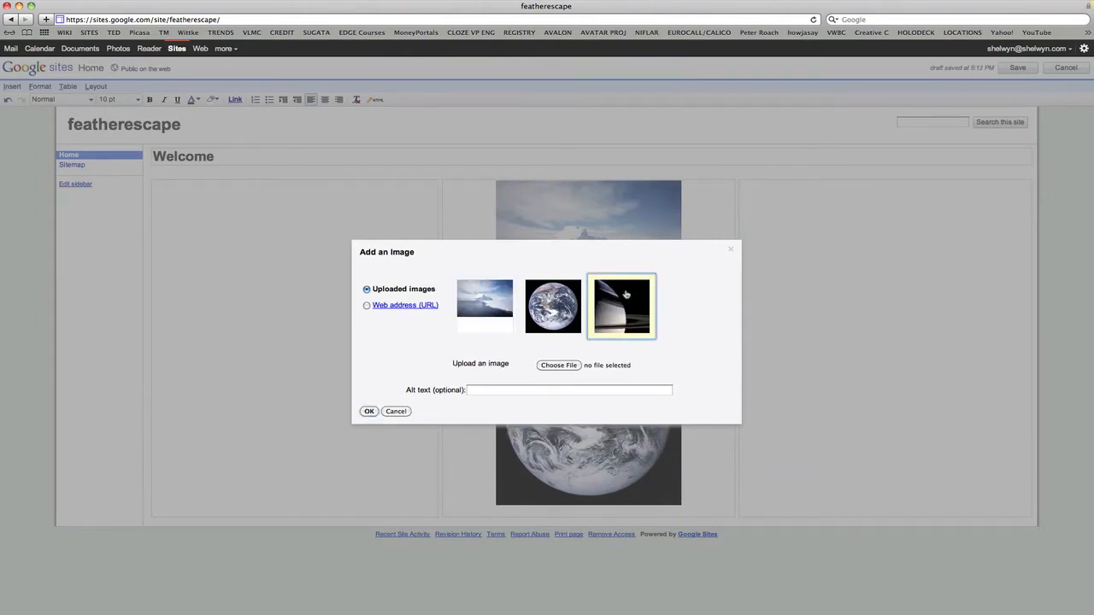
click(368, 411)
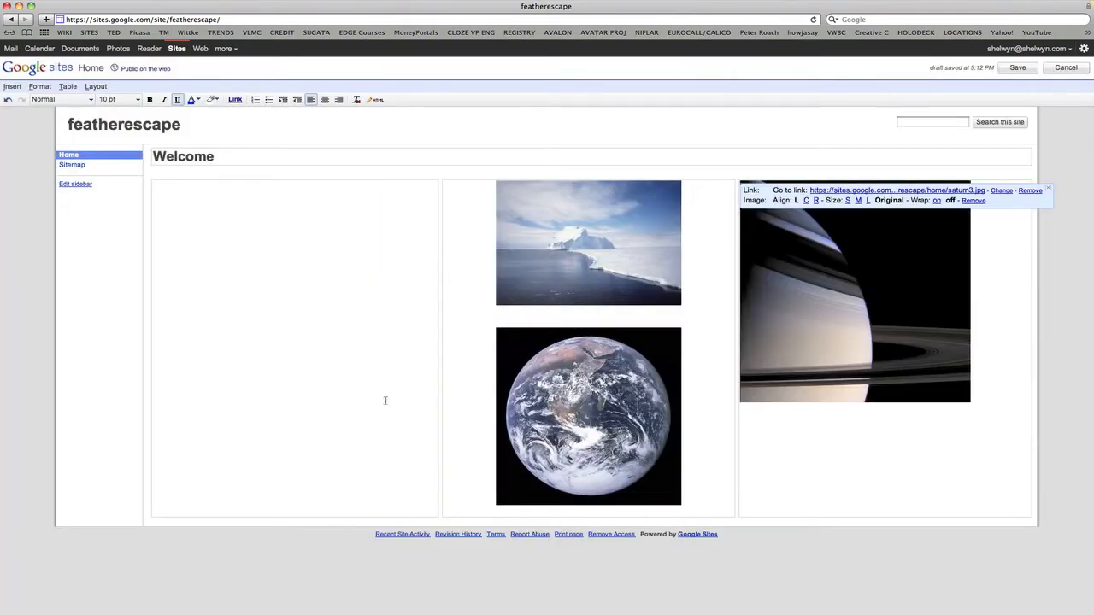
click(886, 465)
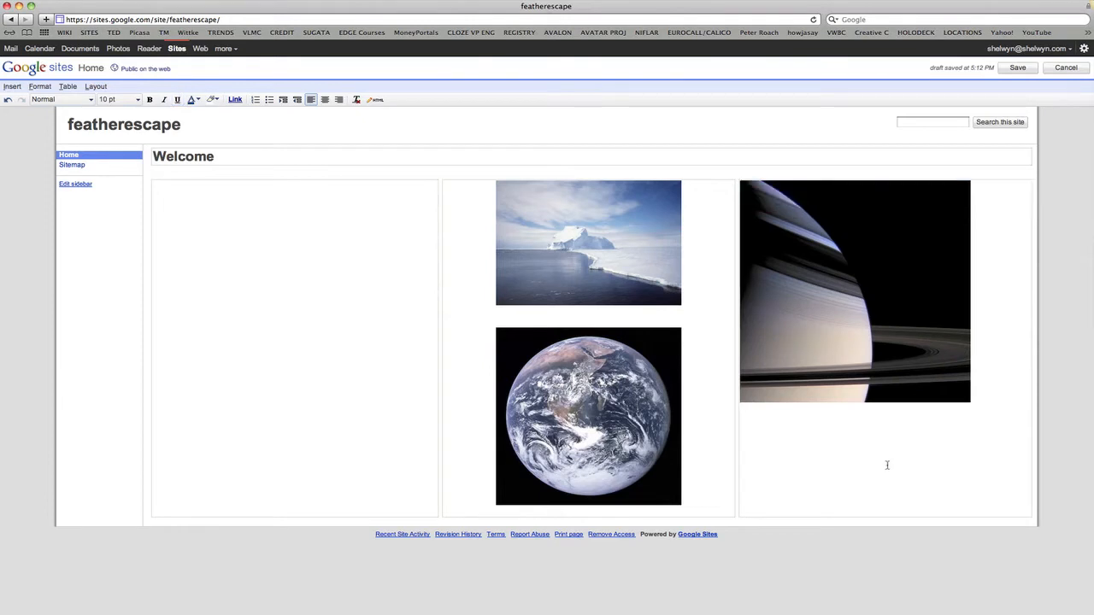
mouse_move(737, 414)
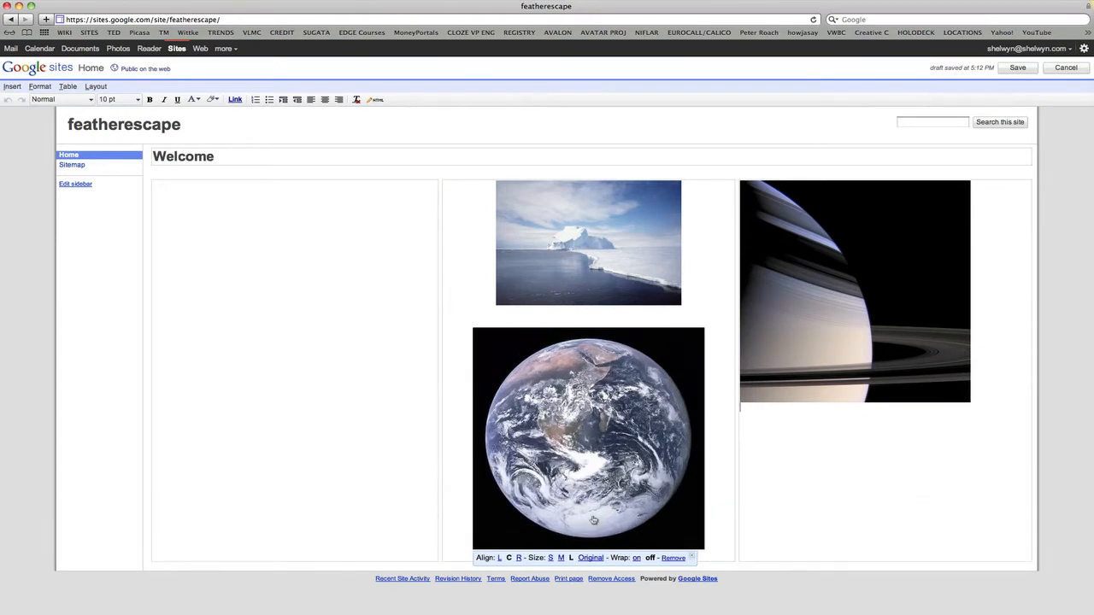
Paste the About NASA Images and Frequently Asked Questions text into the left column.
click(587, 242)
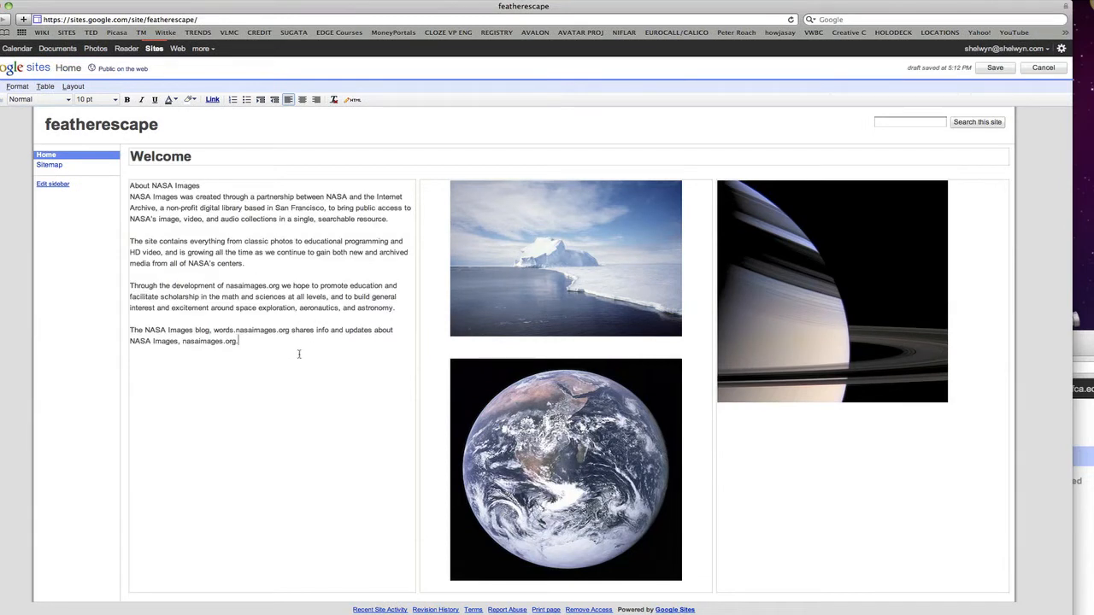
mouse_move(168, 15)
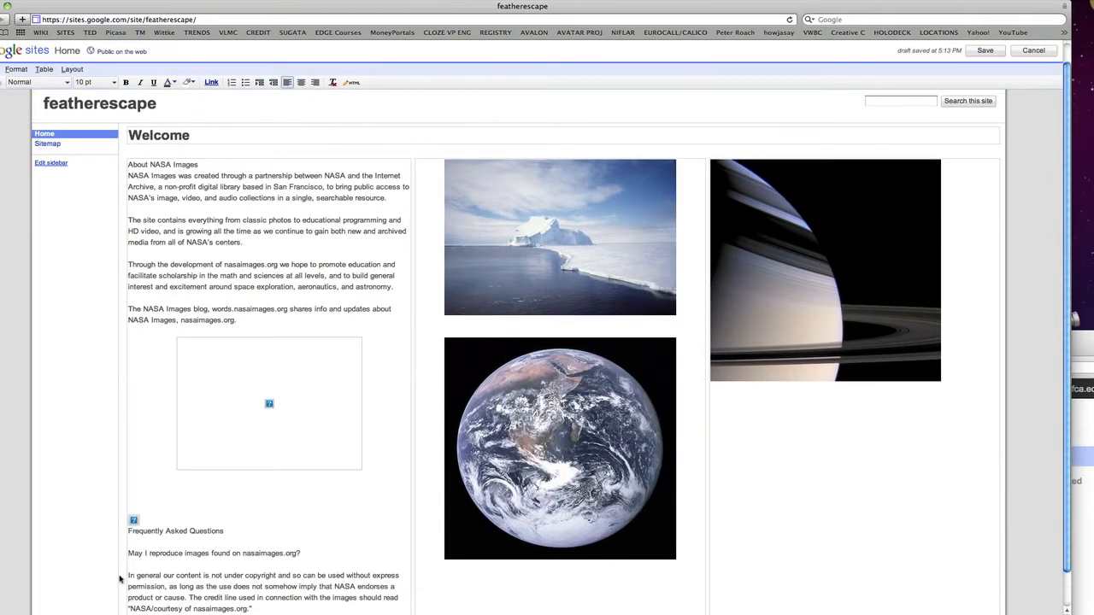
click(269, 402)
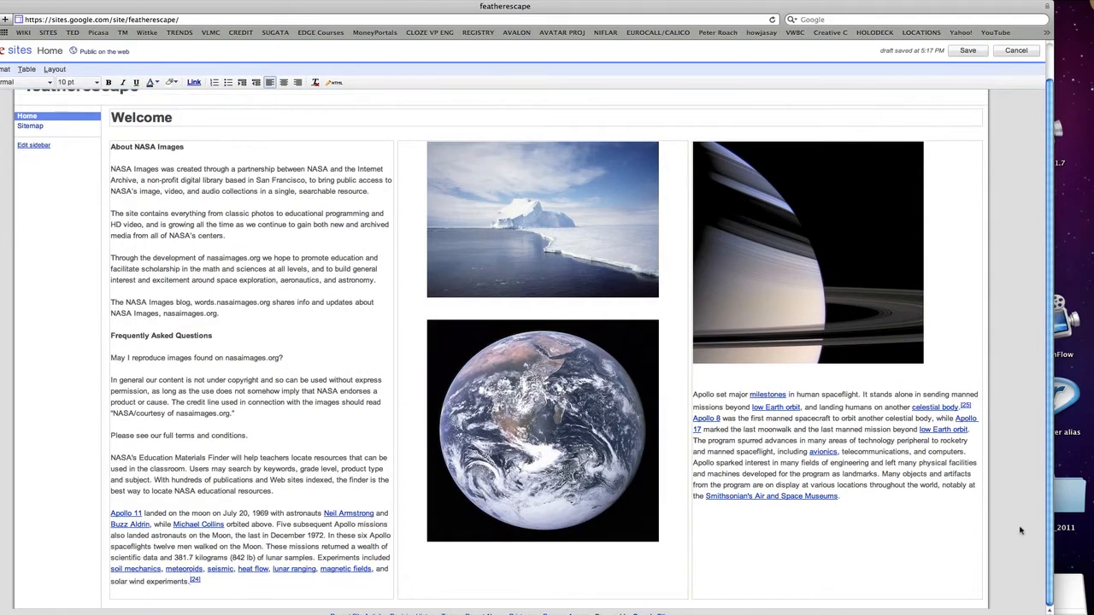
Save the Welcome page with its photos and NASA text.
click(967, 49)
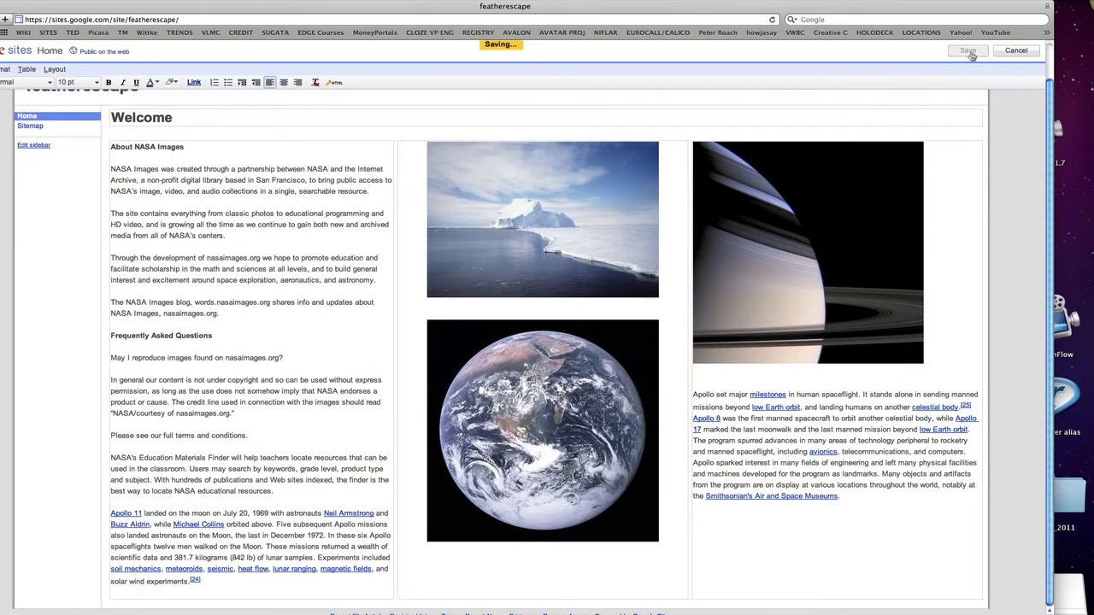
click(966, 49)
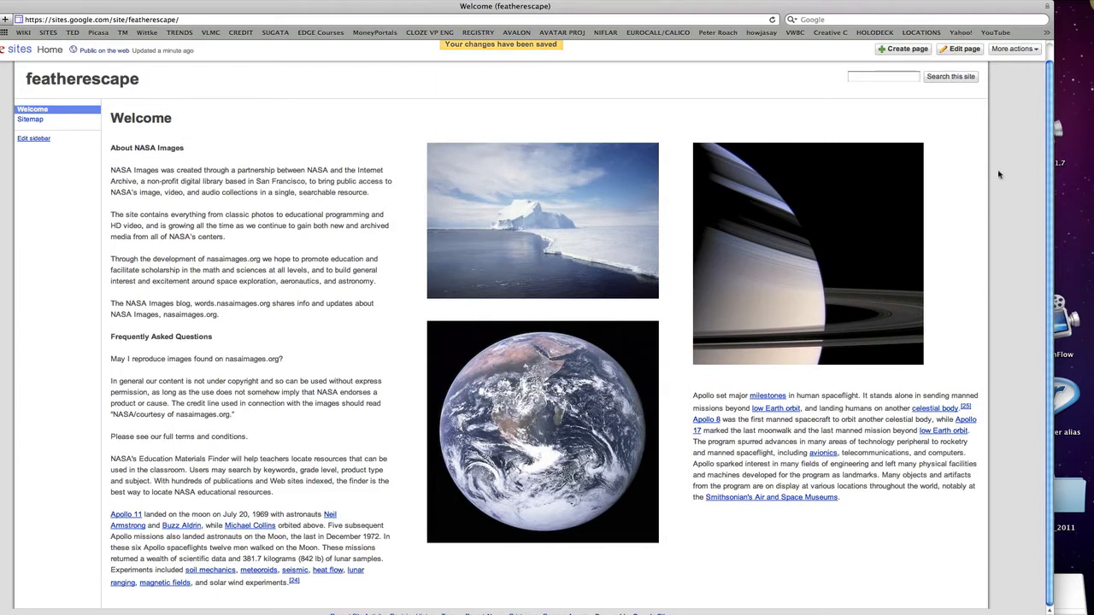
mouse_move(904, 48)
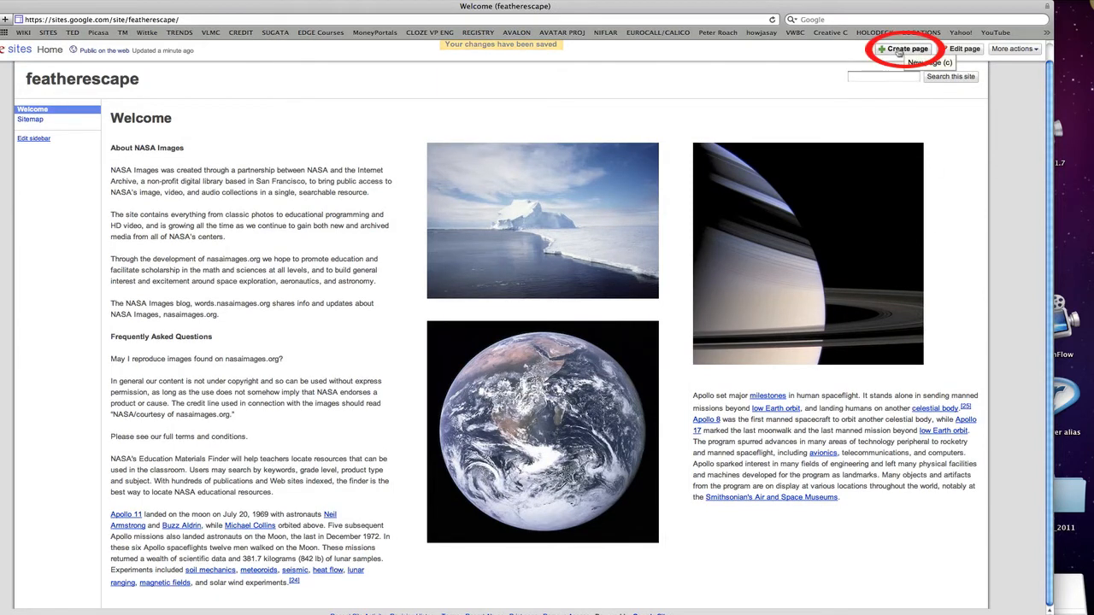
Create a top-level 'Slideshow' page, give it a three-column layout, and save.
click(902, 49)
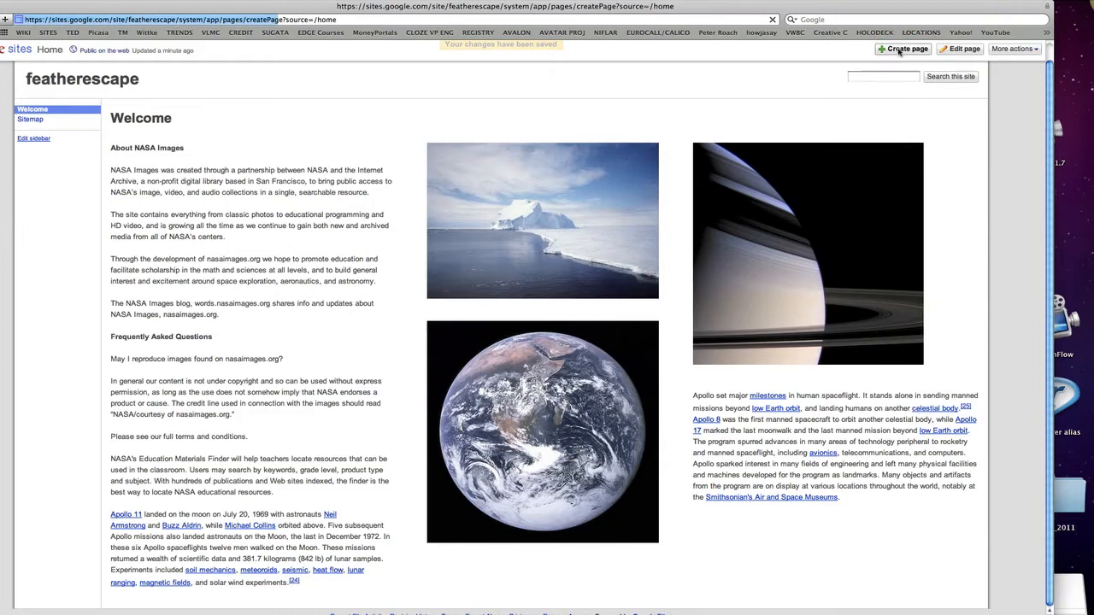
click(902, 48)
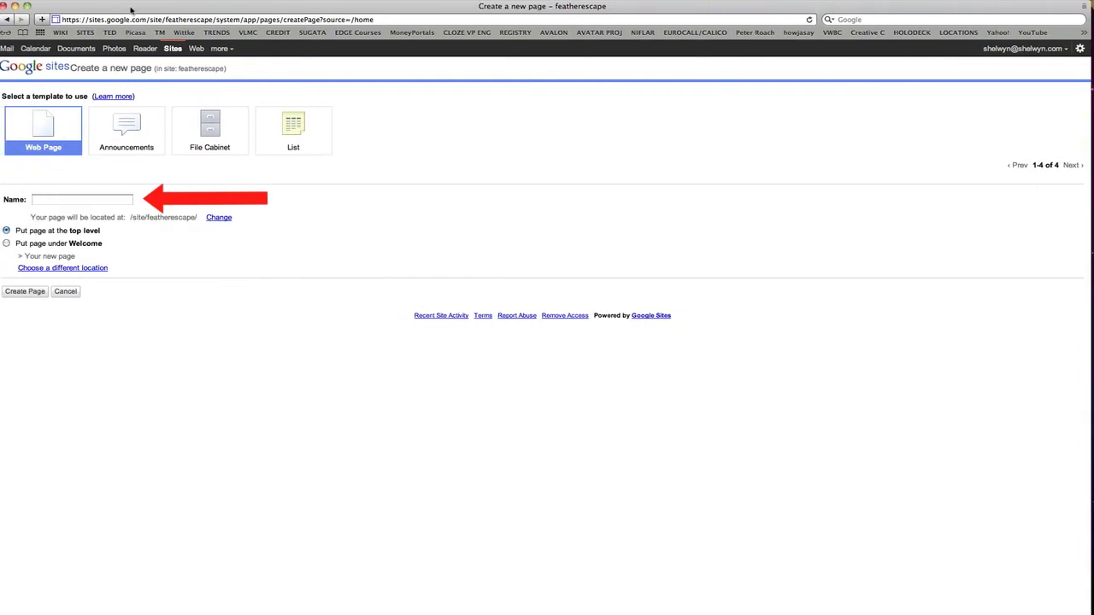
text(S)
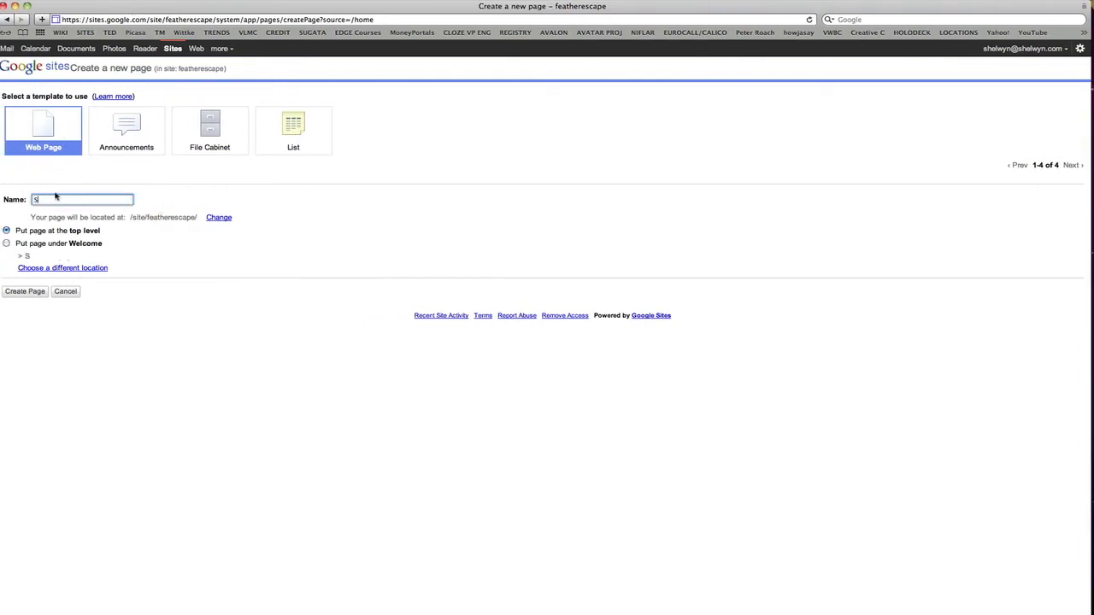
text(lide)
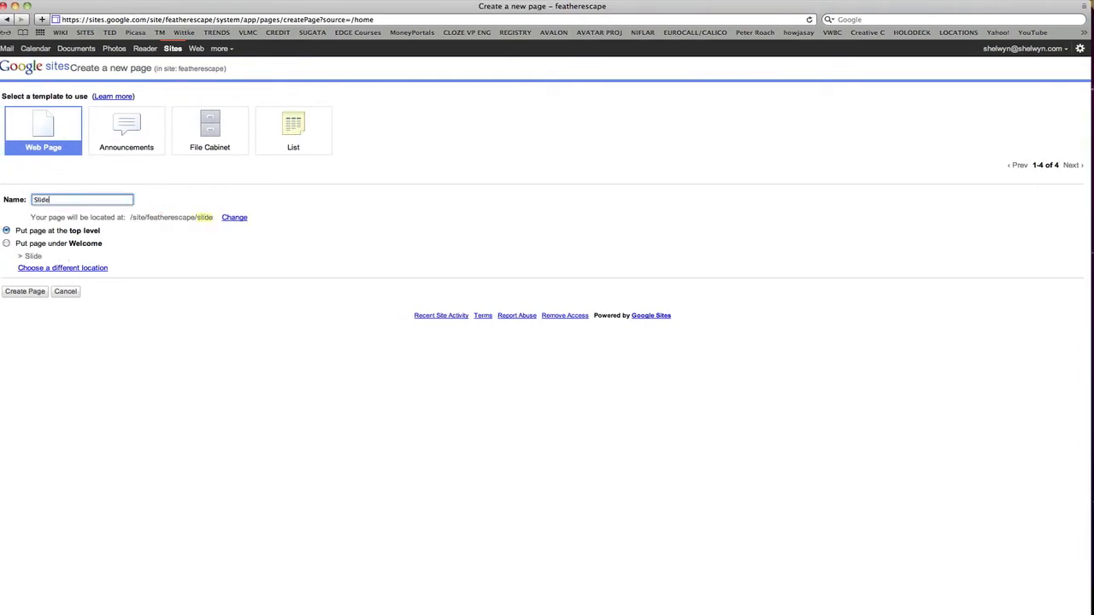
text(show)
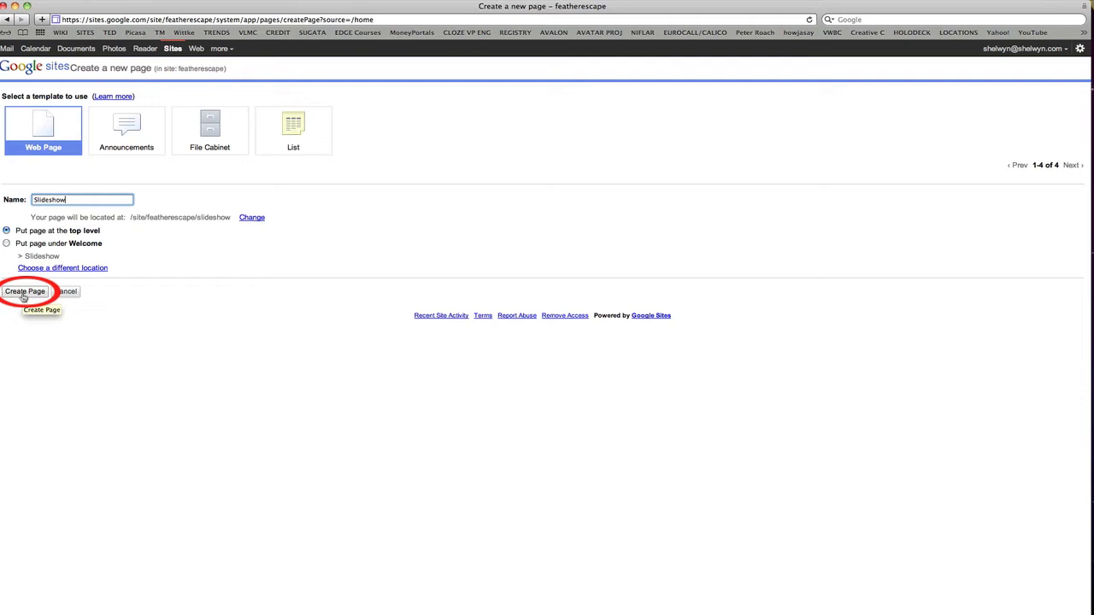
click(25, 291)
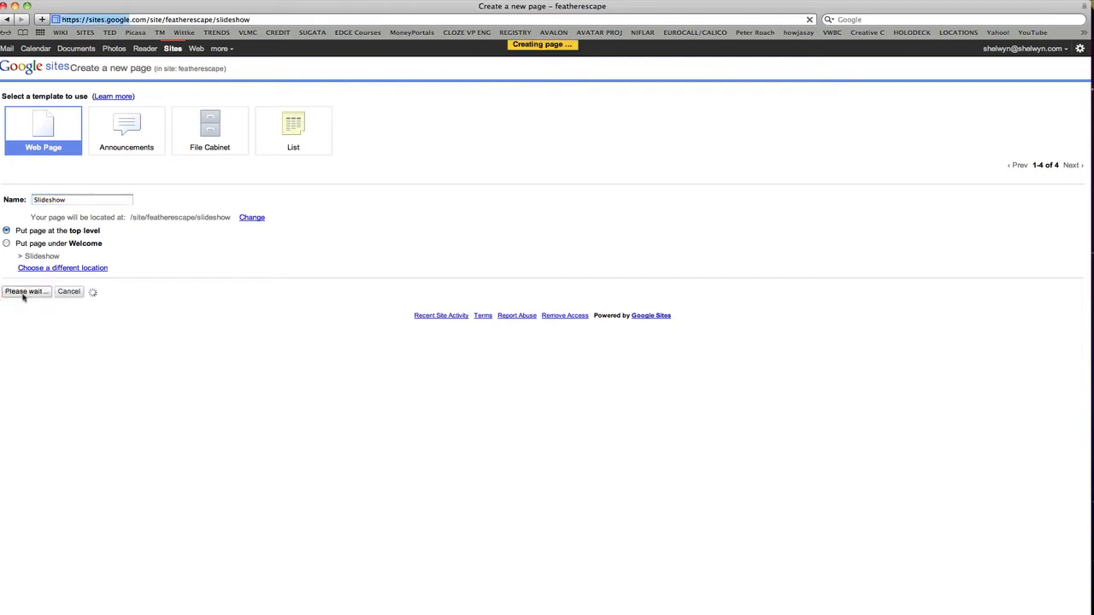
click(24, 292)
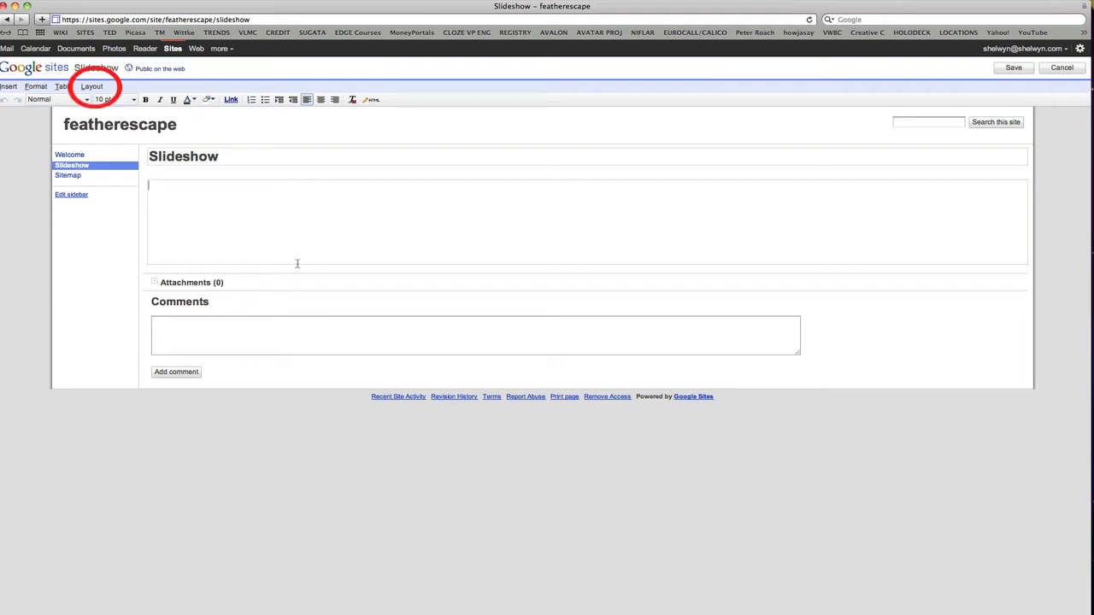
click(92, 86)
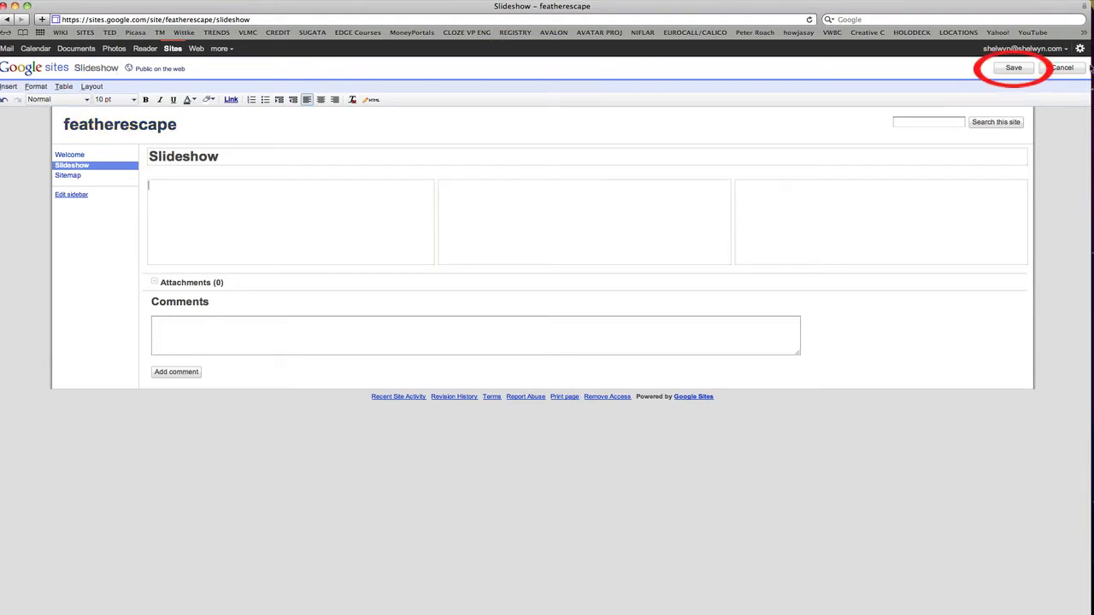
click(1014, 67)
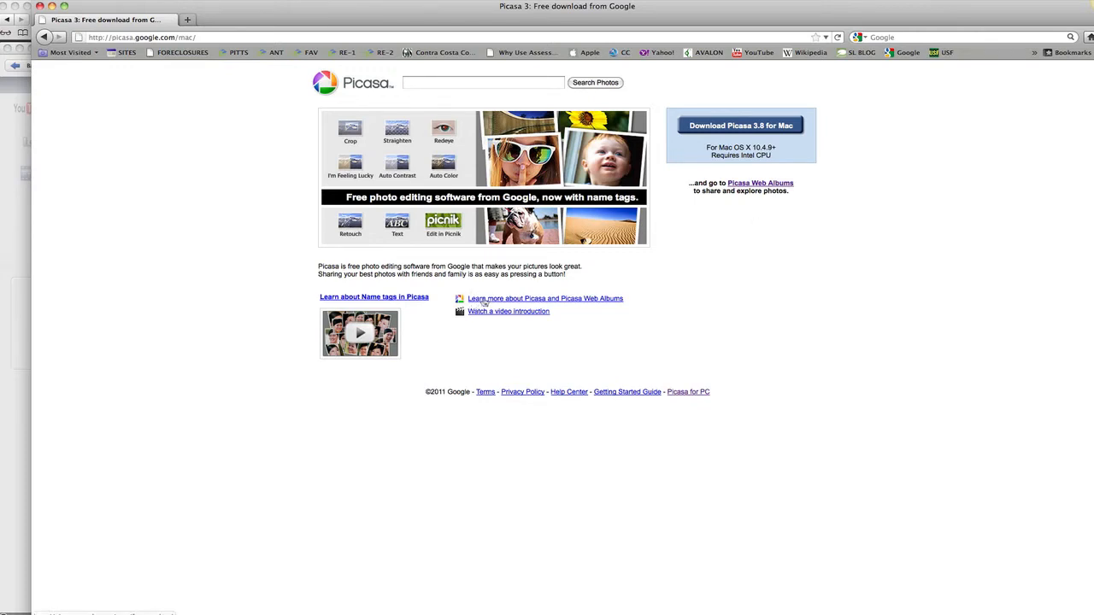
mouse_move(818, 176)
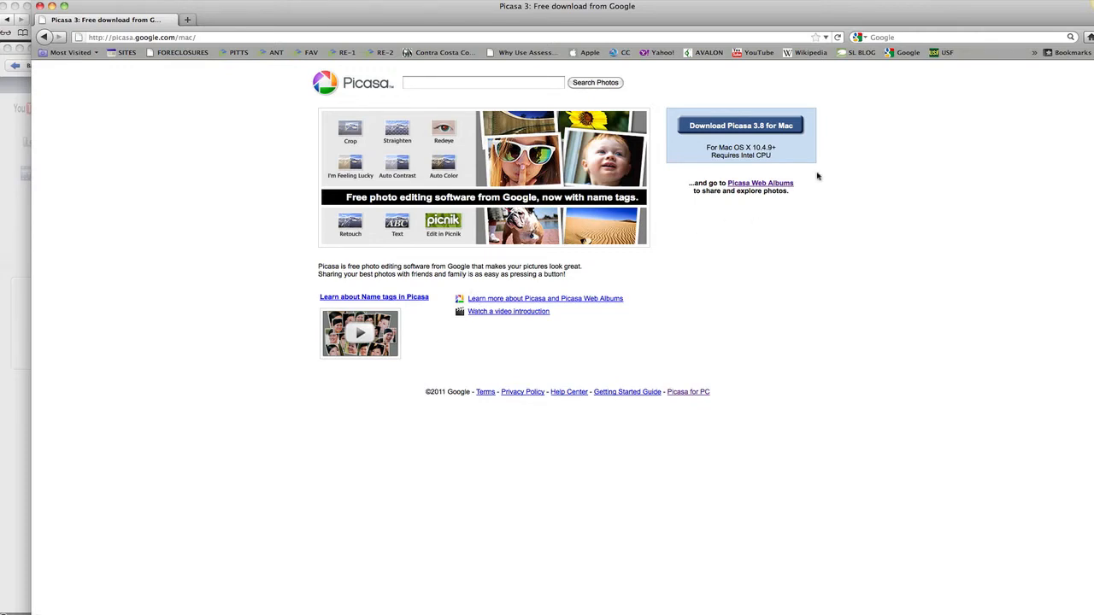
mouse_move(762, 184)
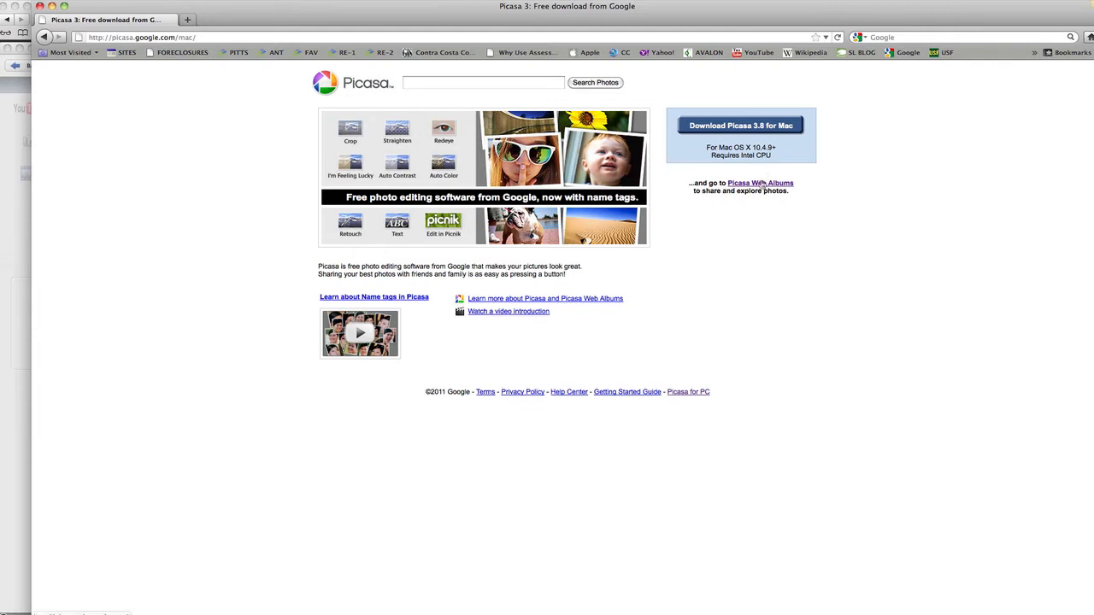
Generate embed code for a Large 400px NASA IMAGES slideshow in Picasa Web Albums.
click(759, 183)
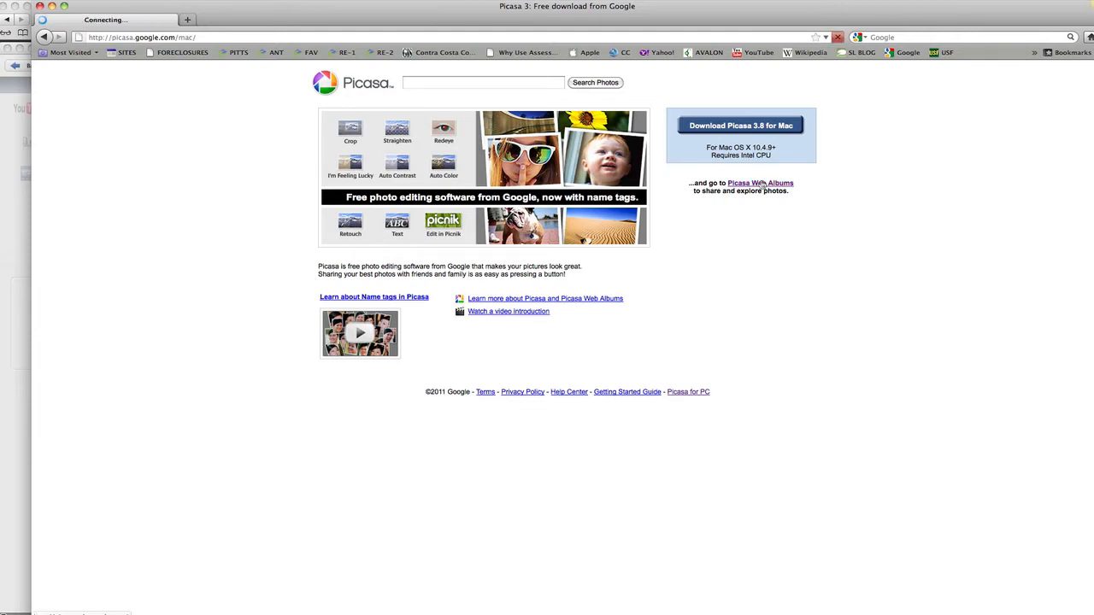
click(759, 183)
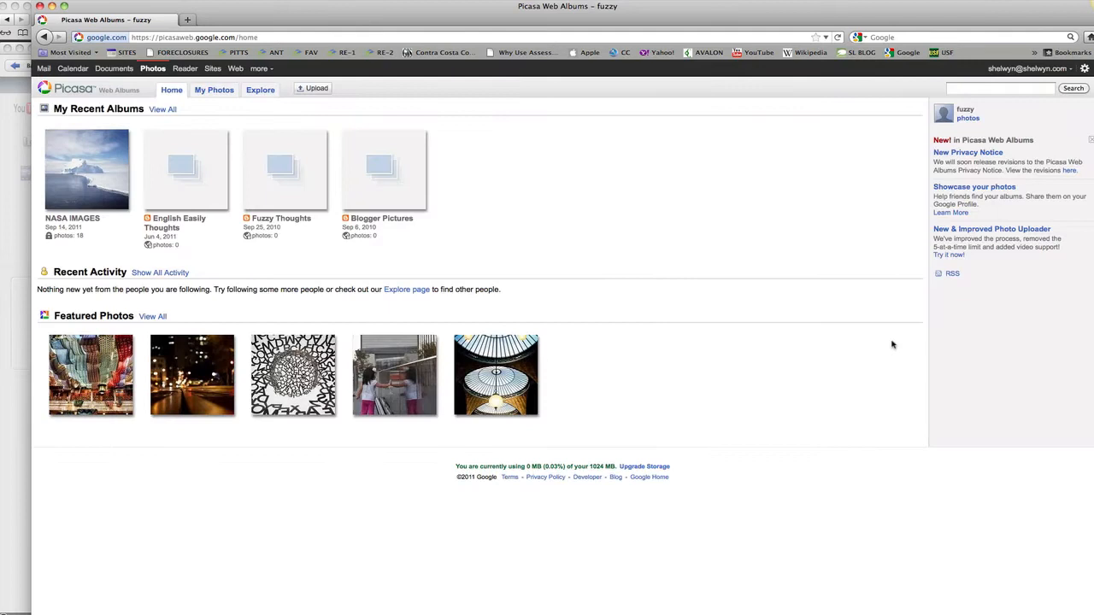
mouse_move(892, 345)
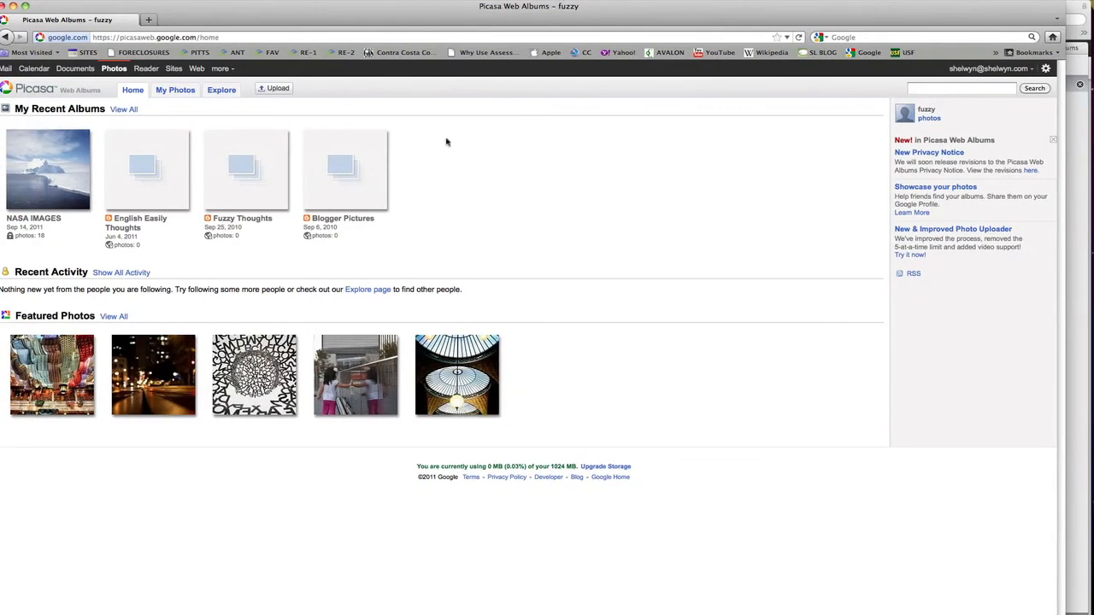
click(48, 170)
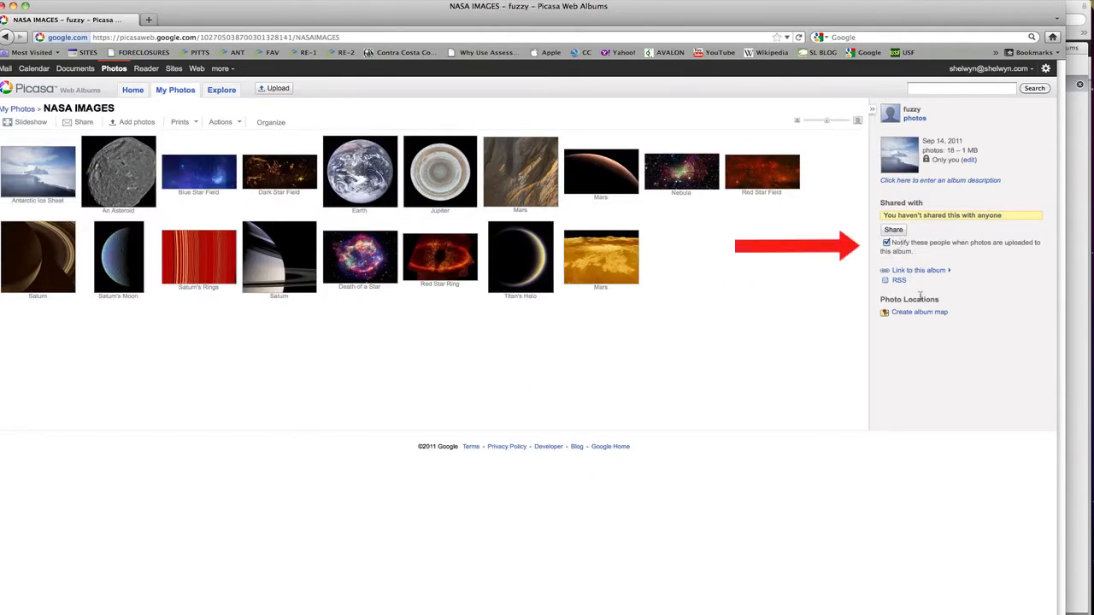
mouse_move(910, 270)
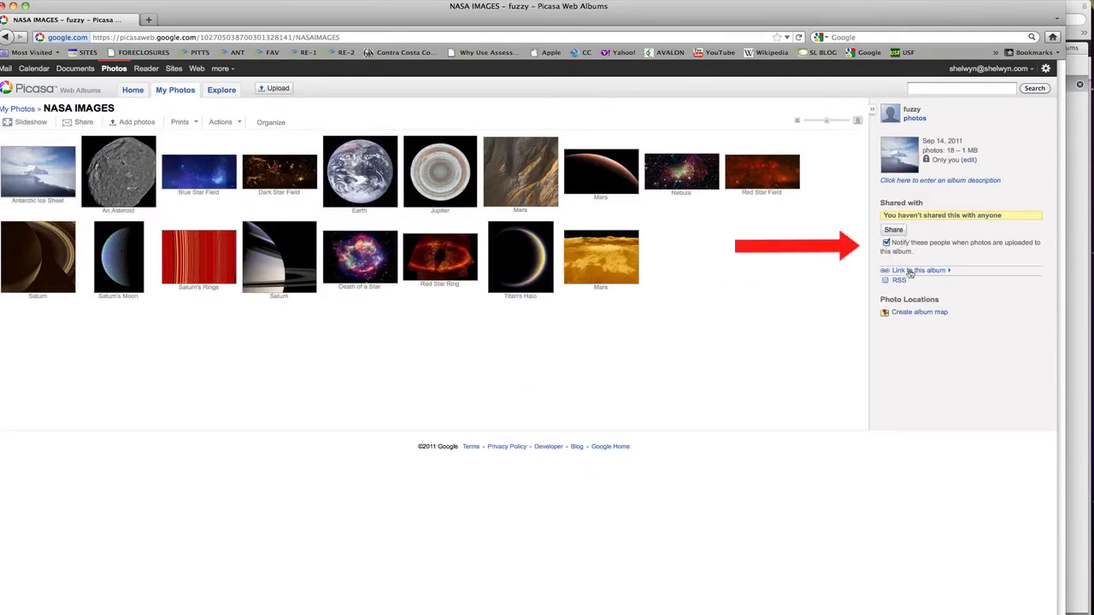
click(919, 270)
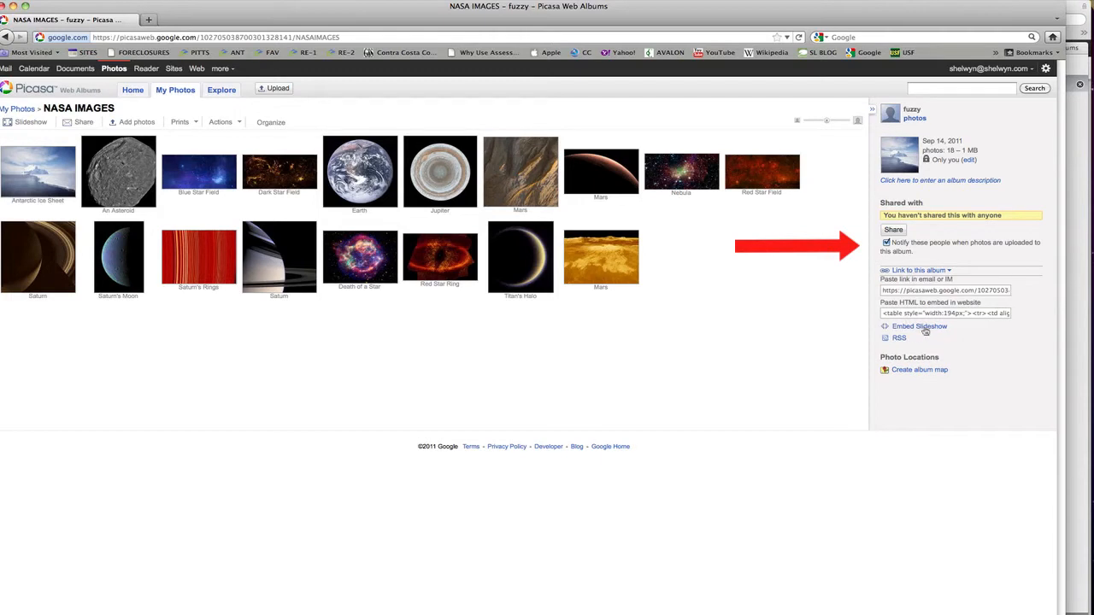
click(920, 326)
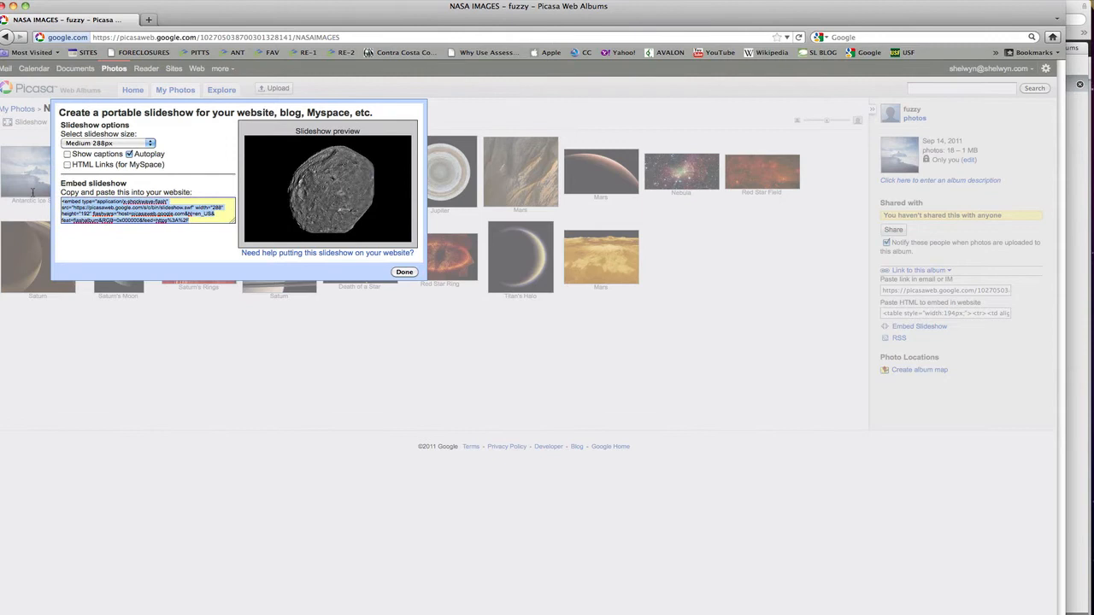
click(106, 143)
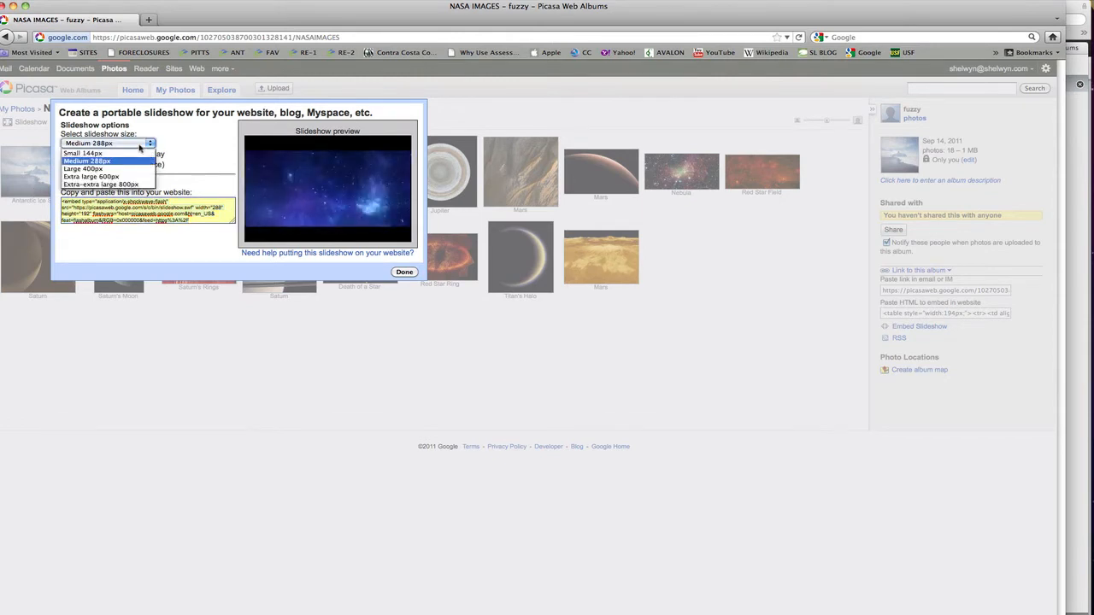
click(83, 168)
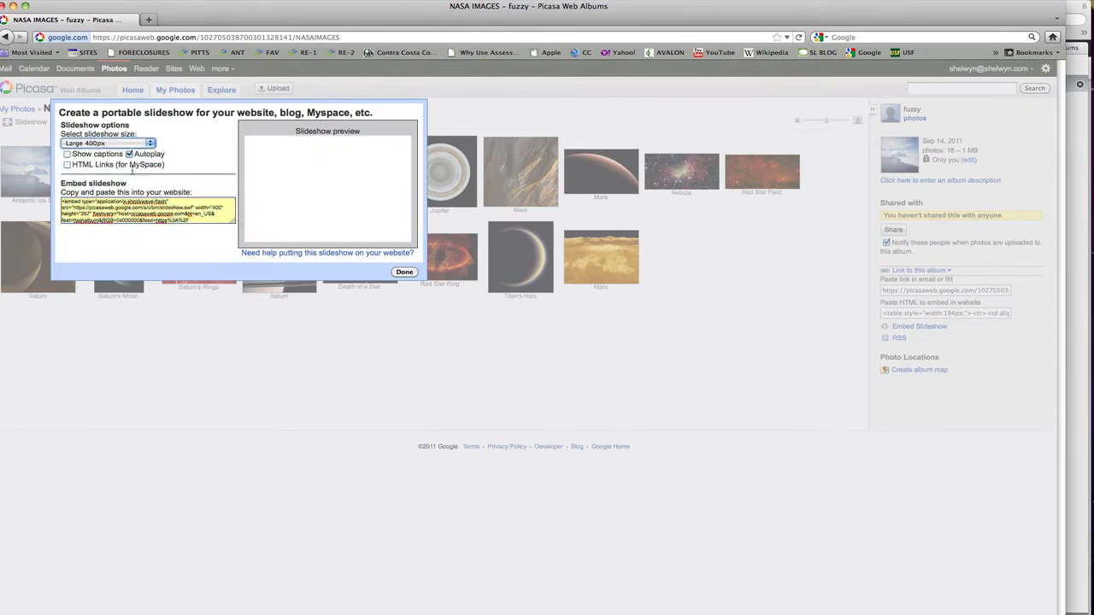
click(67, 154)
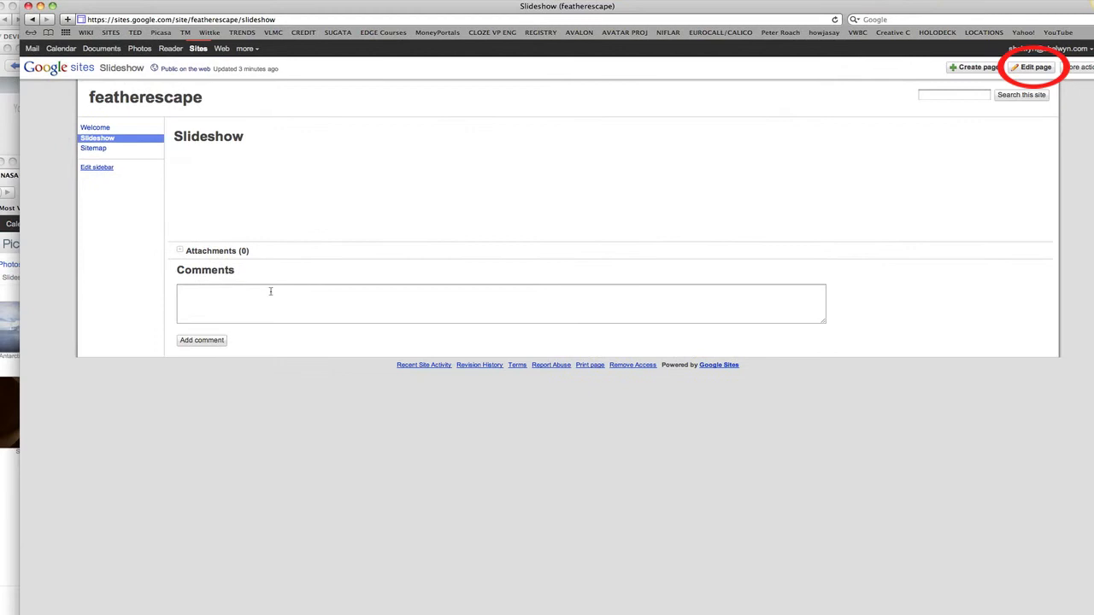
Paste the Picasa slideshow embed code into the middle column's HTML and save.
click(1035, 67)
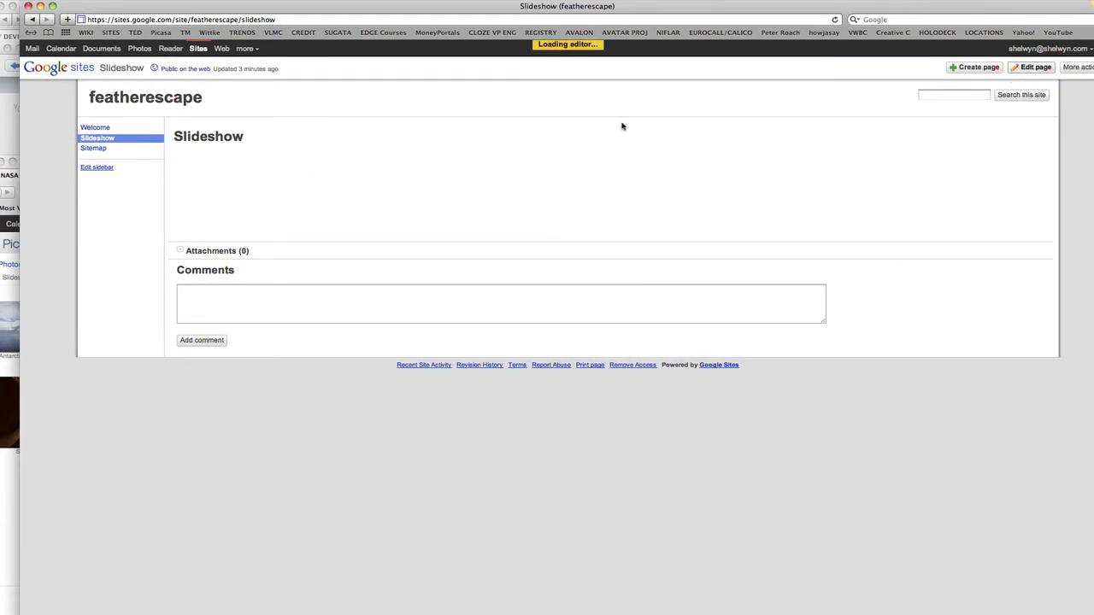
click(1030, 67)
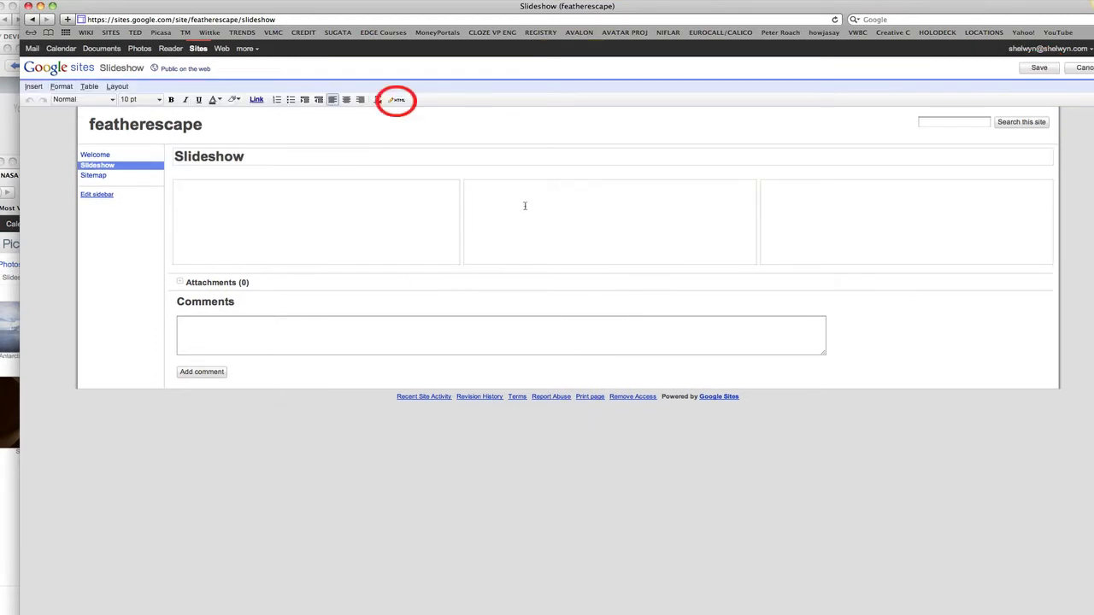
mouse_move(287, 144)
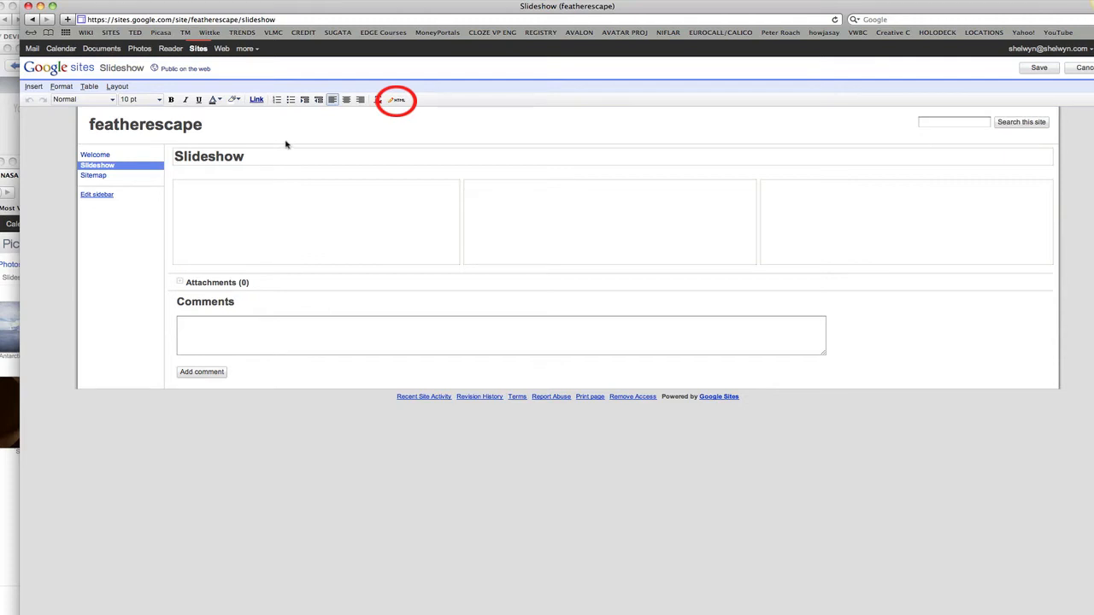
click(396, 100)
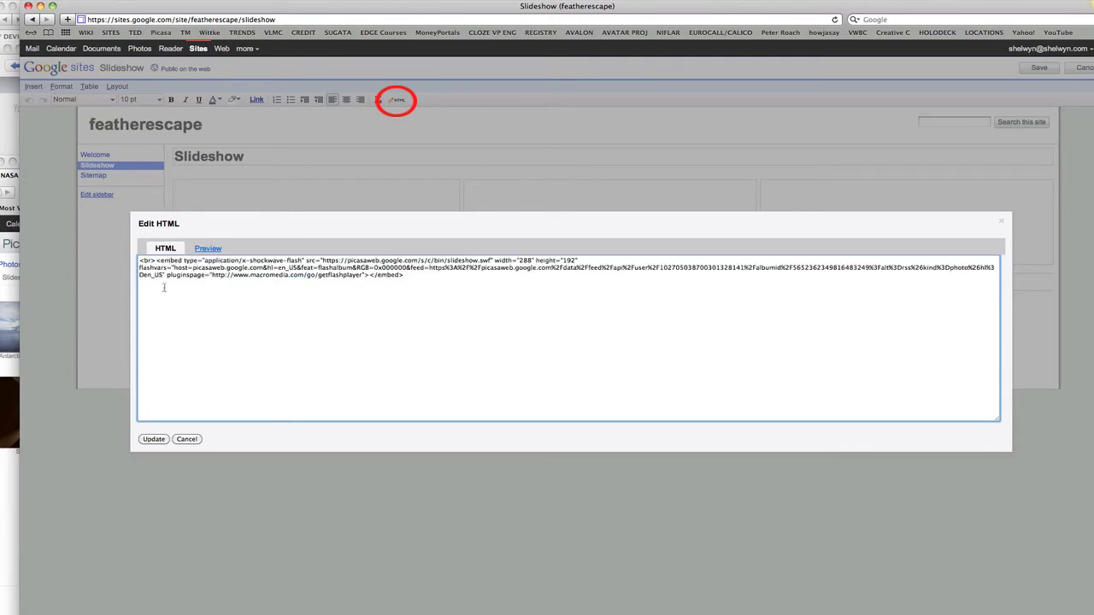
click(153, 439)
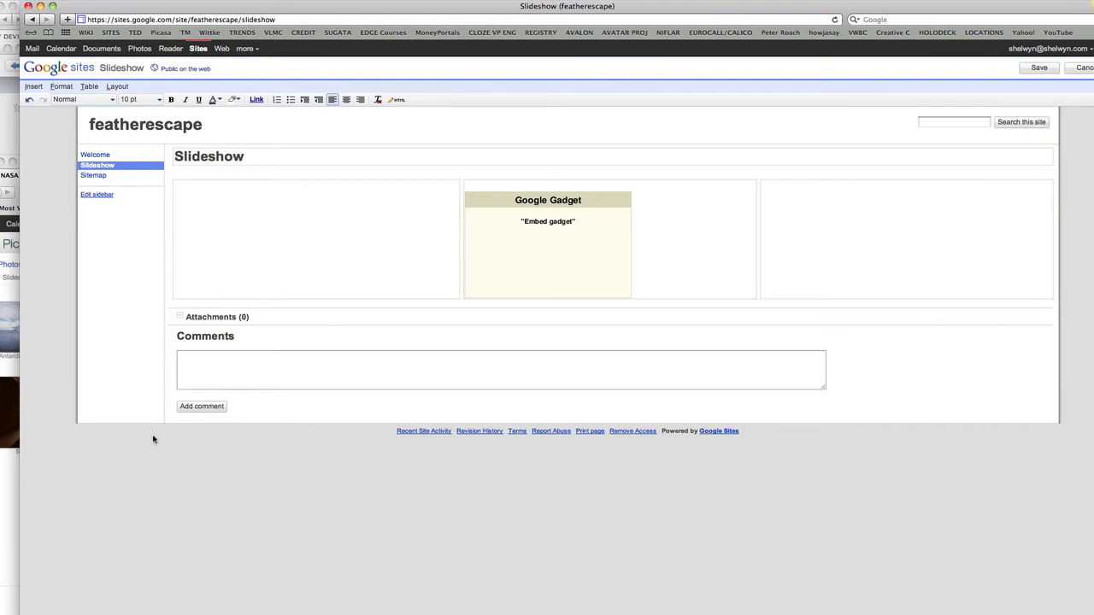
click(1039, 67)
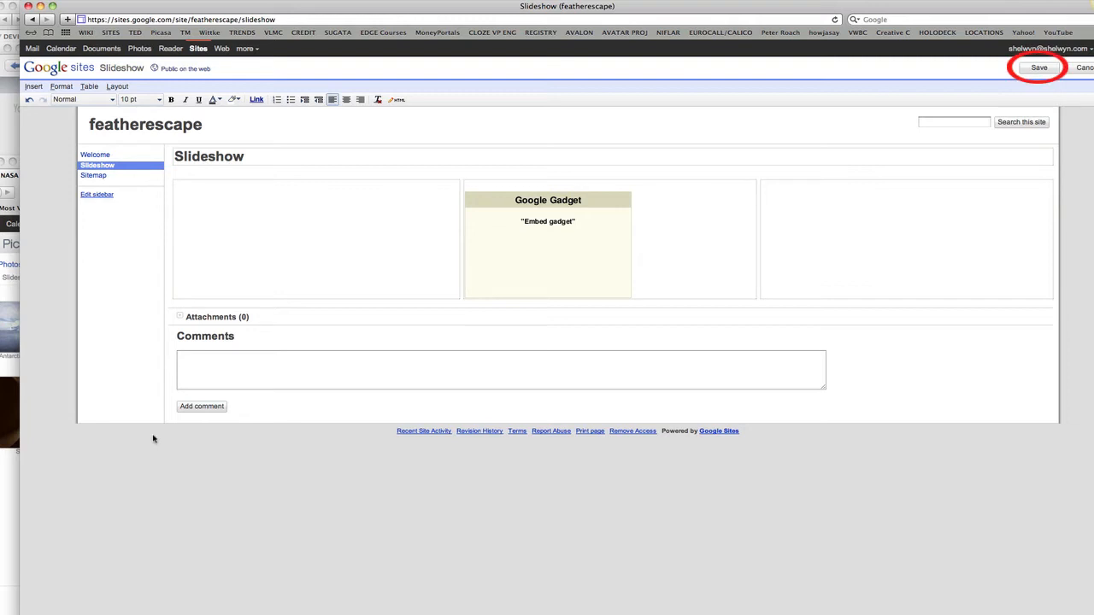
click(1038, 68)
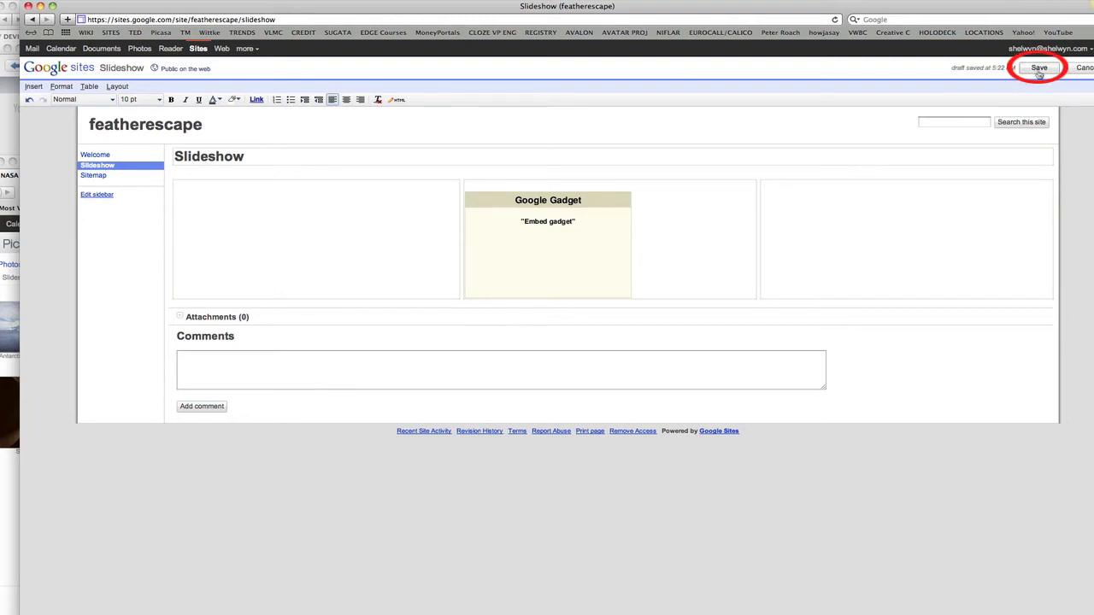
Advance the embedded slideshow to the next photo and reopen the page for editing.
click(1039, 68)
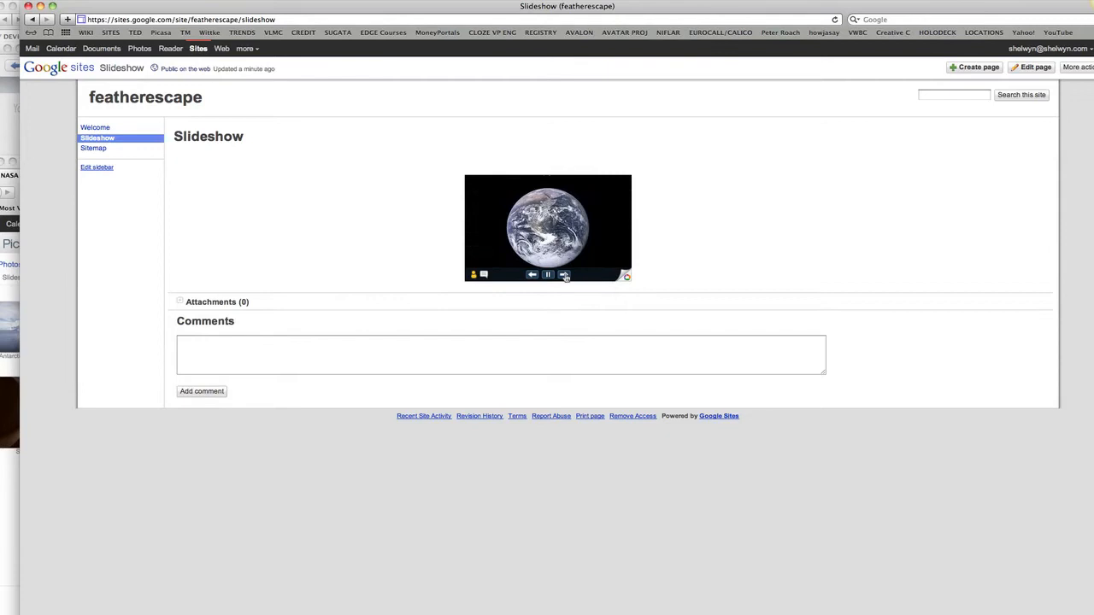
click(564, 275)
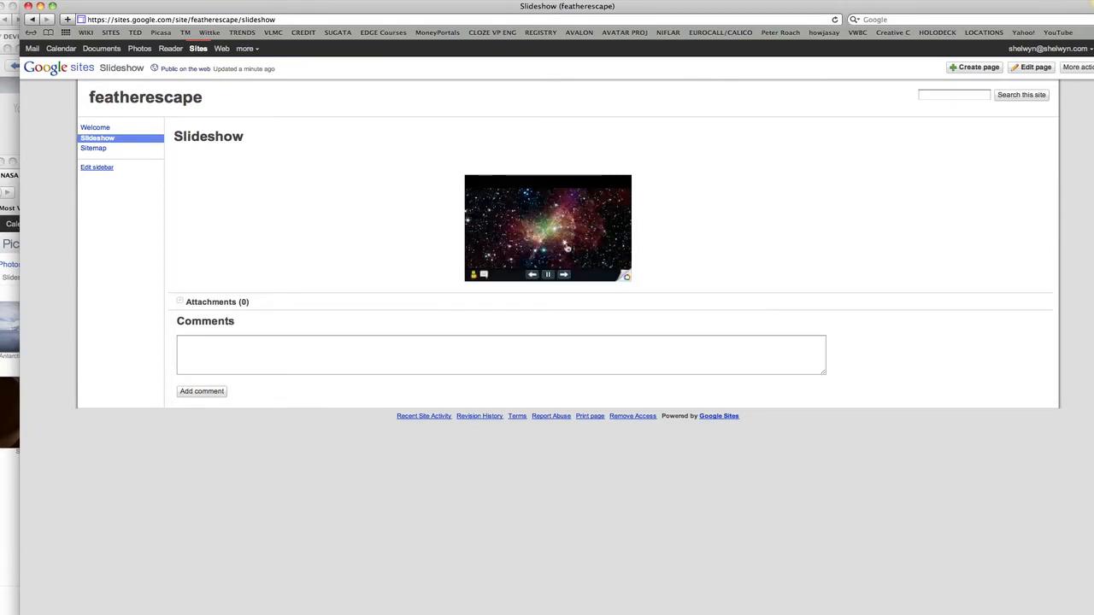
click(34, 87)
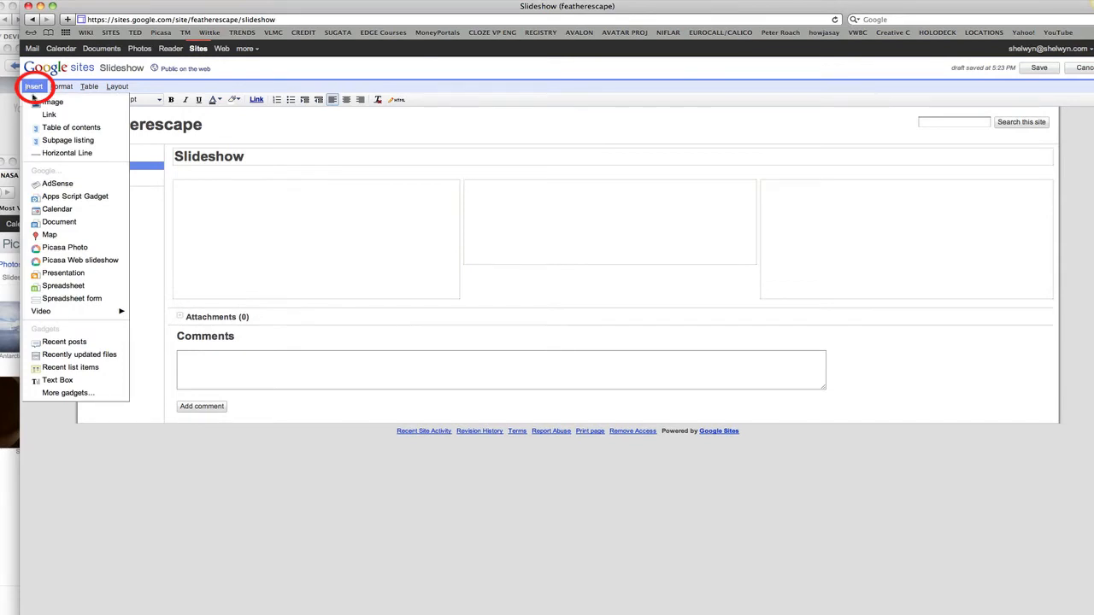
mouse_move(80, 260)
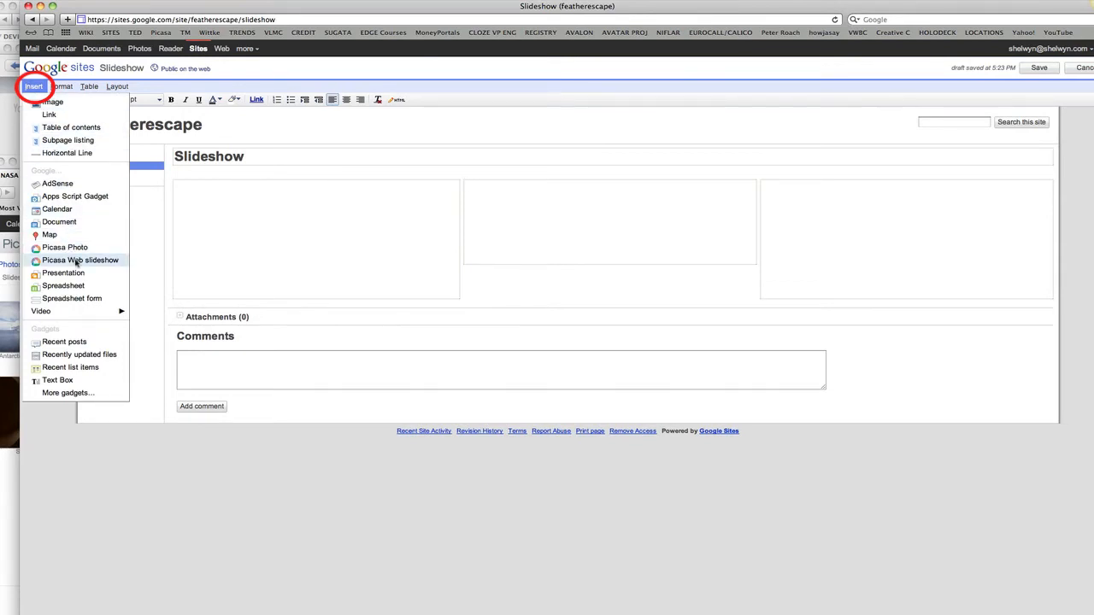
Insert the NASA IMAGES Picasa slideshow at Extra large 600px with captions on.
click(80, 259)
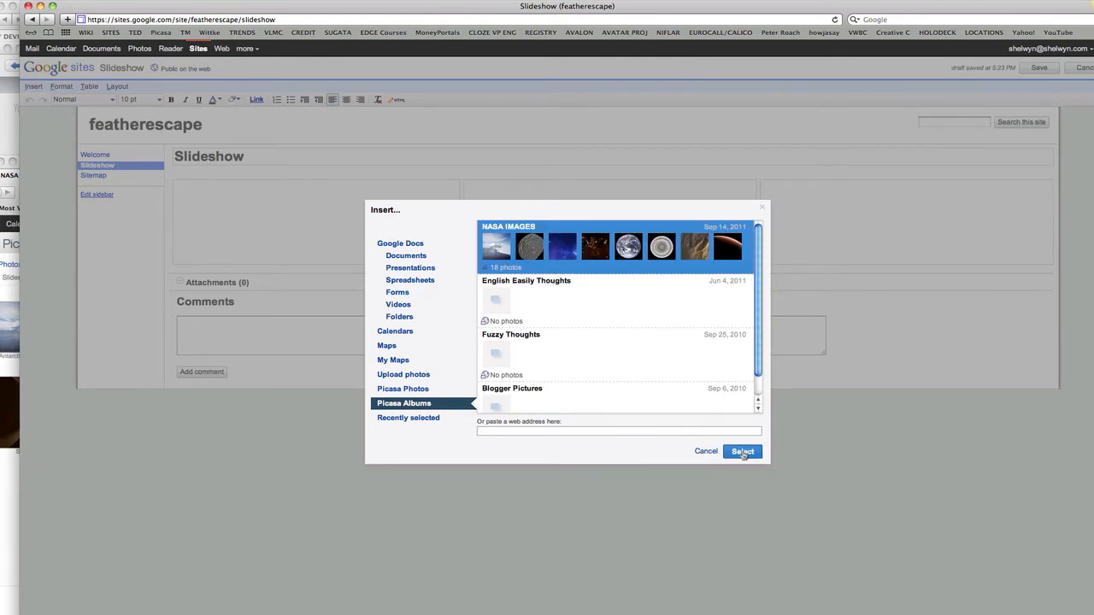
click(740, 451)
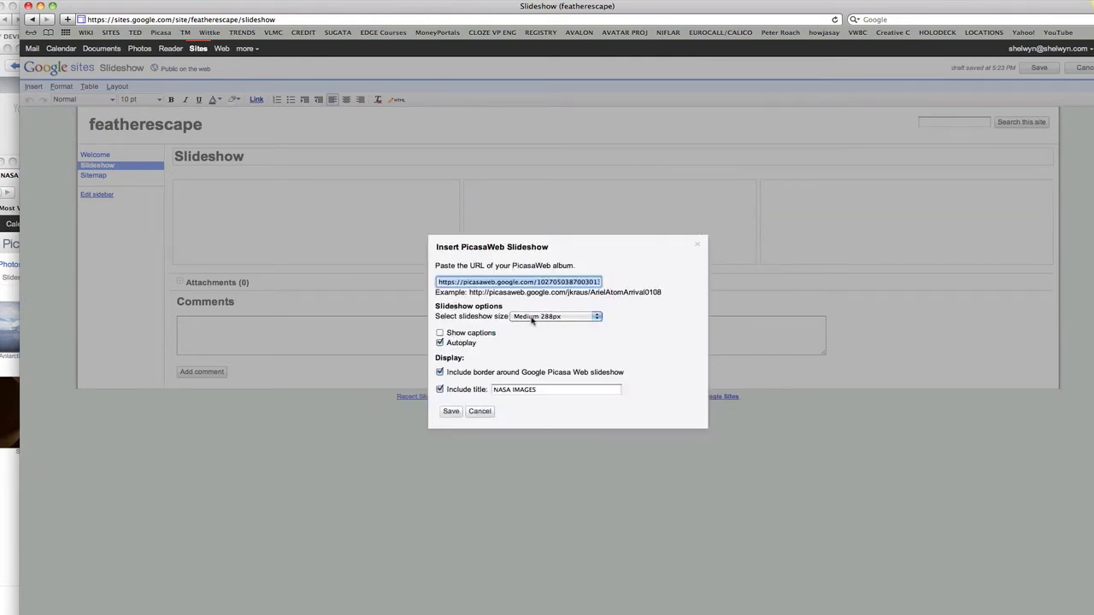
click(556, 317)
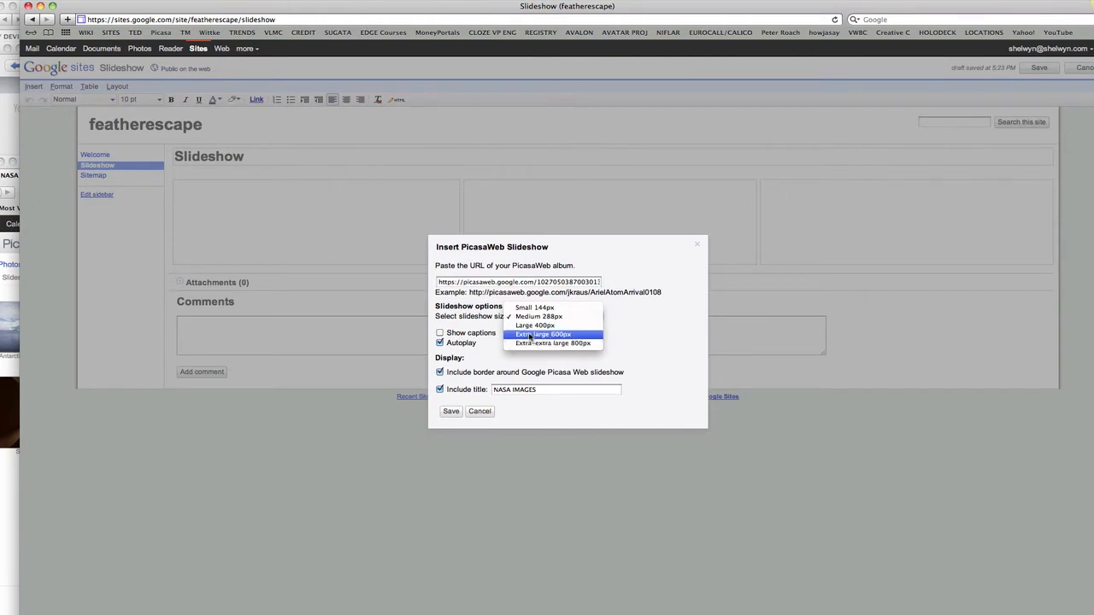
click(544, 333)
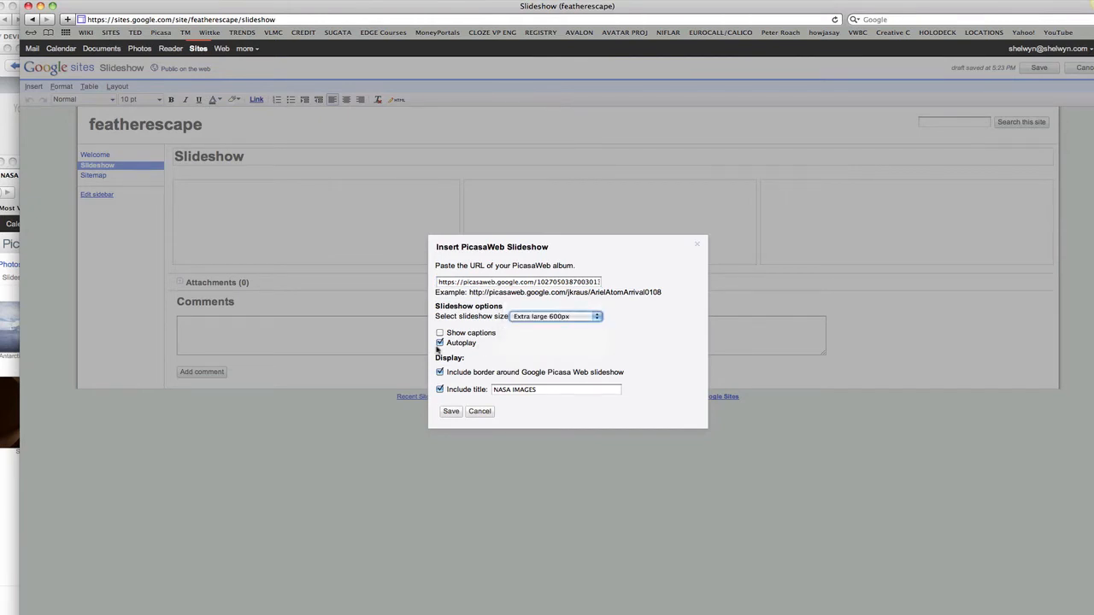
click(439, 333)
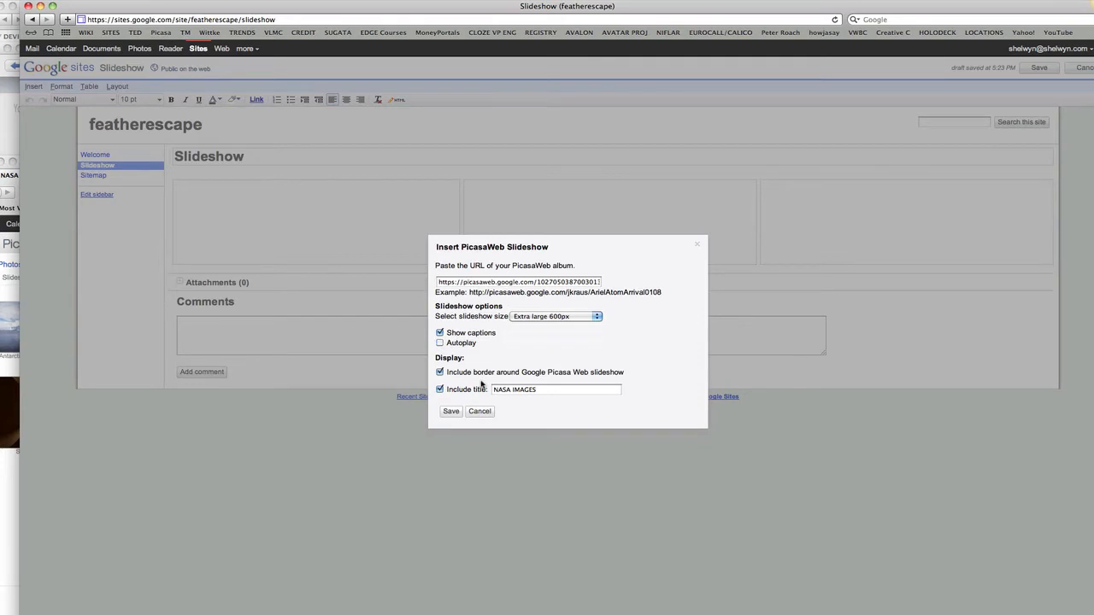
mouse_move(481, 383)
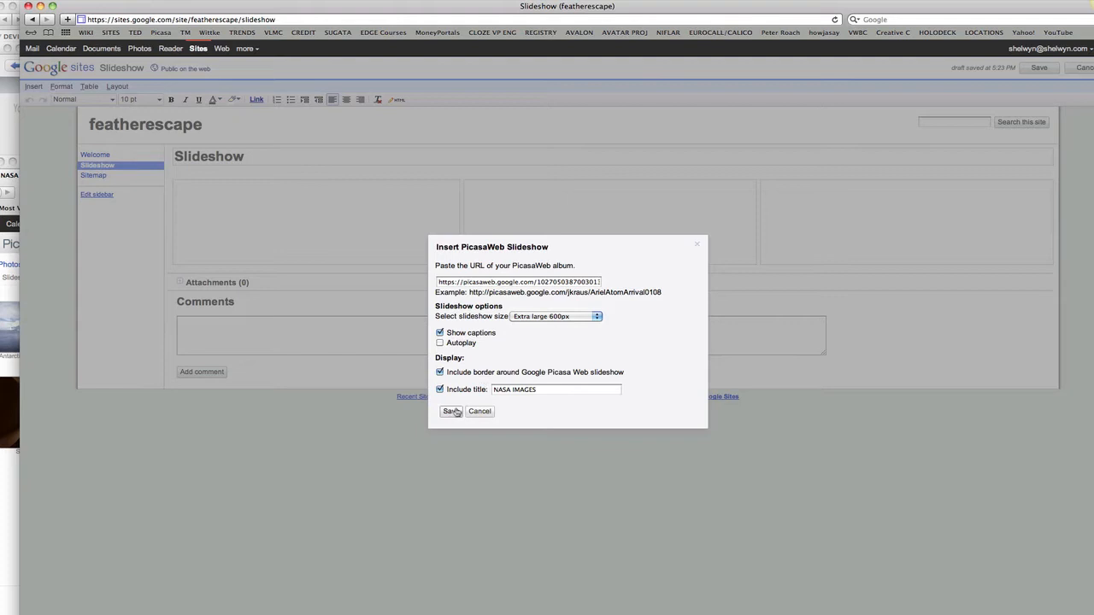
click(451, 411)
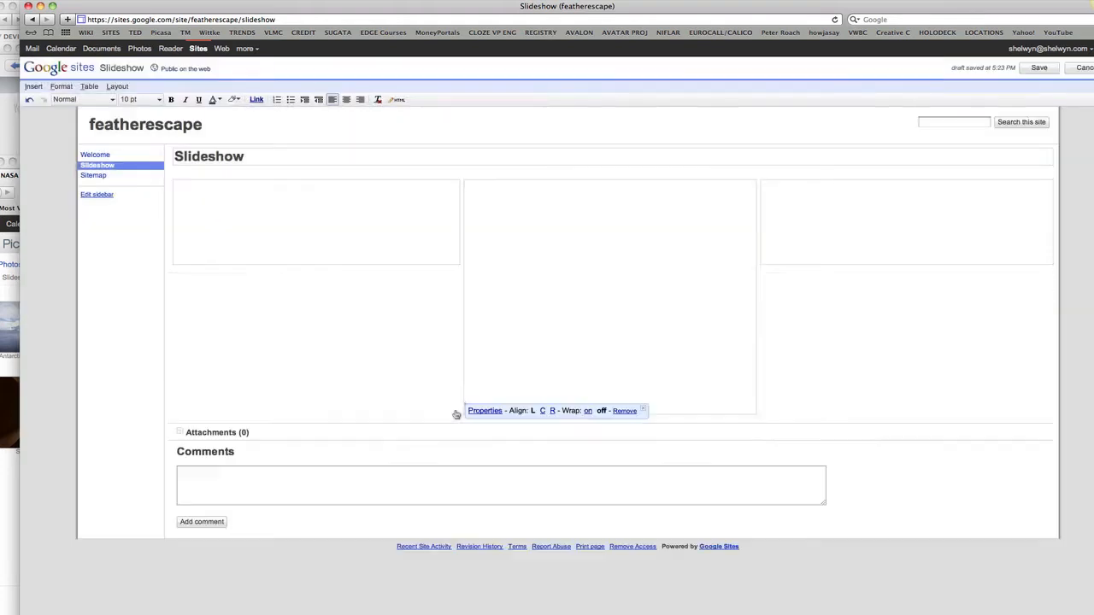
Save the Slideshow page.
click(1039, 67)
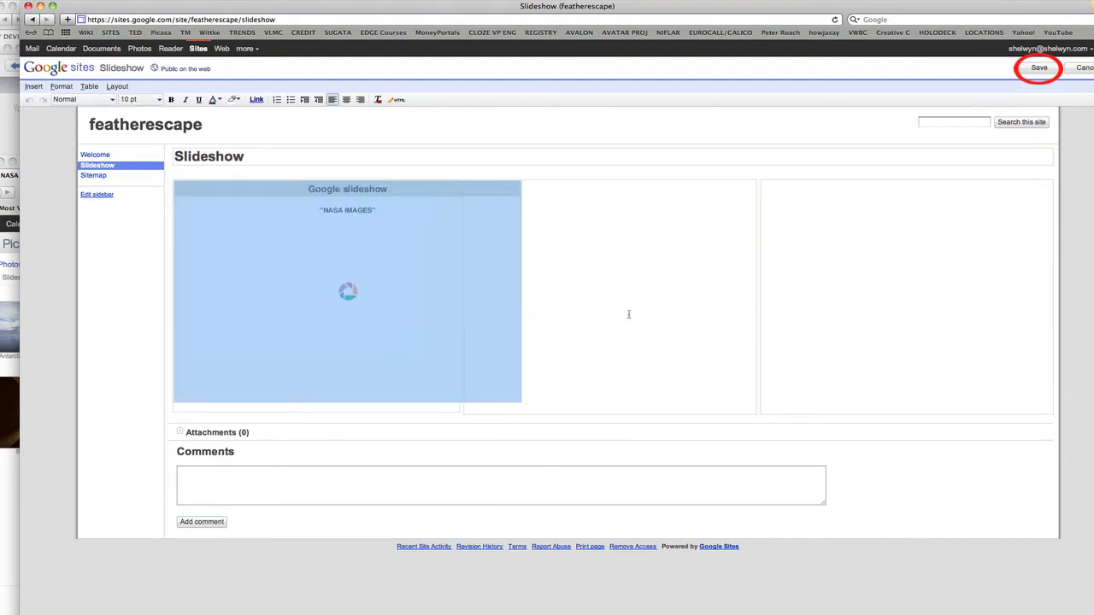
click(1038, 68)
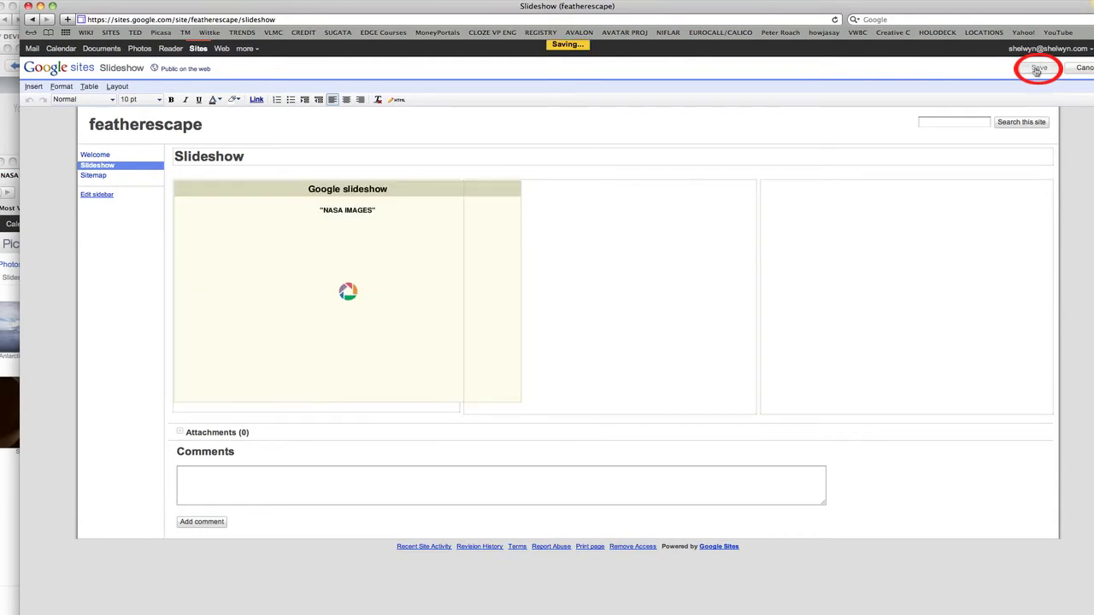
click(1037, 69)
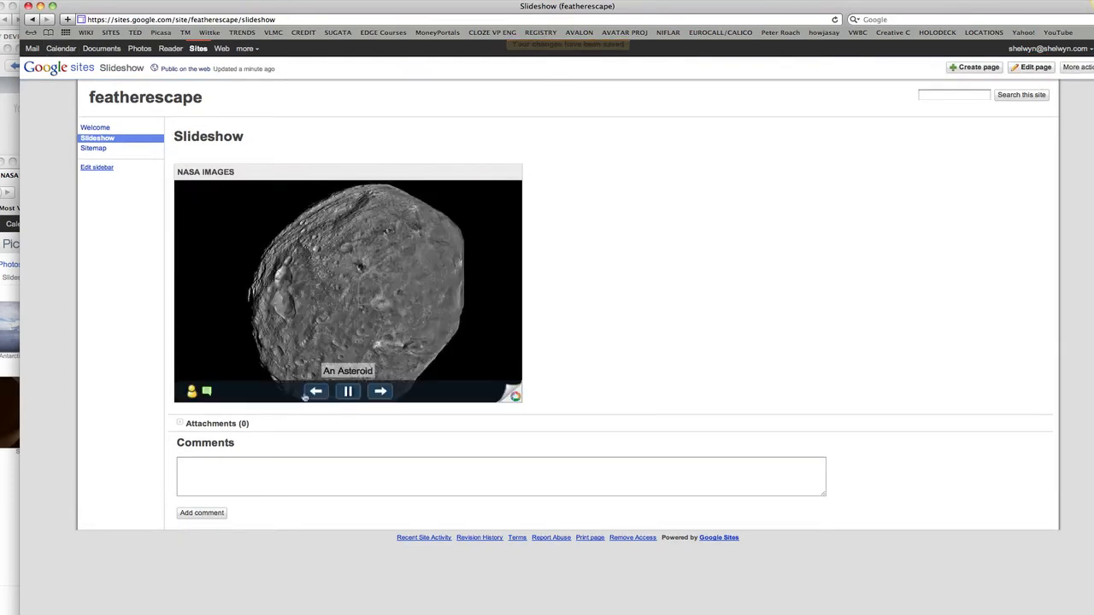
click(379, 391)
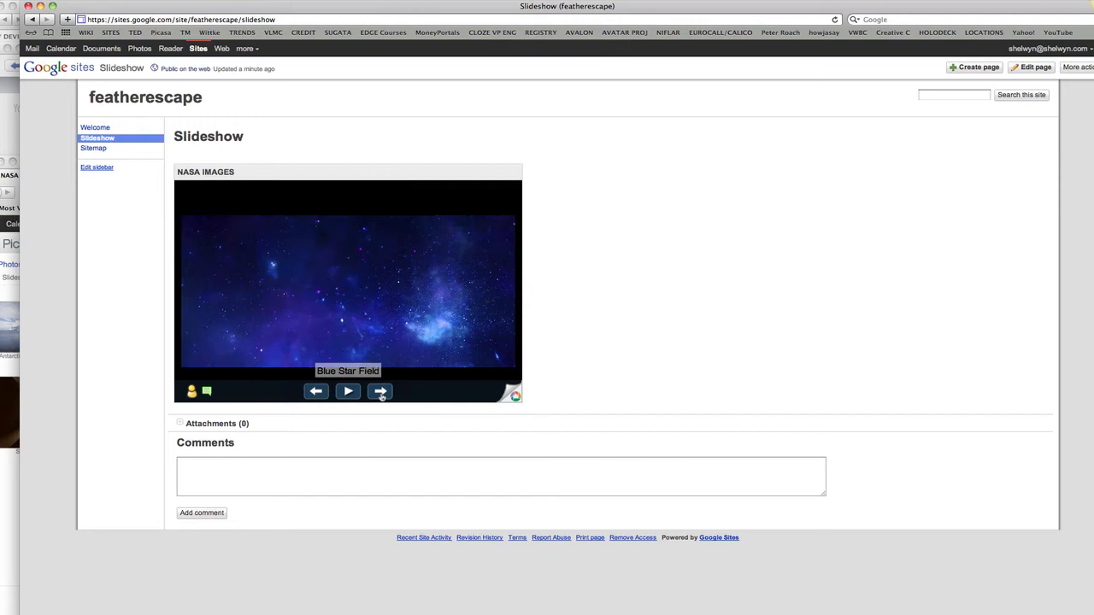
click(380, 390)
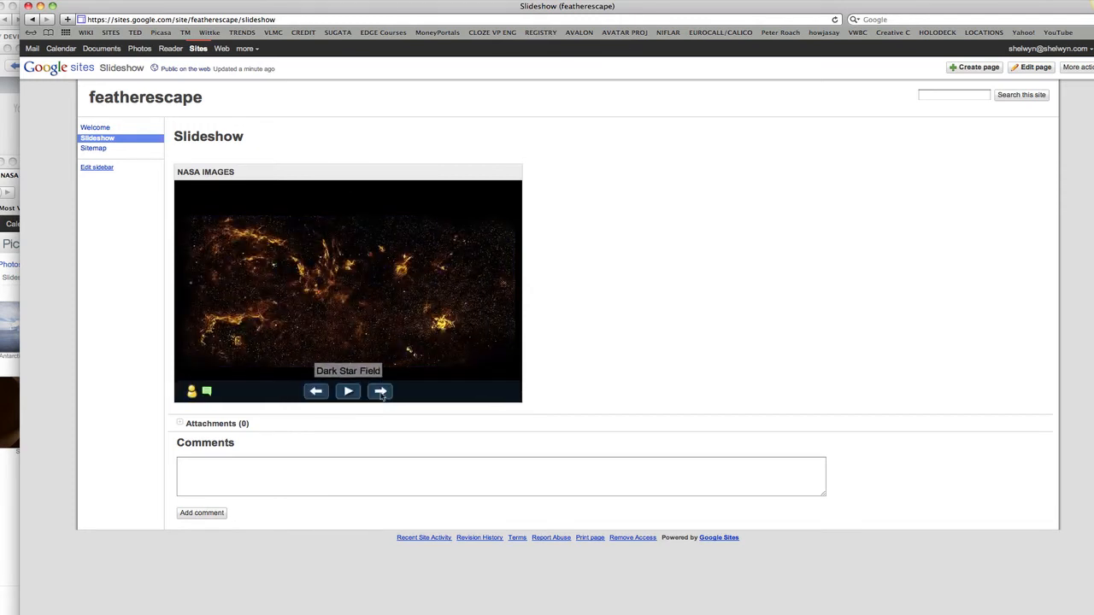
click(380, 391)
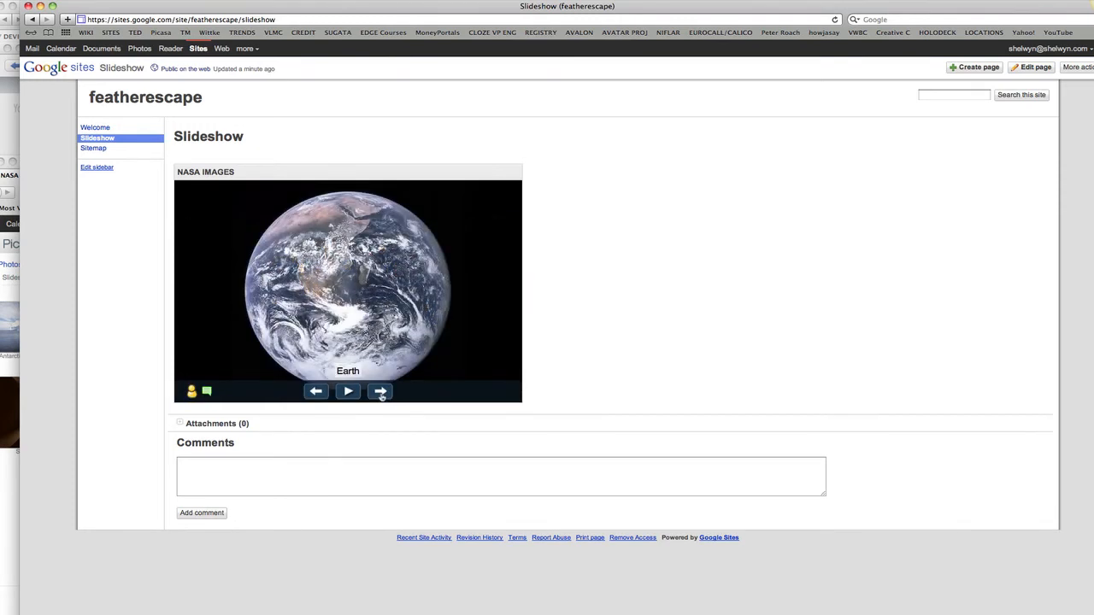
click(381, 391)
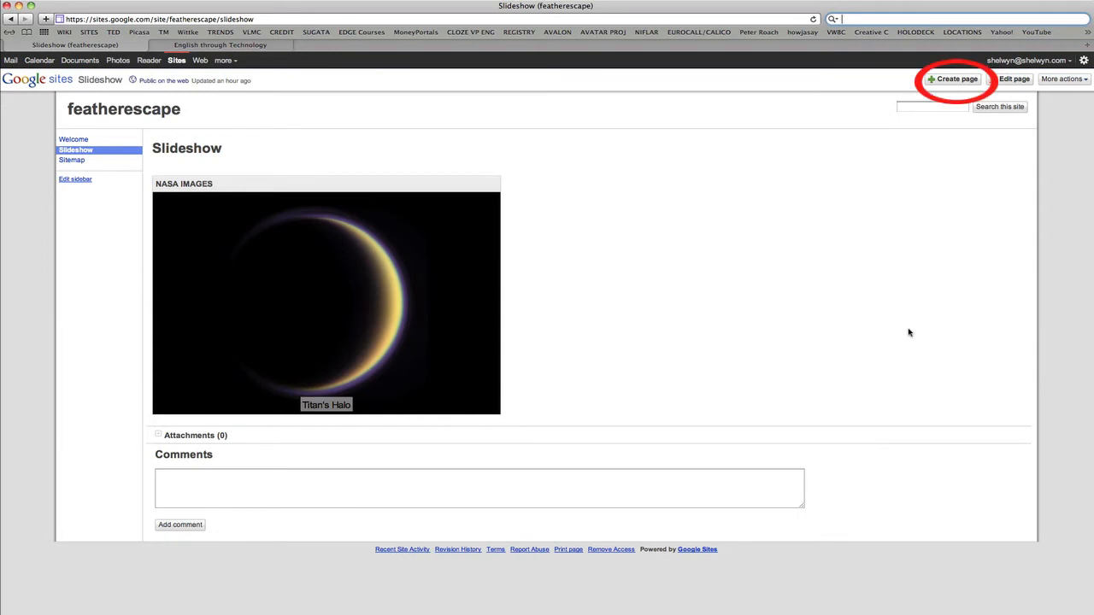
mouse_move(868, 235)
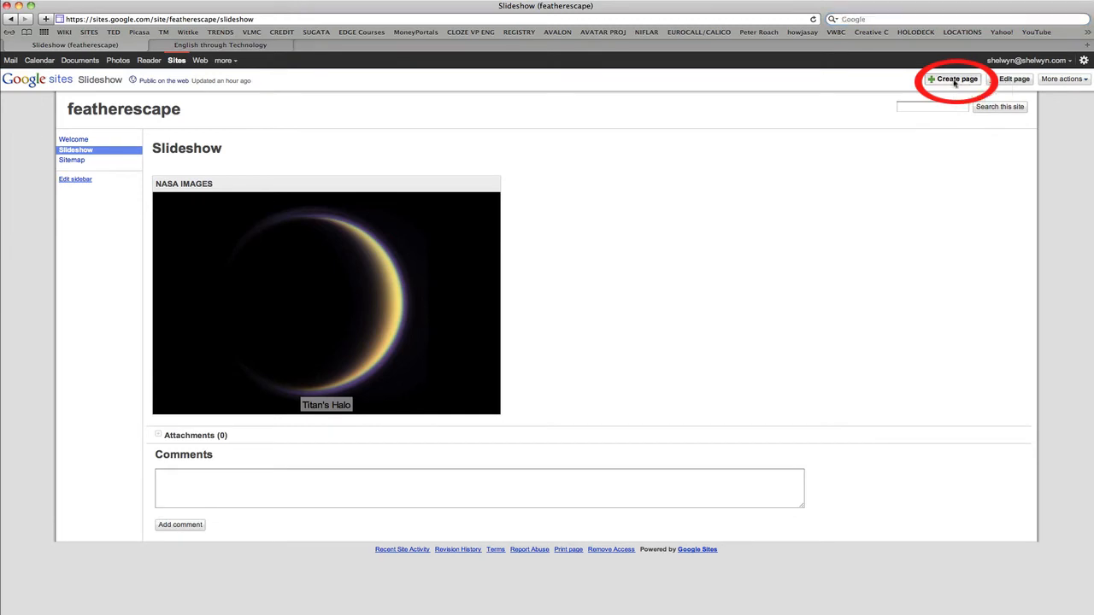
Create a top-level web page named 'Some Thoughts'.
click(954, 79)
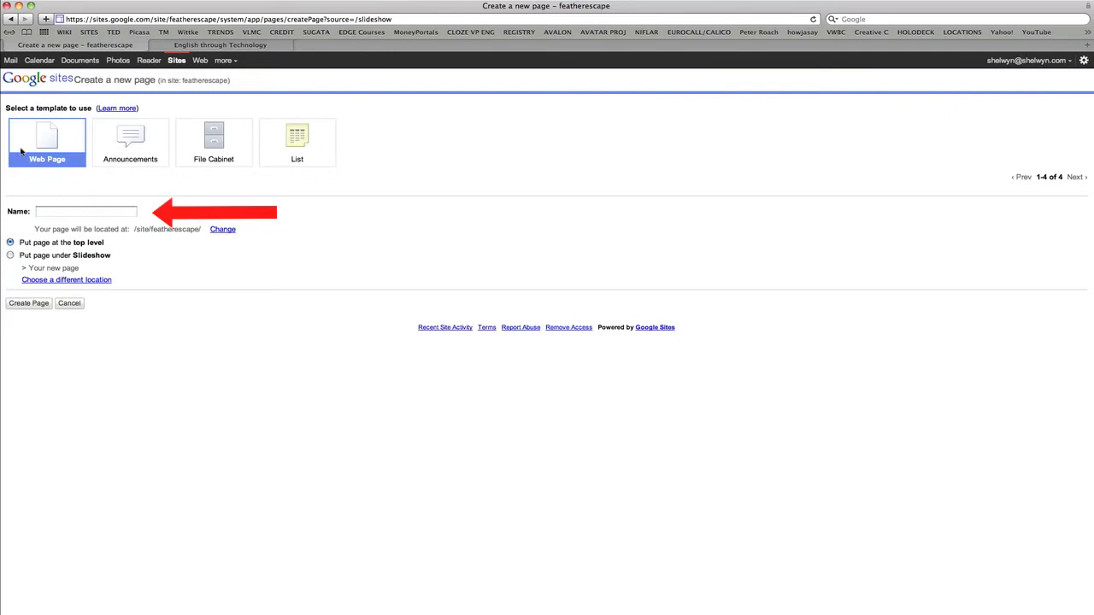
click(85, 211)
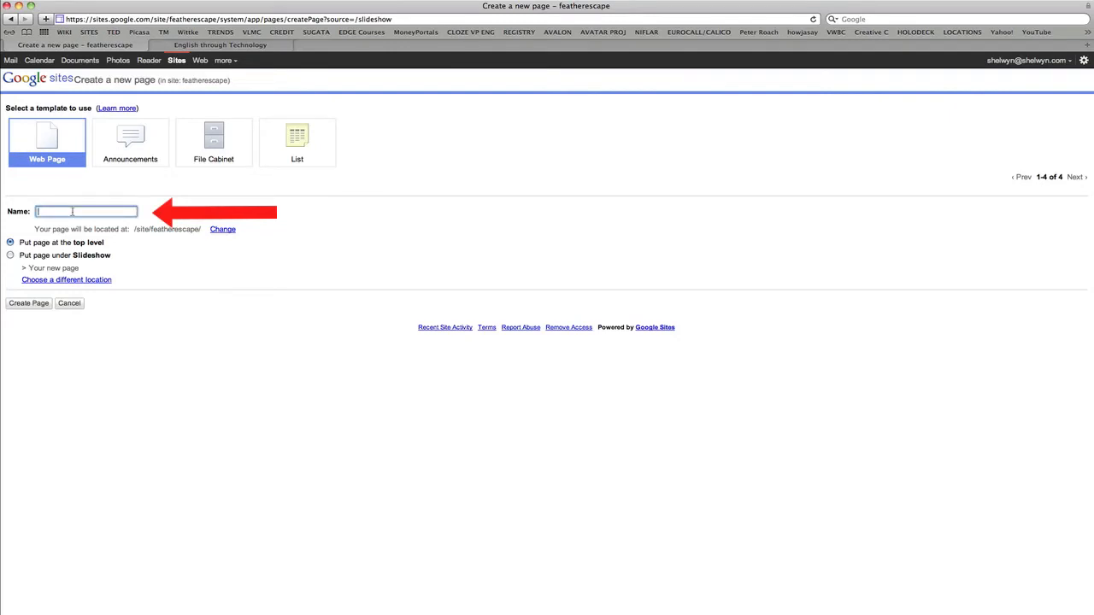
text(Some Thoughts)
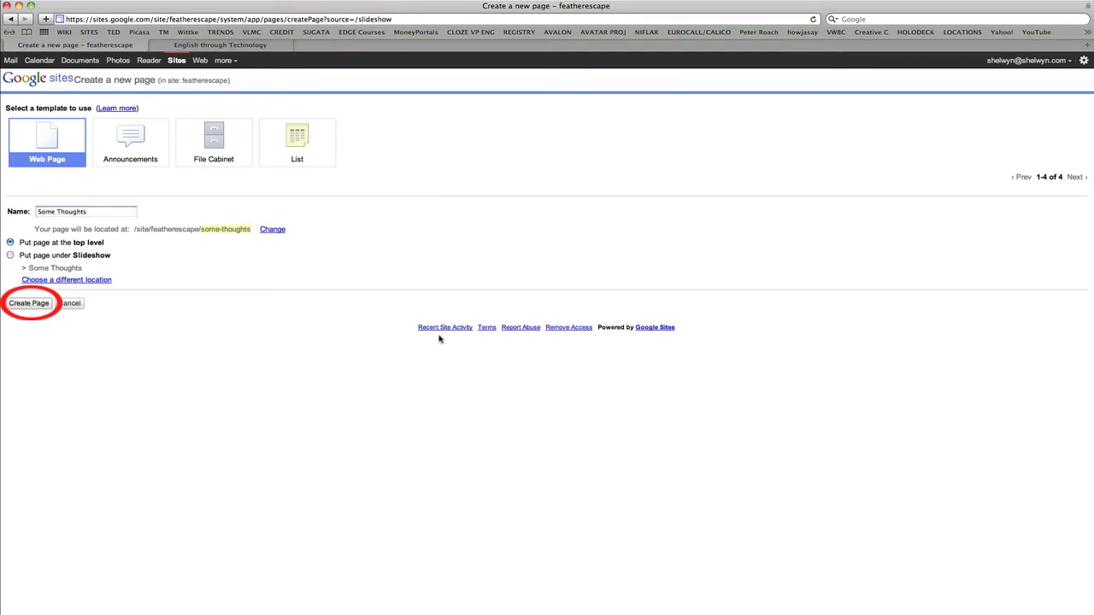
click(28, 302)
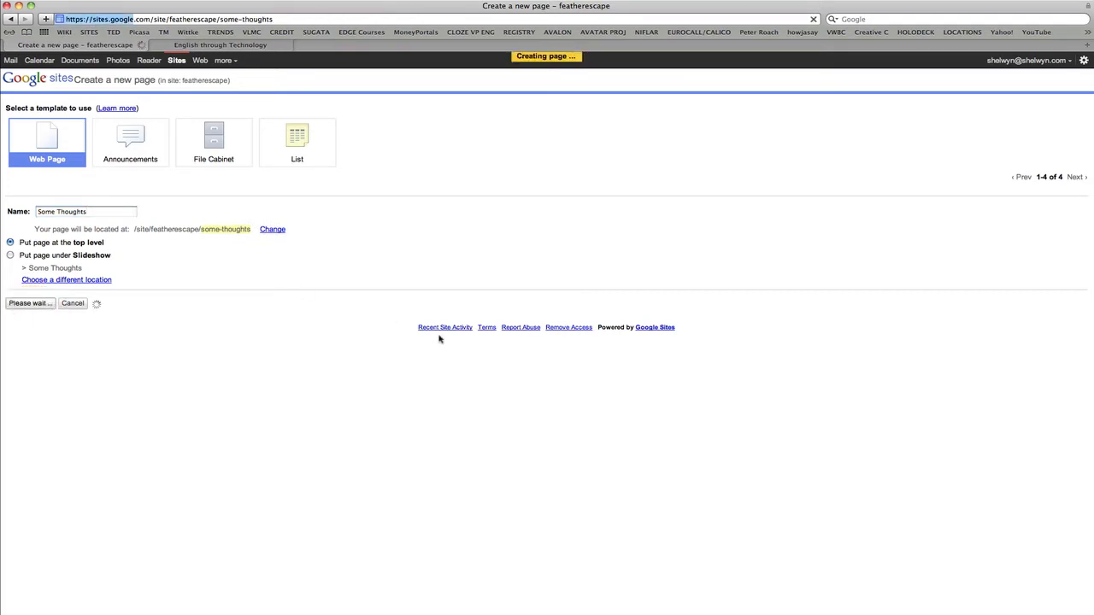
click(29, 302)
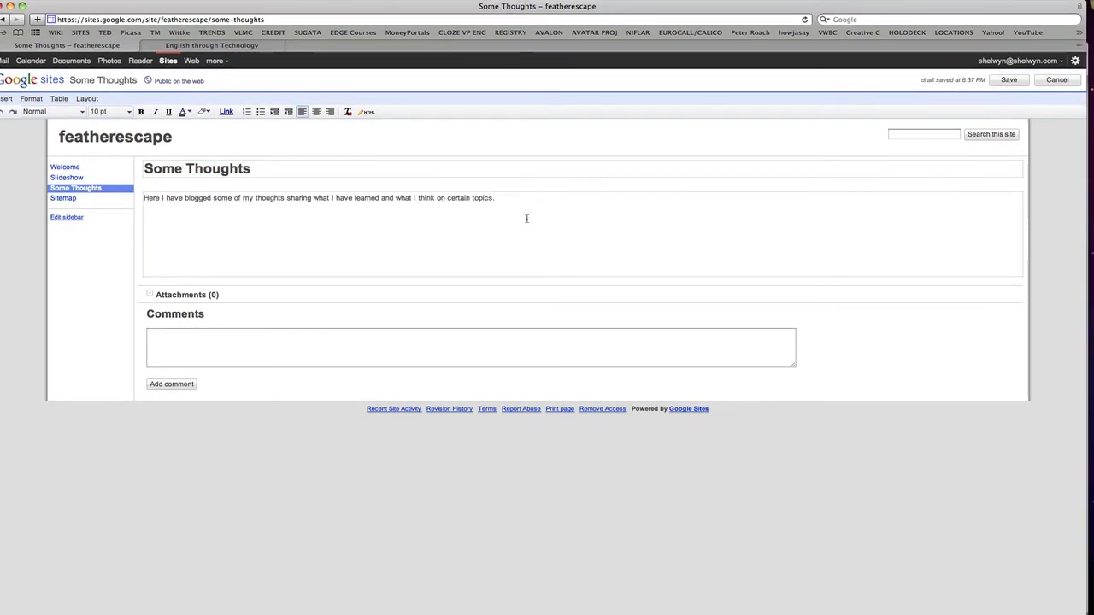
Apply the Two column (simple) layout to the Some Thoughts page.
click(87, 98)
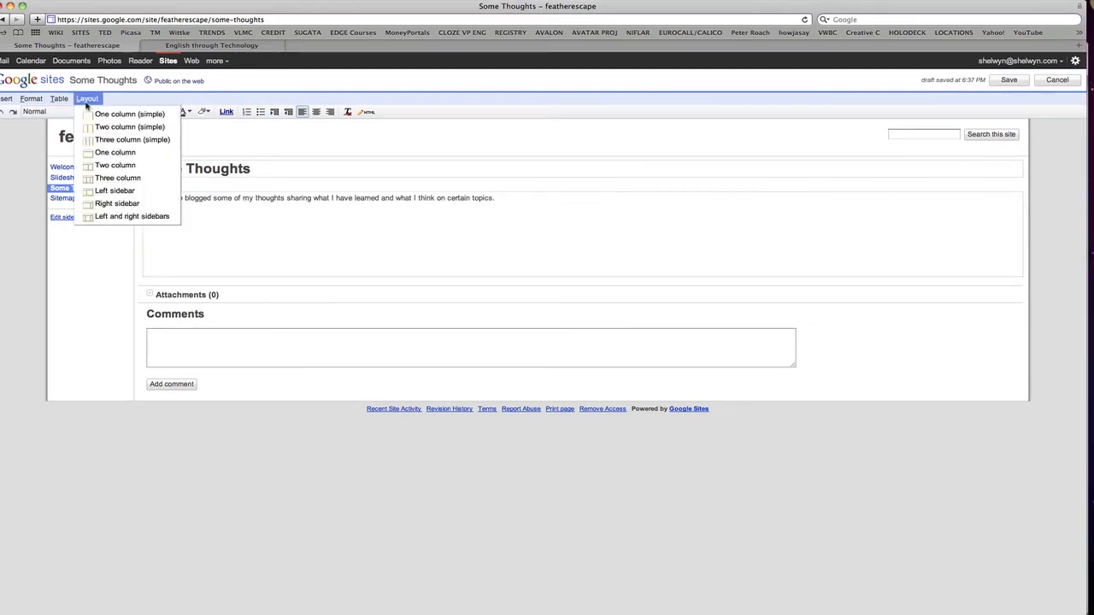
mouse_move(129, 126)
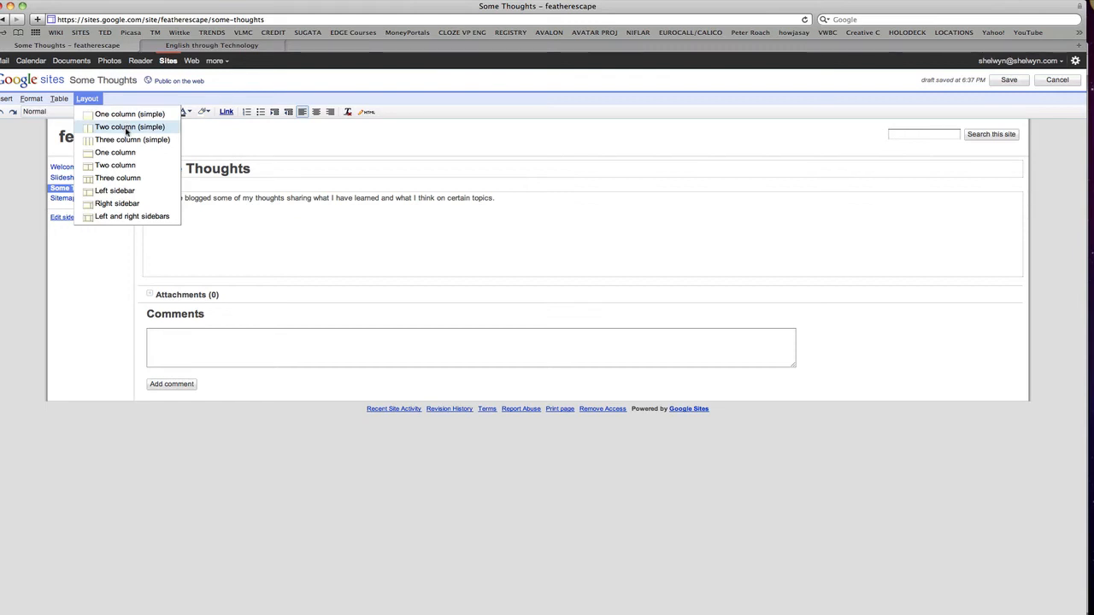
click(129, 127)
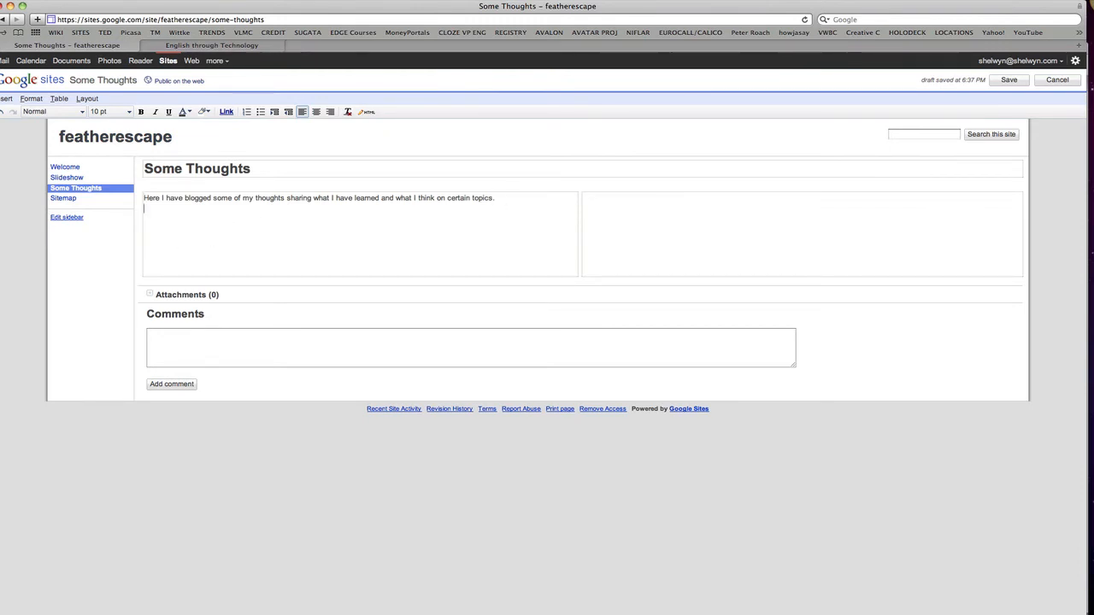
scroll(down, 3)
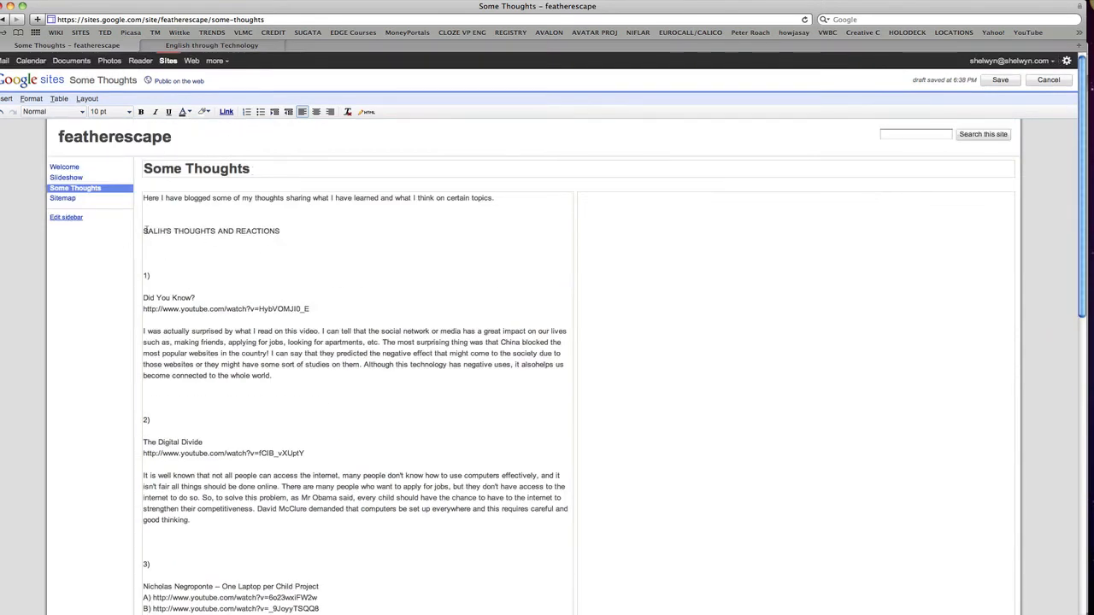
Bold the 'BLOG #1' heading, link the YouTube URLs, and save the page.
double_click(156, 231)
text(BLOG #1 SOME)
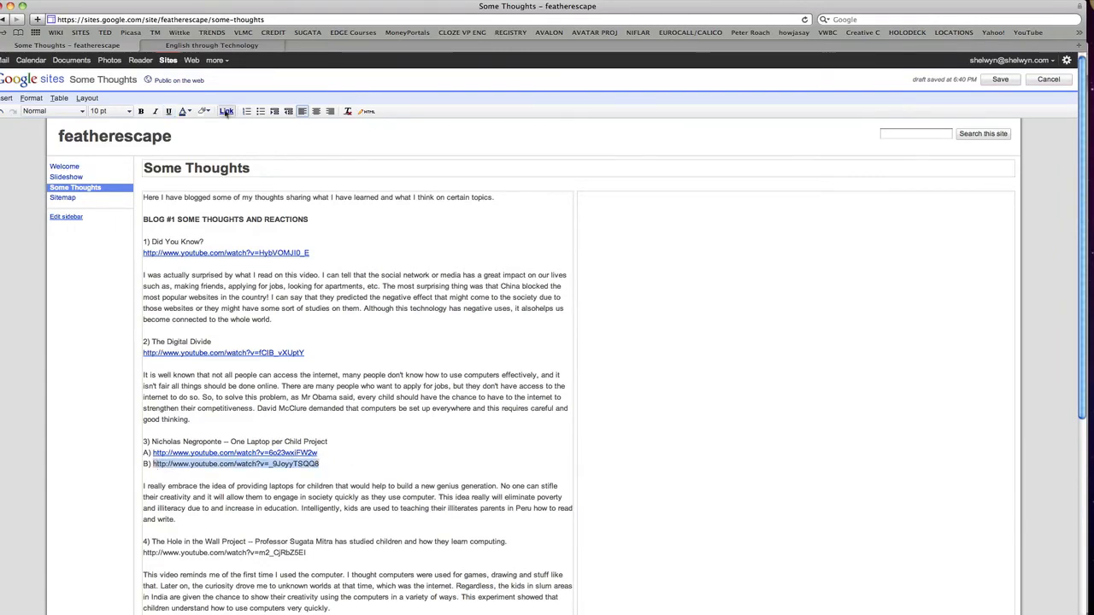
scroll(down, 3)
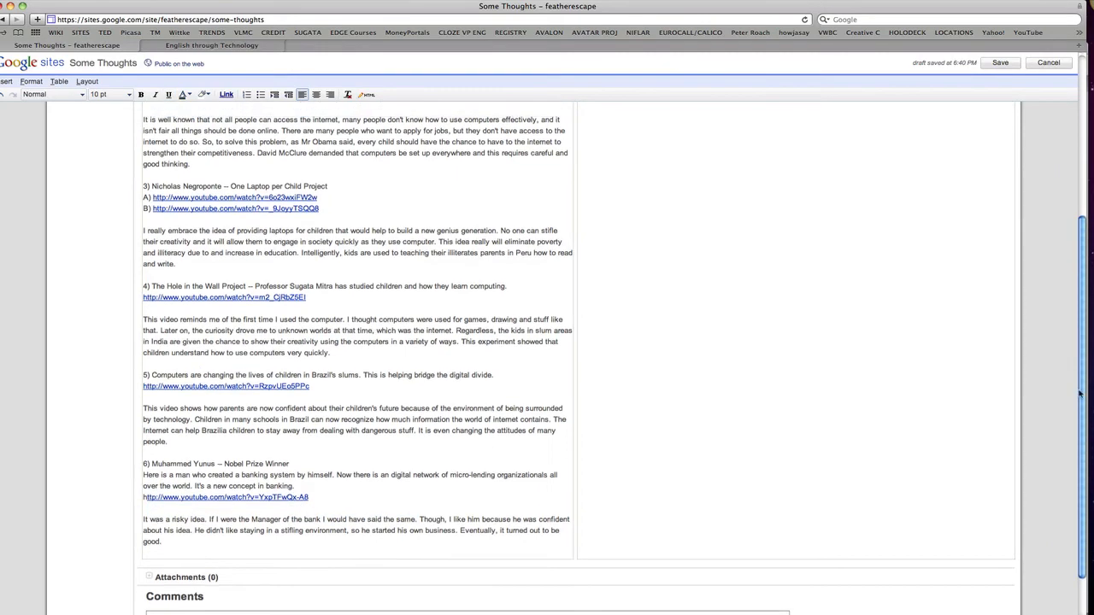
click(998, 61)
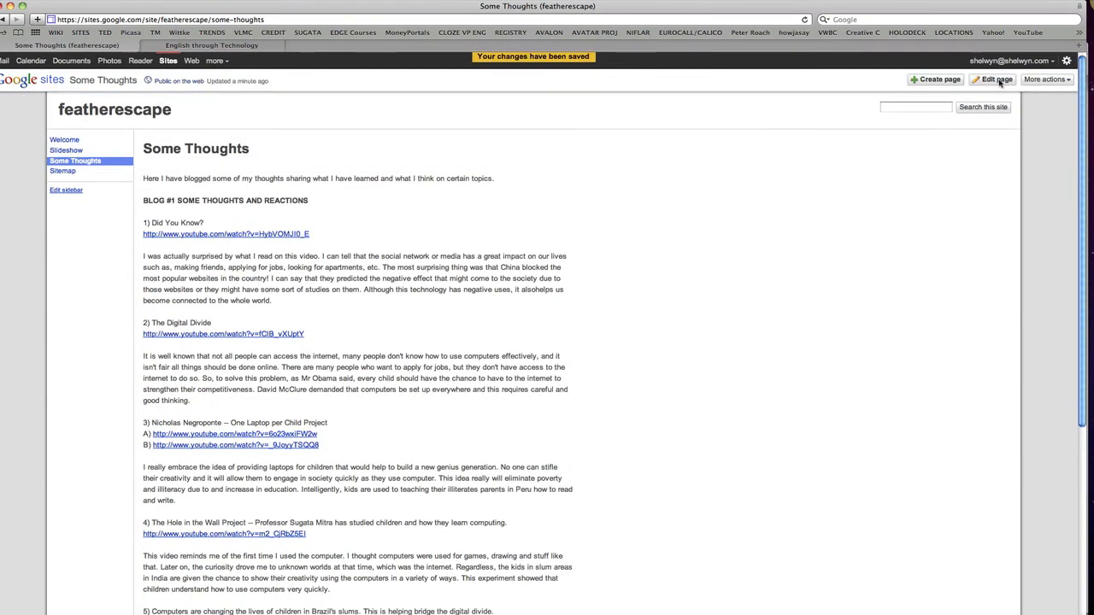
Create a top-level web page named 'Calendar'.
scroll(down, 3)
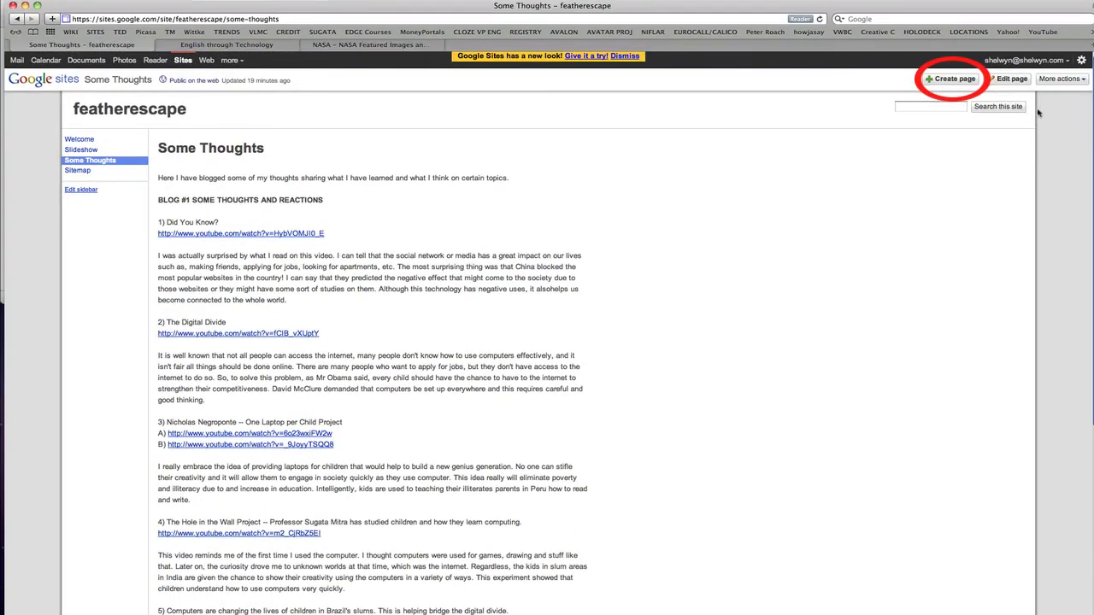
click(951, 79)
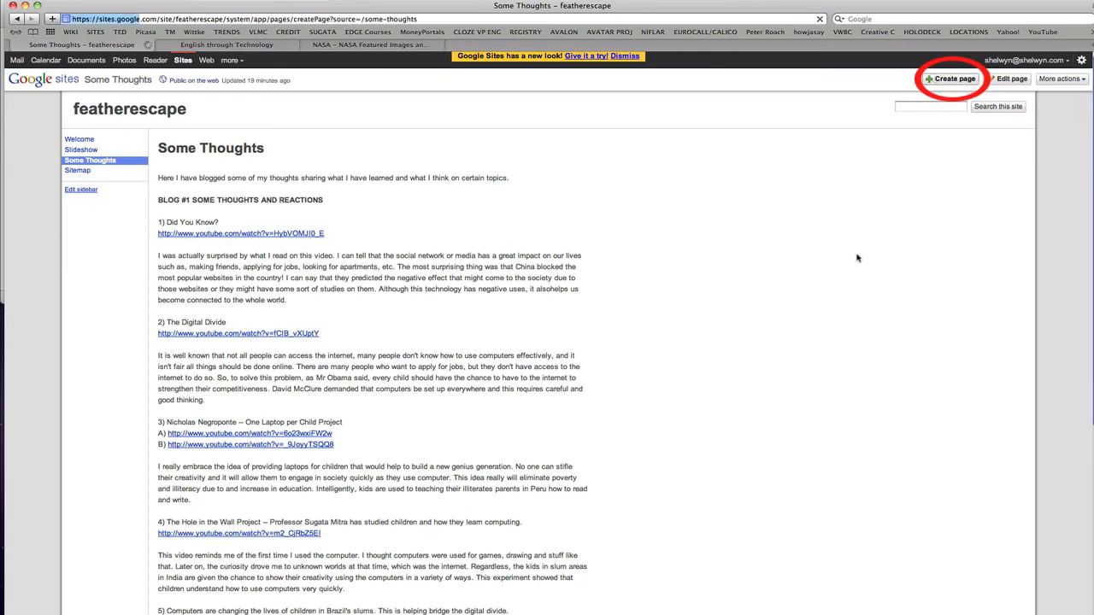
click(951, 78)
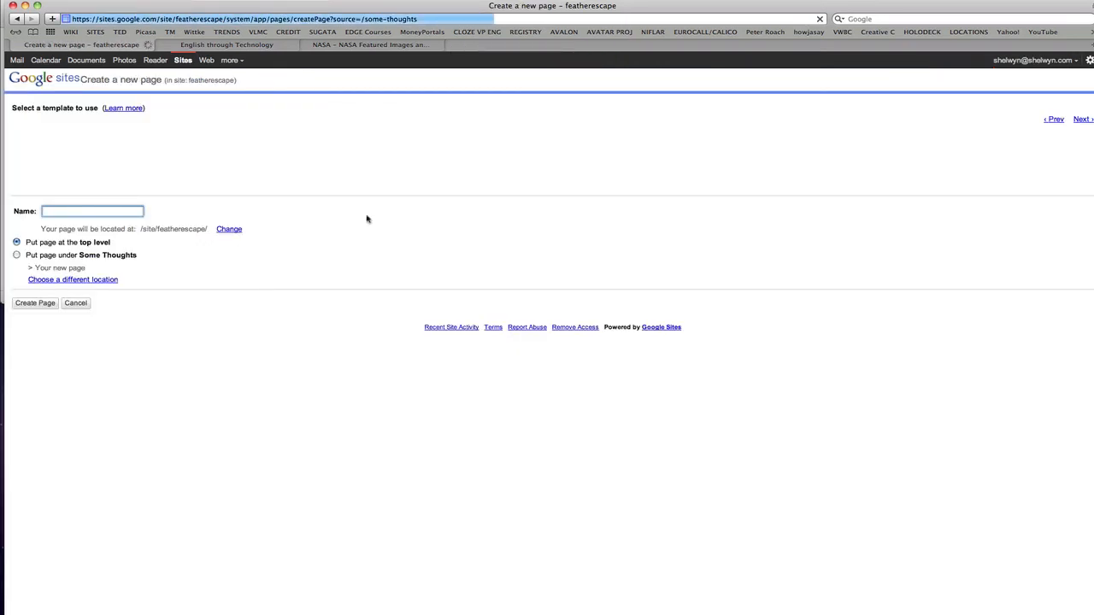
text(Calendar)
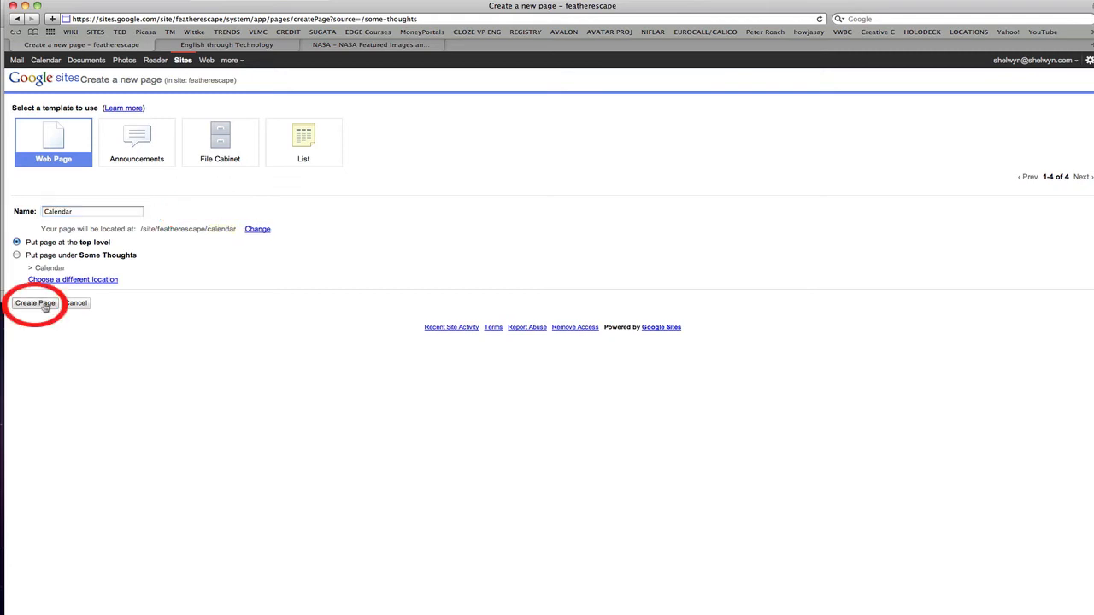
click(35, 302)
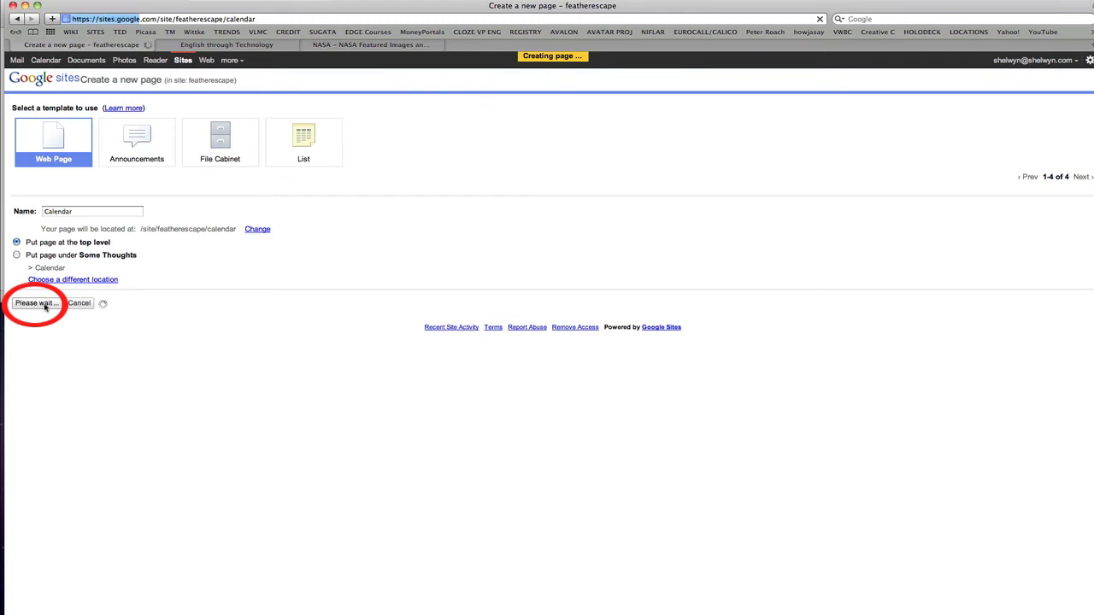
click(35, 303)
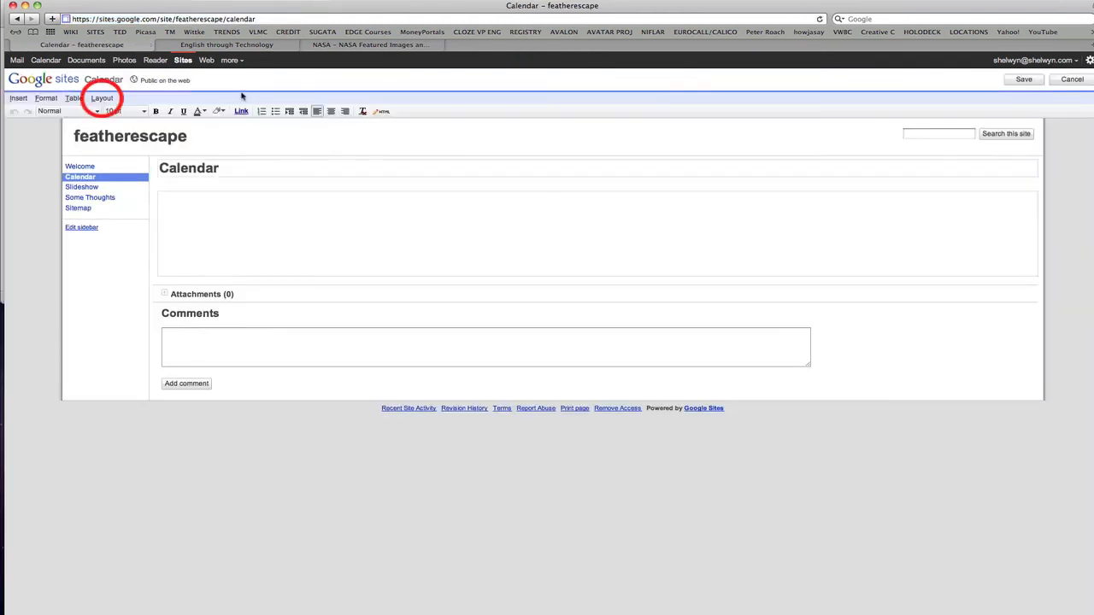
Apply the Two column (simple) layout to the Calendar page.
click(102, 97)
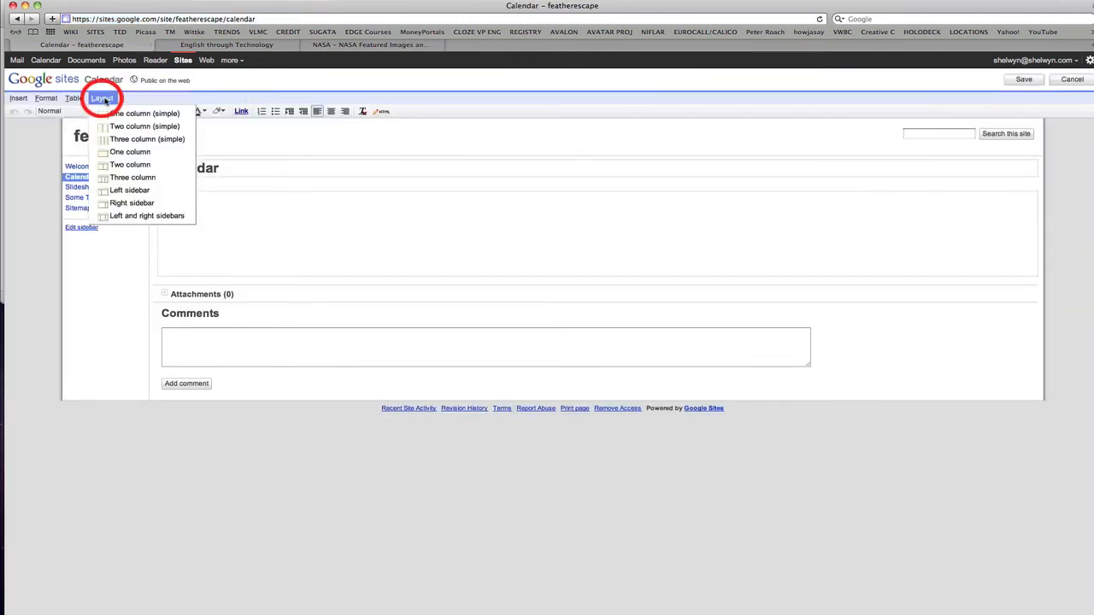
click(130, 164)
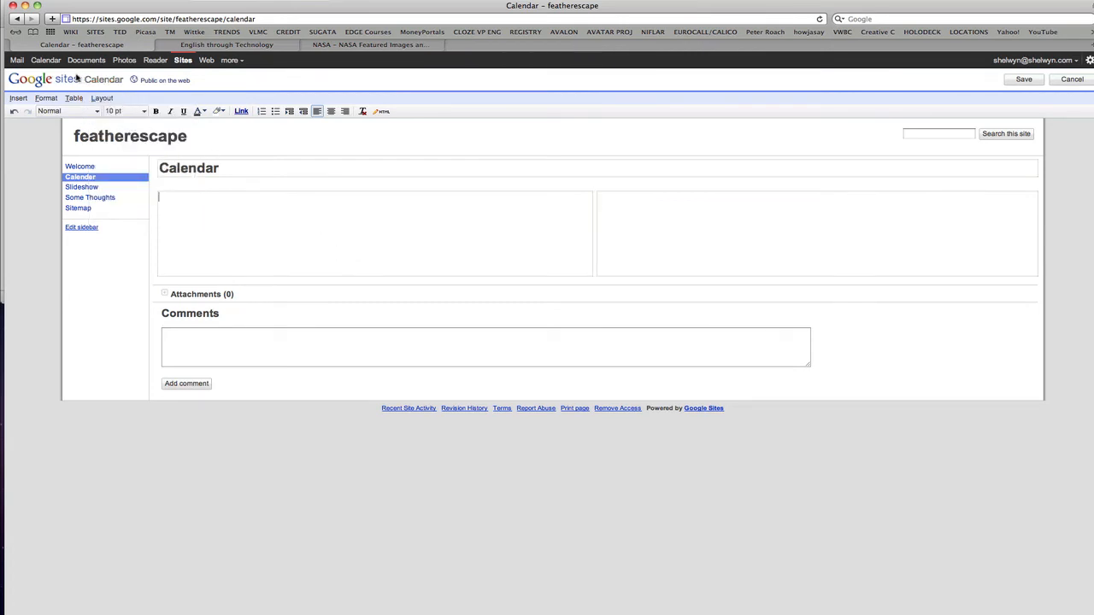
click(18, 97)
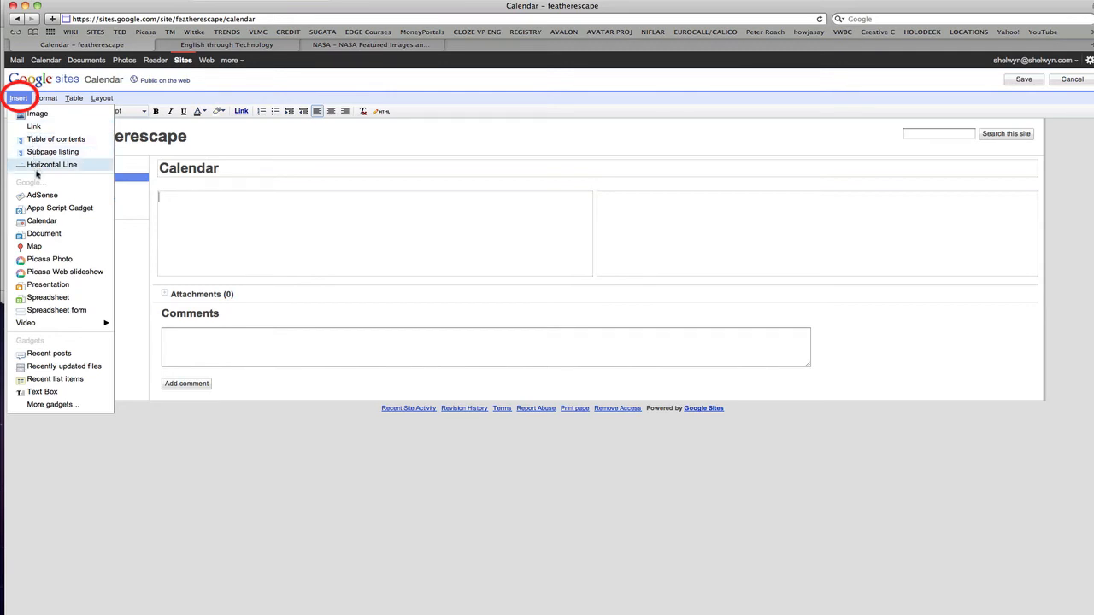
mouse_move(41, 220)
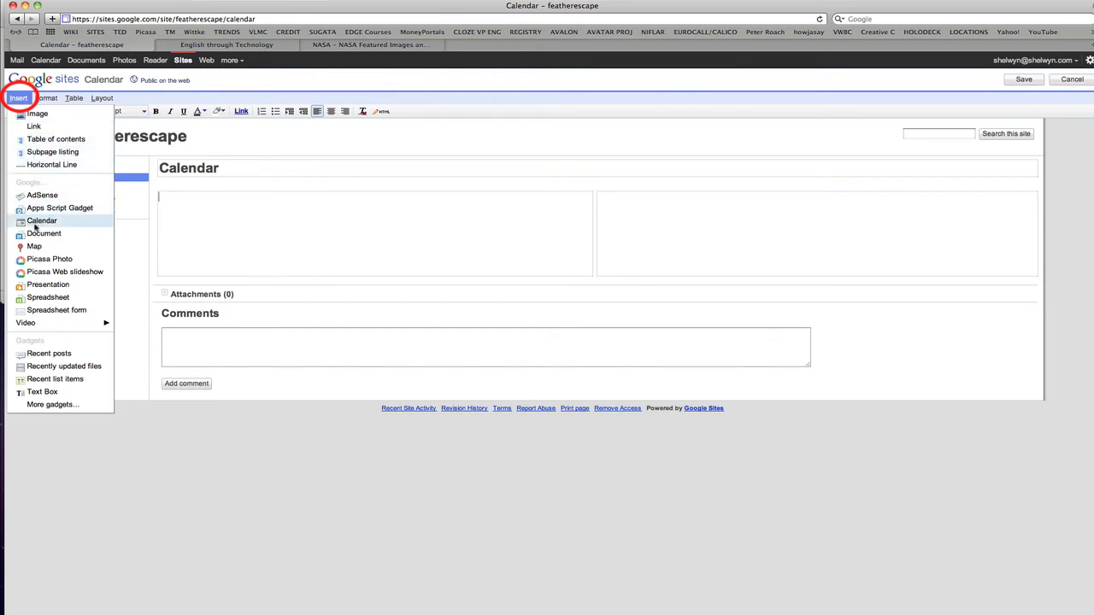
Embed the owner's Google Calendar with default settings and save the Calendar page.
click(41, 220)
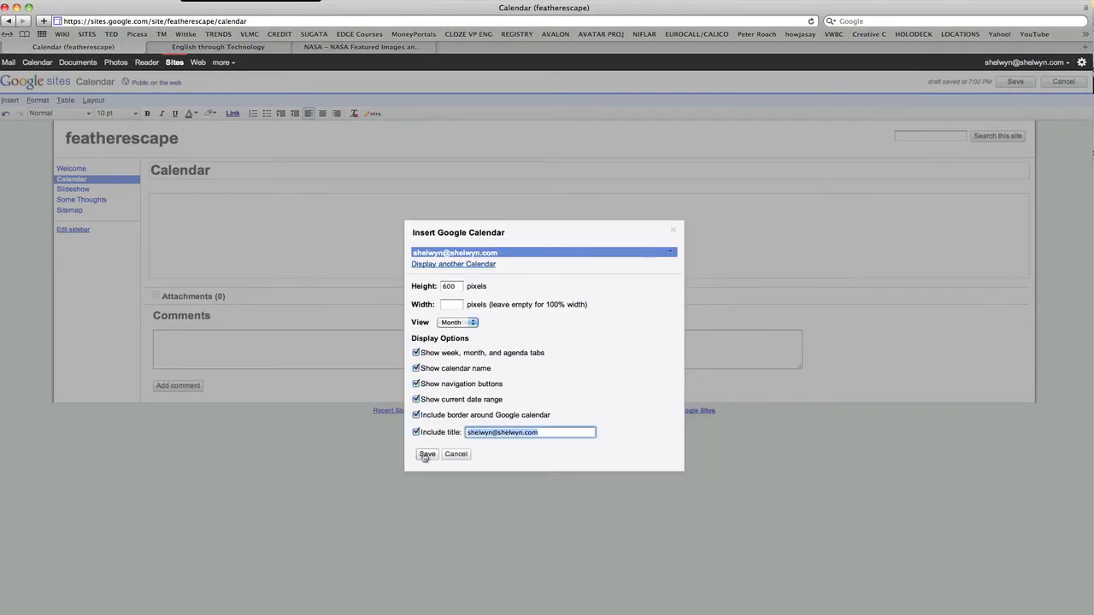
click(427, 454)
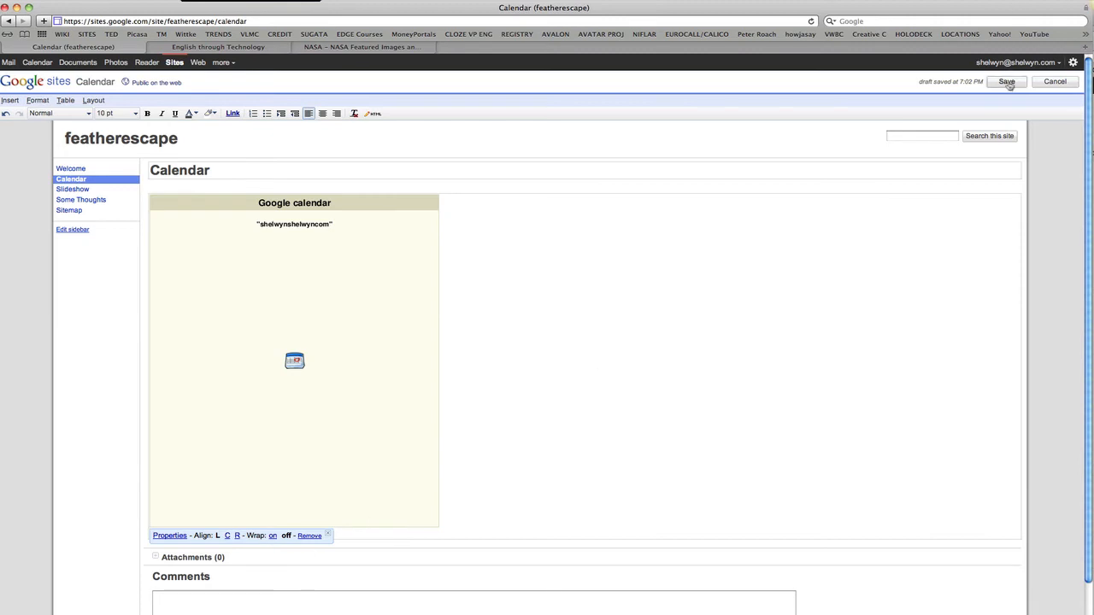
click(1006, 82)
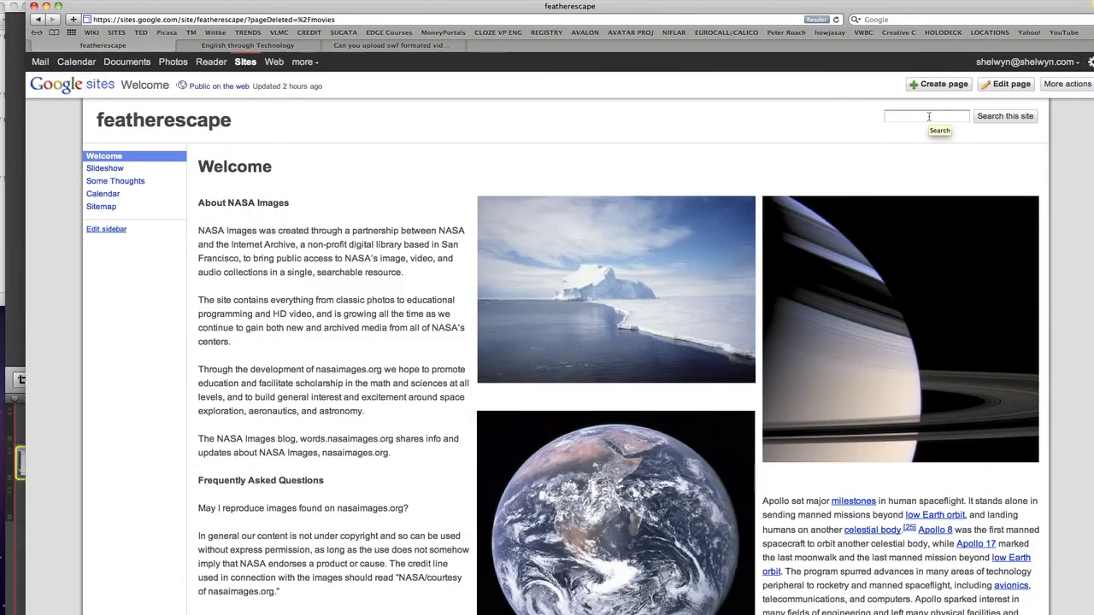
Browse the Slideshow, Some Thoughts and Calendar pages, then name a new page 'Movies'.
click(104, 168)
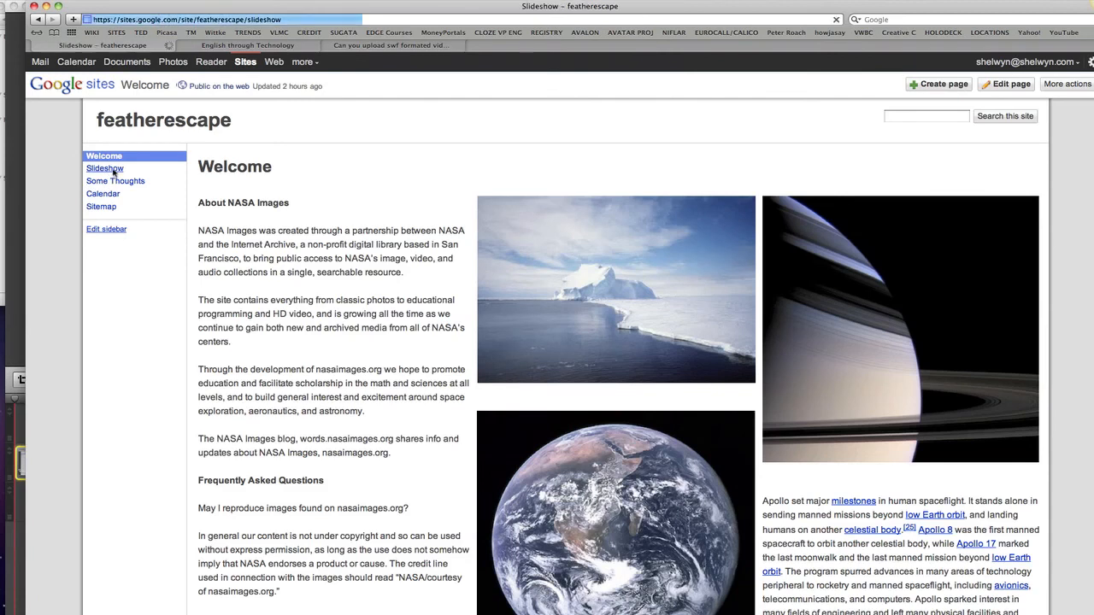
click(105, 168)
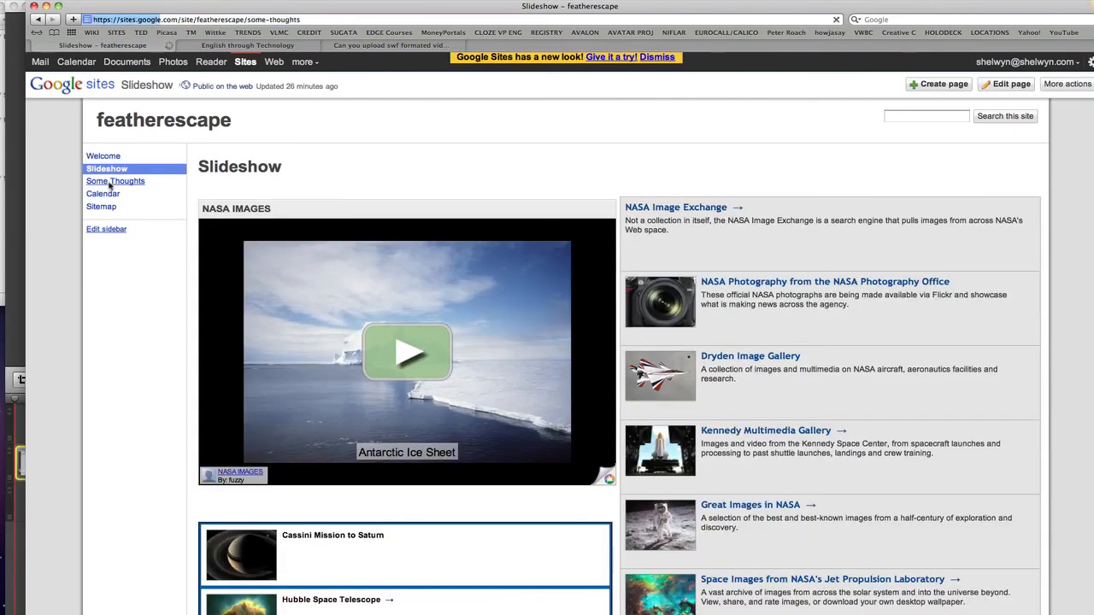
click(115, 181)
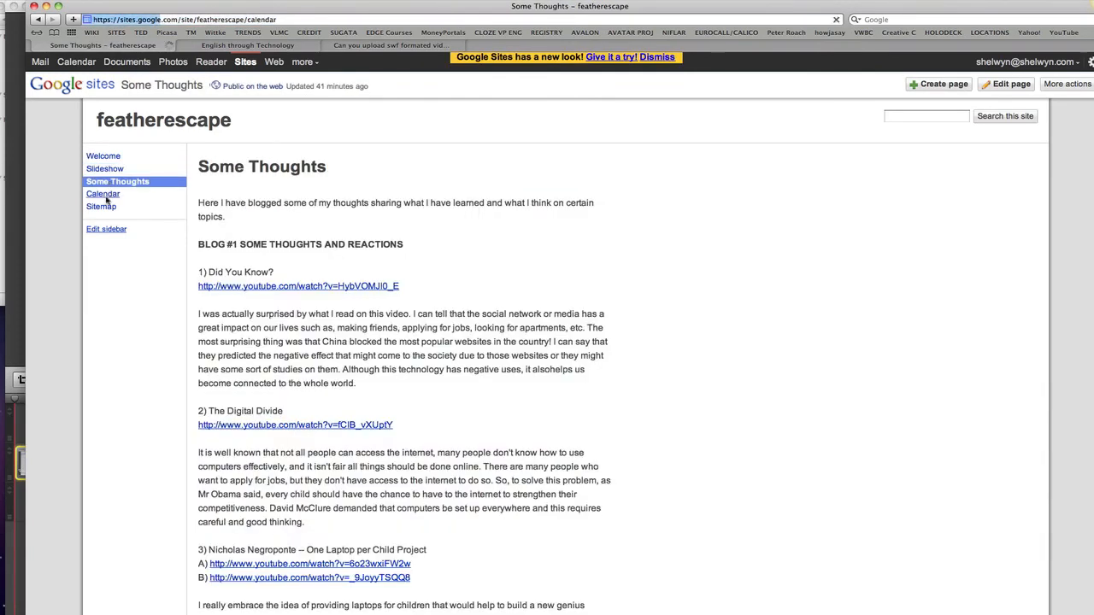
click(102, 194)
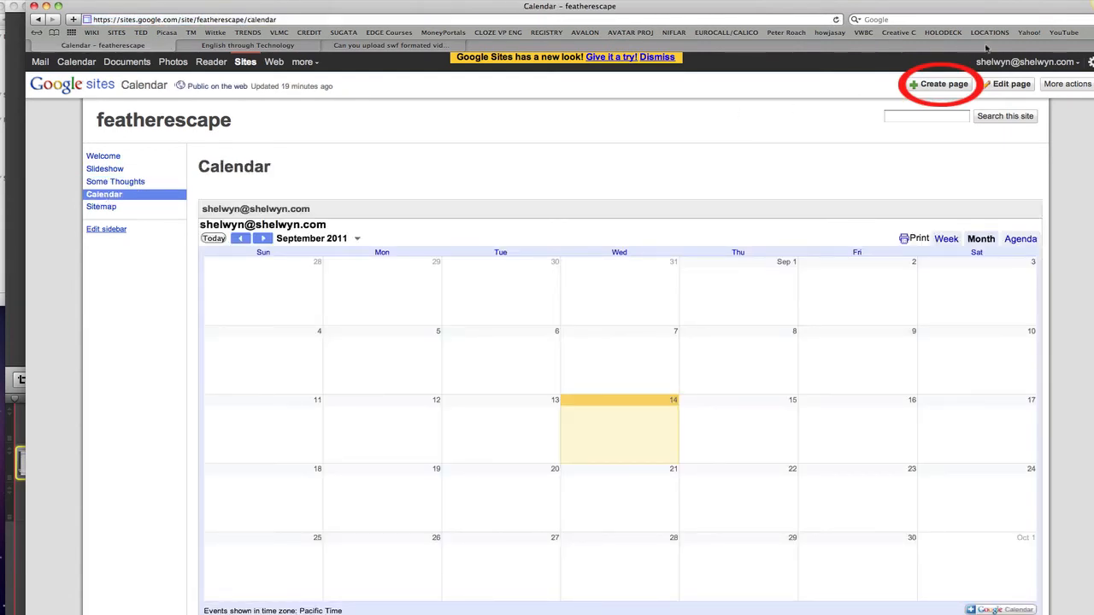
click(940, 84)
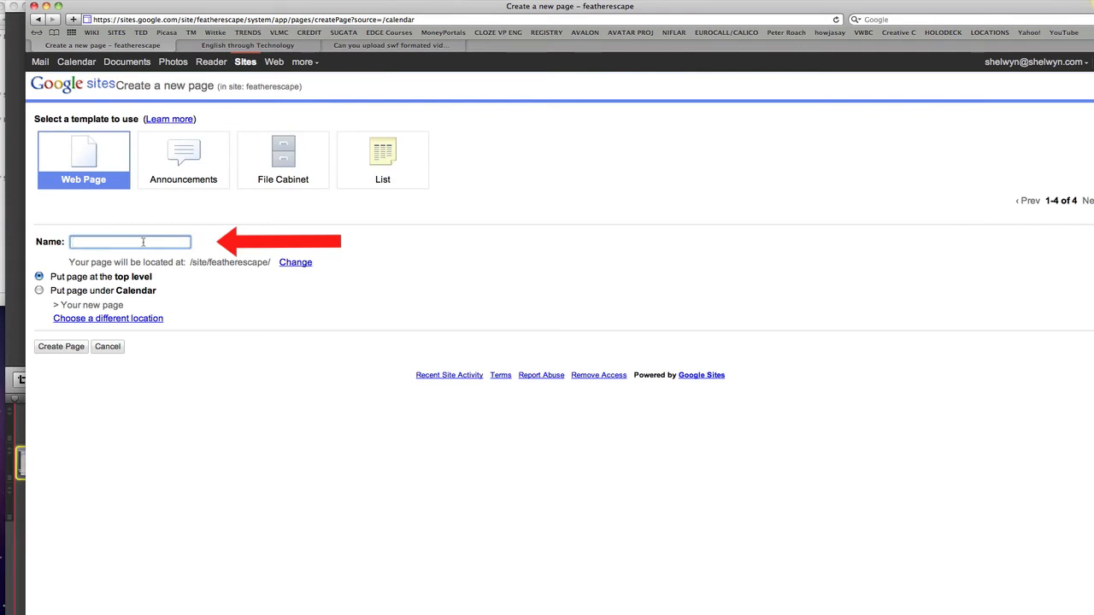
text(Movies)
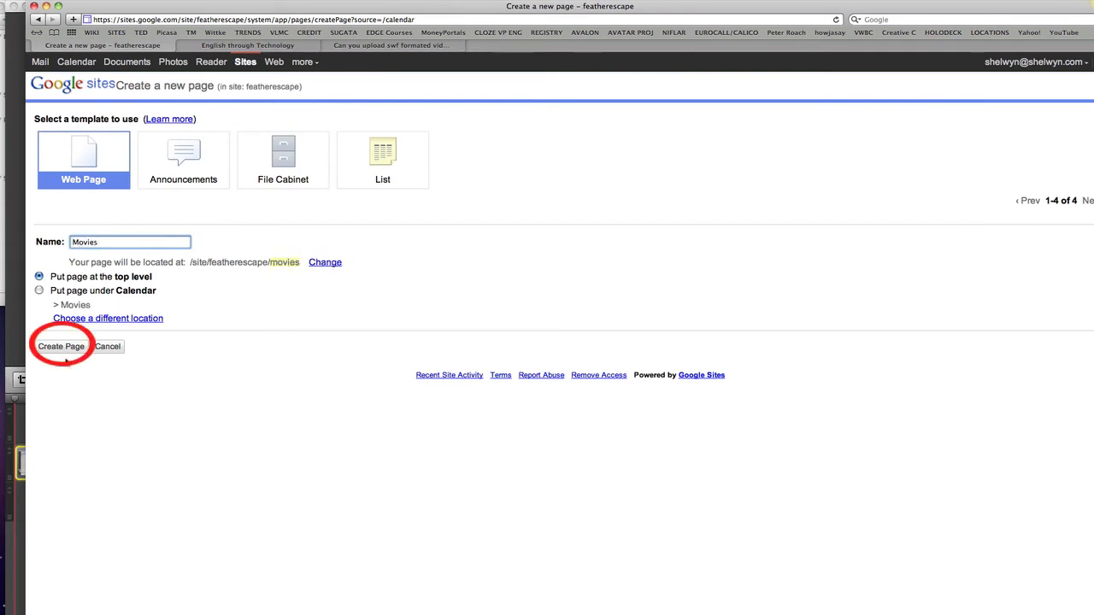
Create the Movies page, add it to the sidebar Navigation, and save the layout.
click(61, 346)
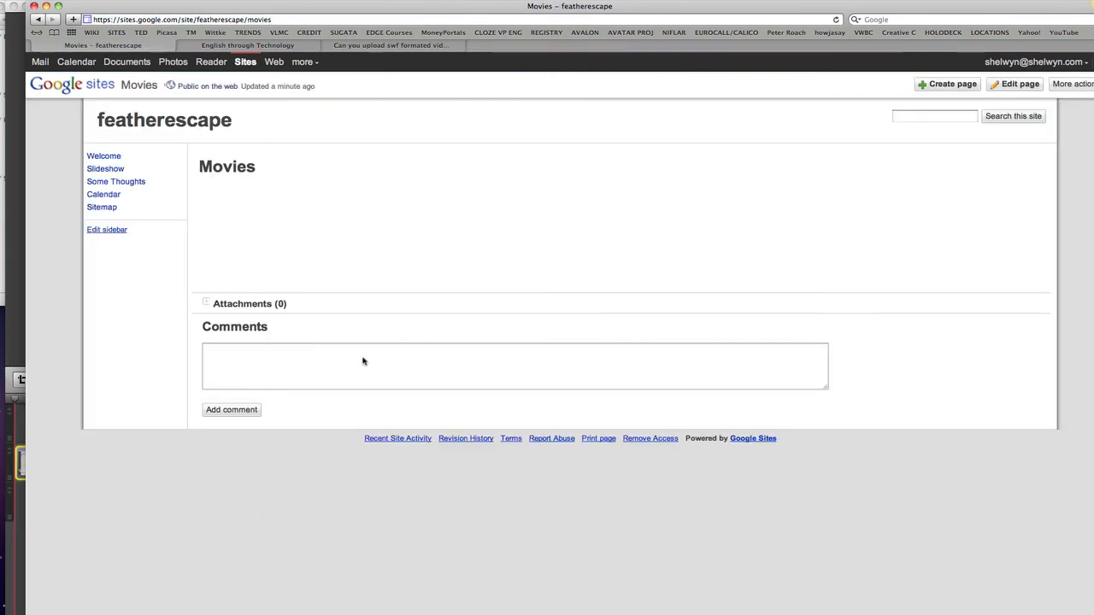
click(1015, 83)
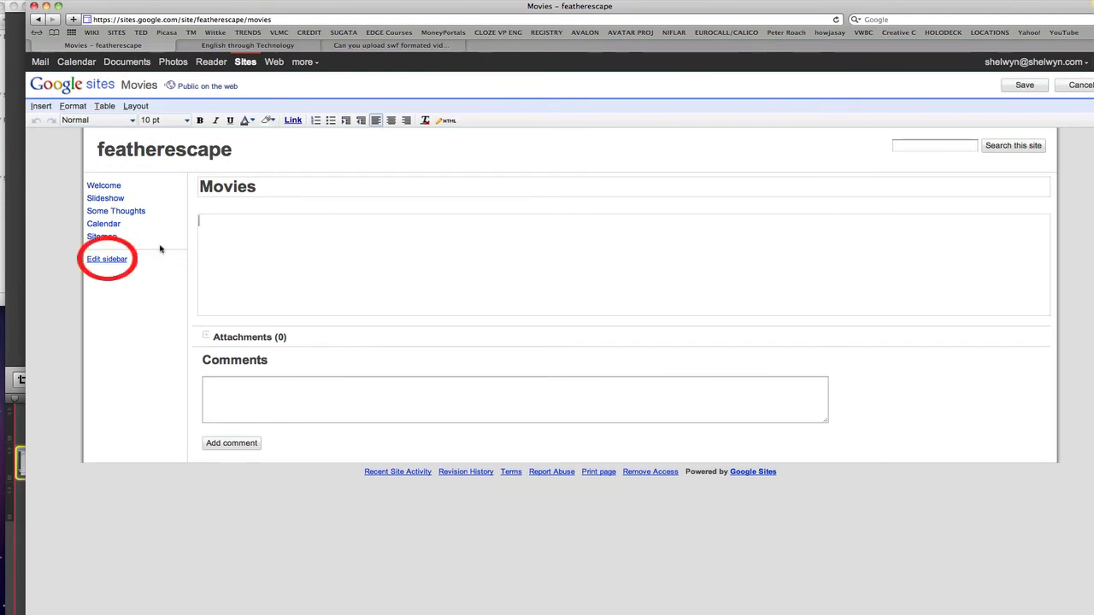
click(105, 259)
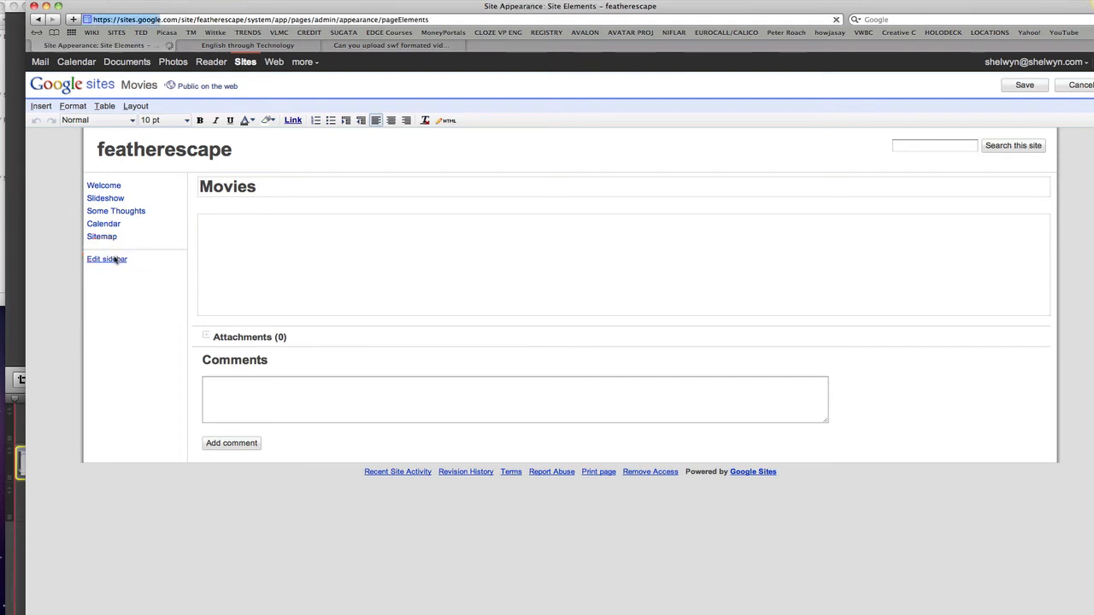
click(106, 259)
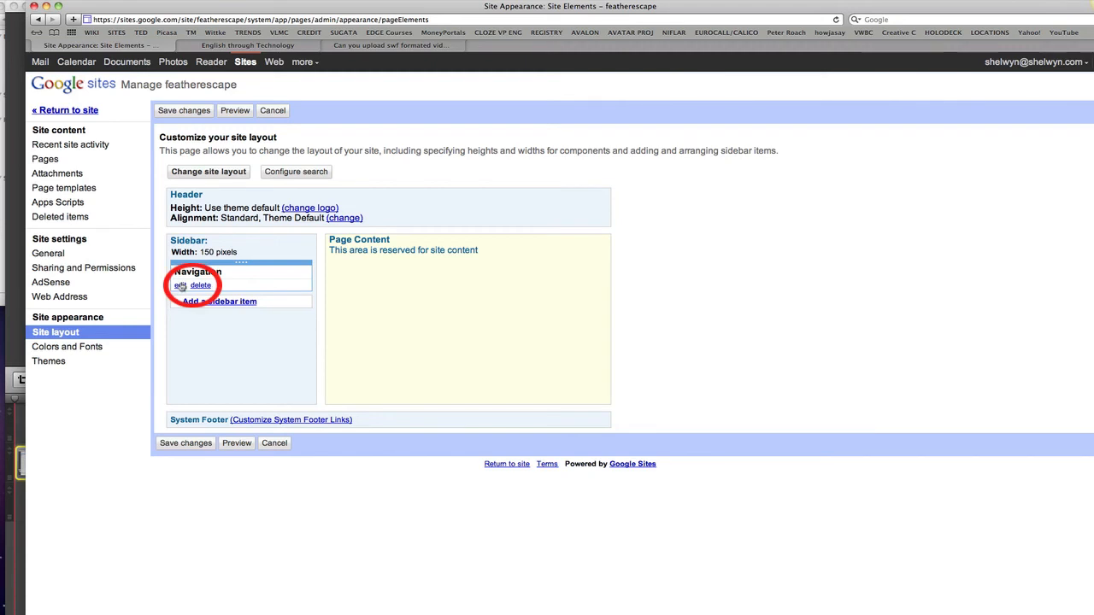
click(179, 284)
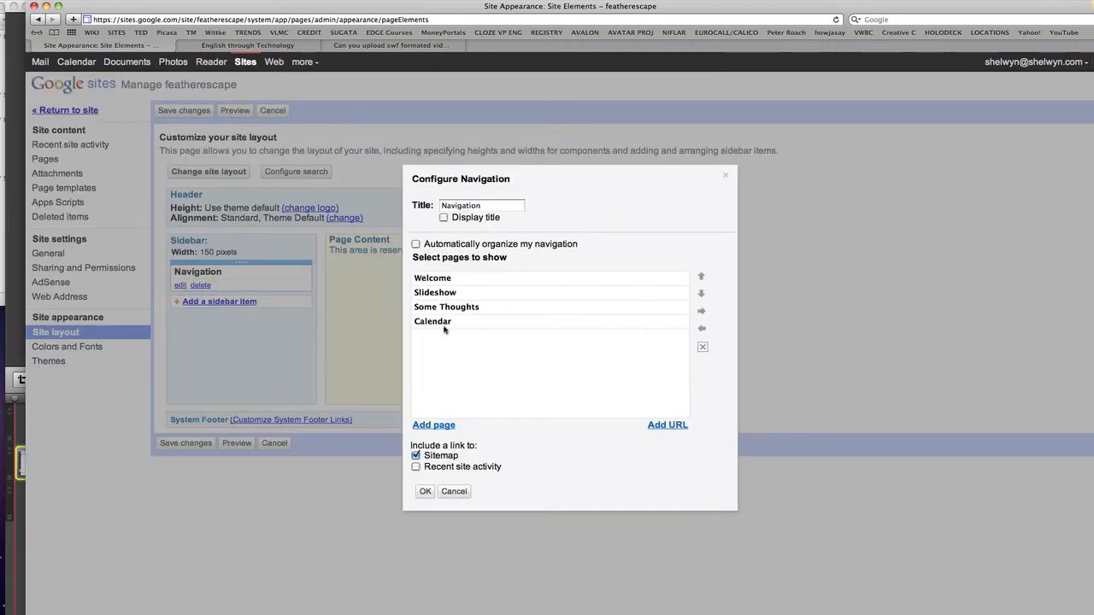
mouse_move(432, 321)
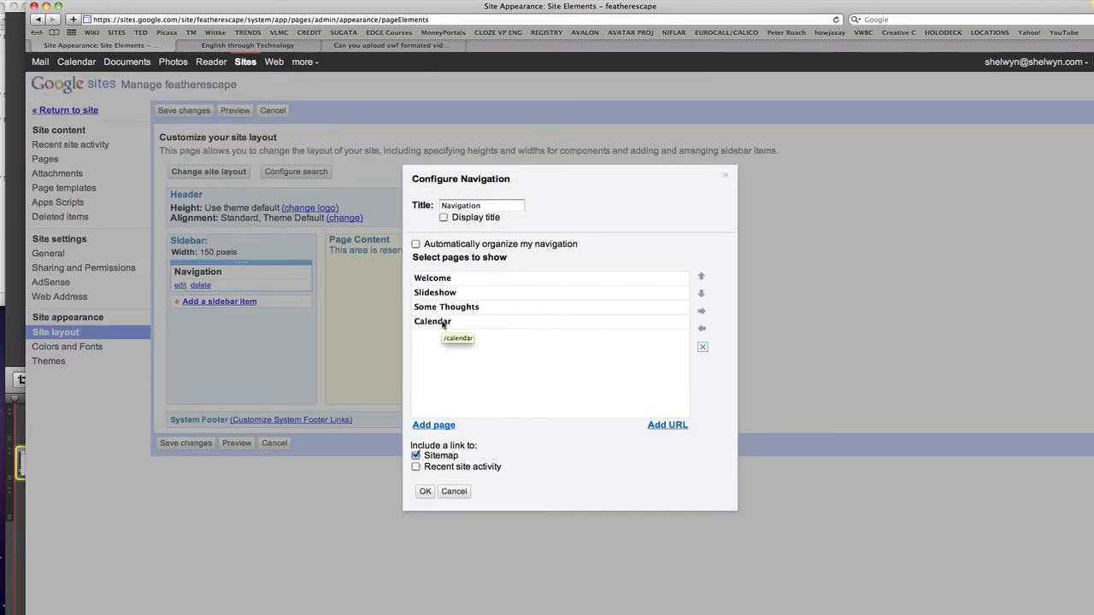
click(433, 425)
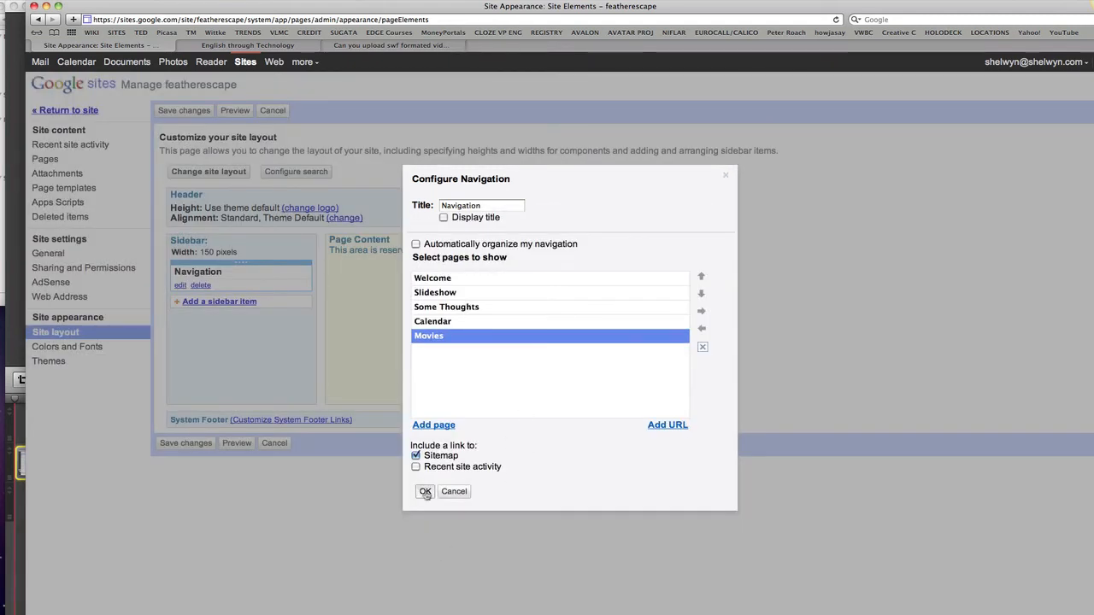
click(425, 490)
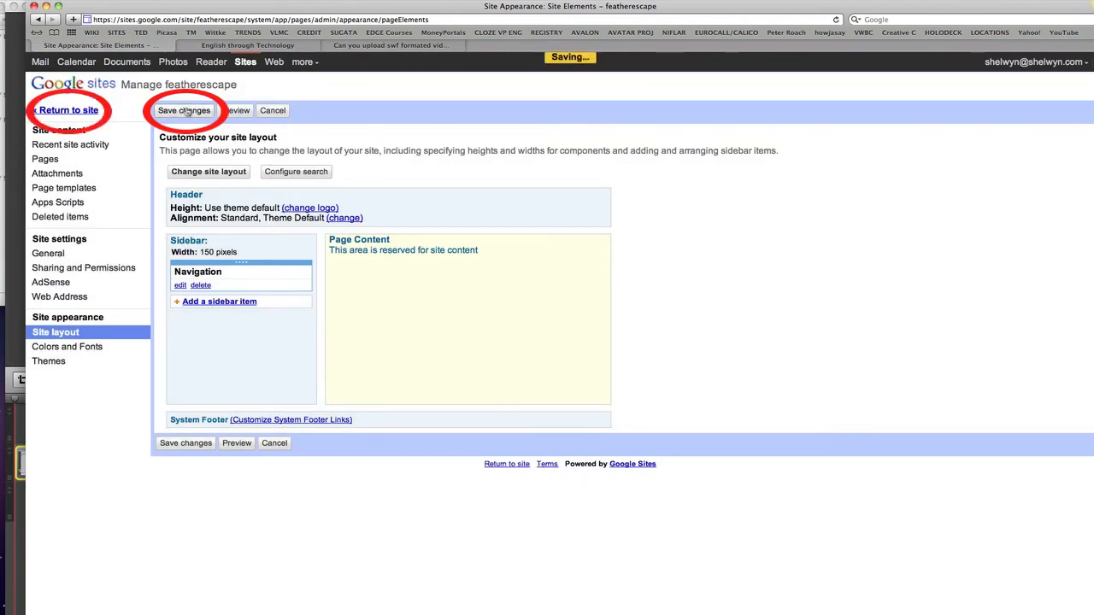
click(184, 110)
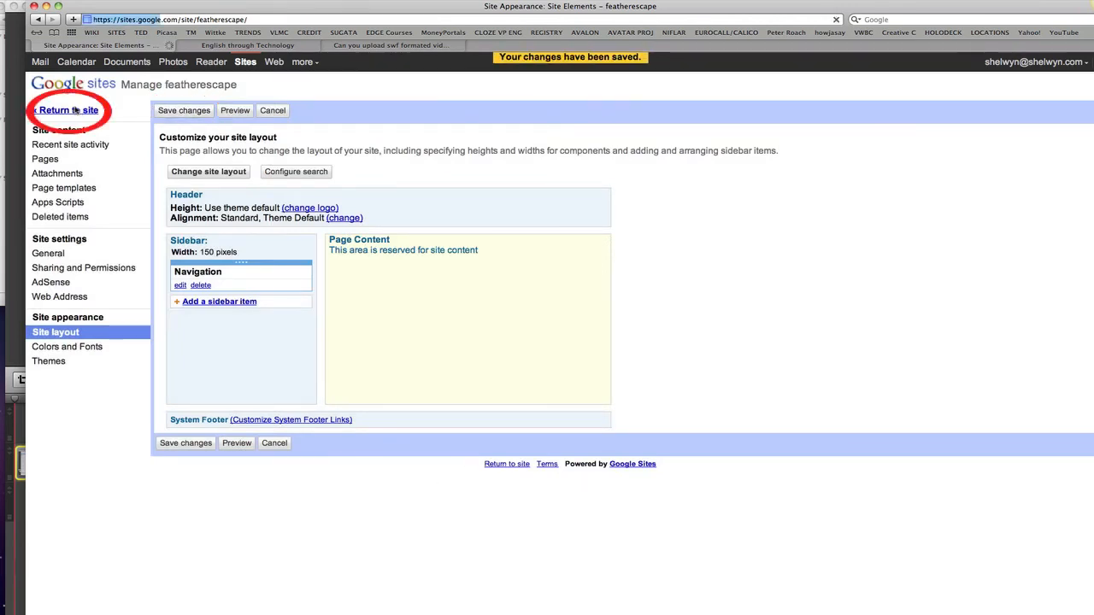
Return to the site and open the Movies page in edit mode, showing the Insert menu.
click(67, 109)
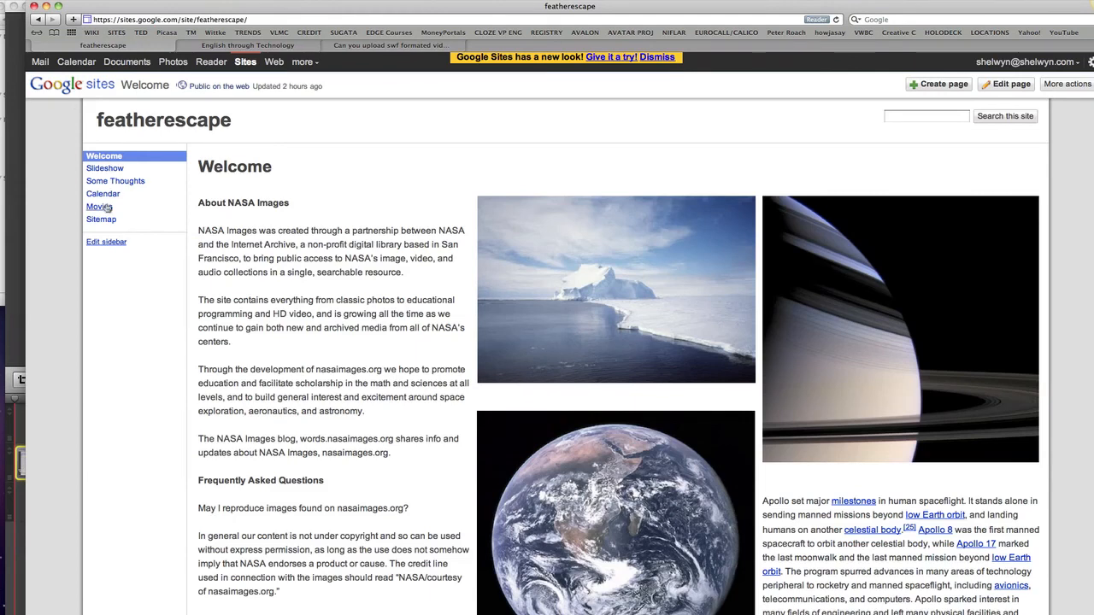
click(99, 206)
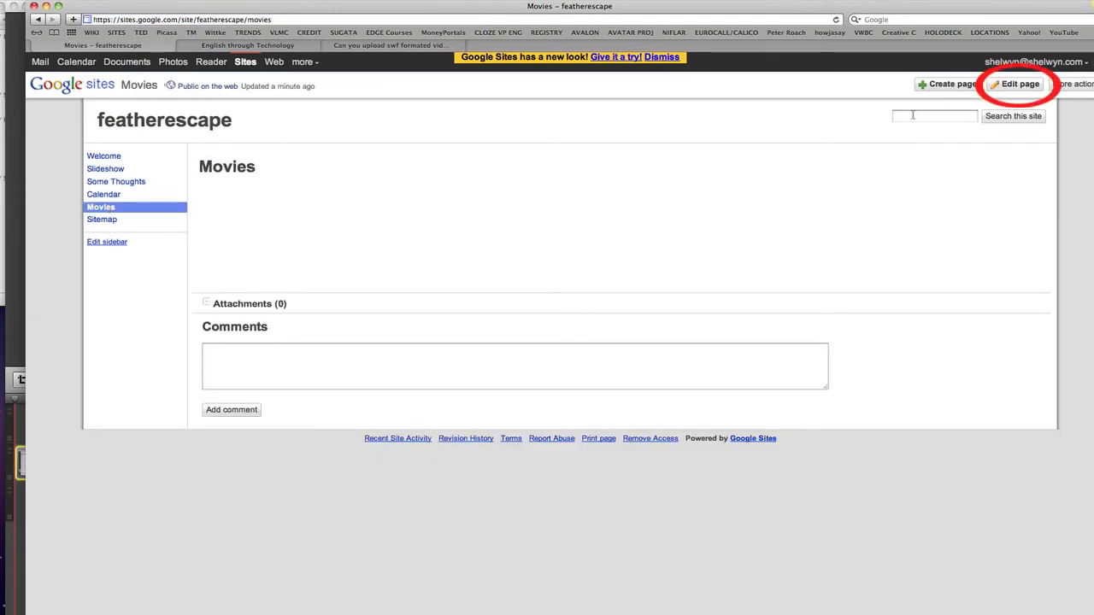
click(1016, 84)
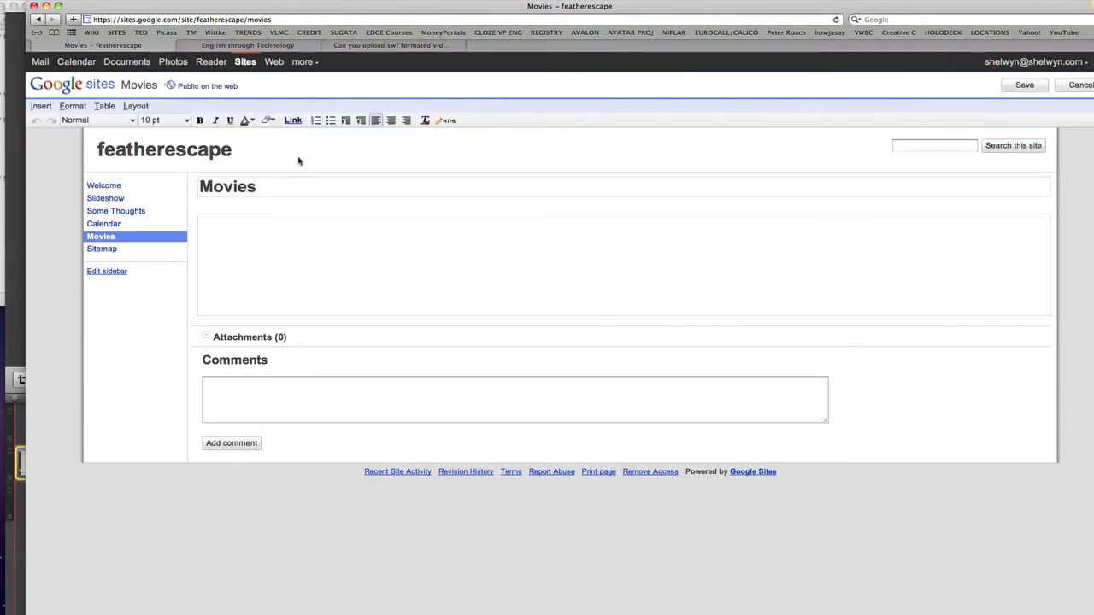
click(136, 105)
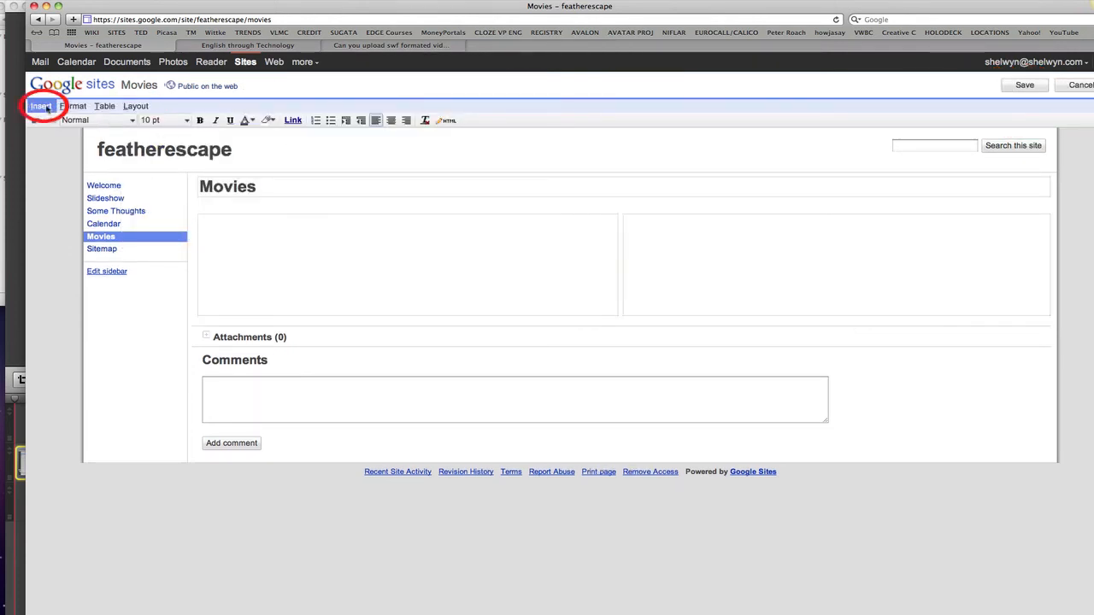
click(40, 105)
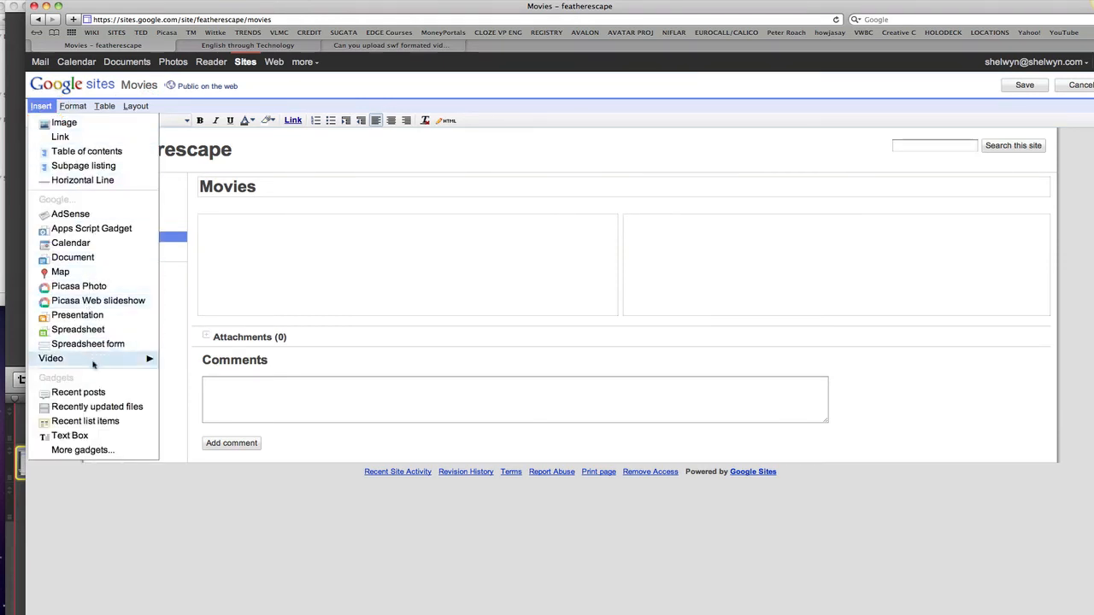
click(51, 358)
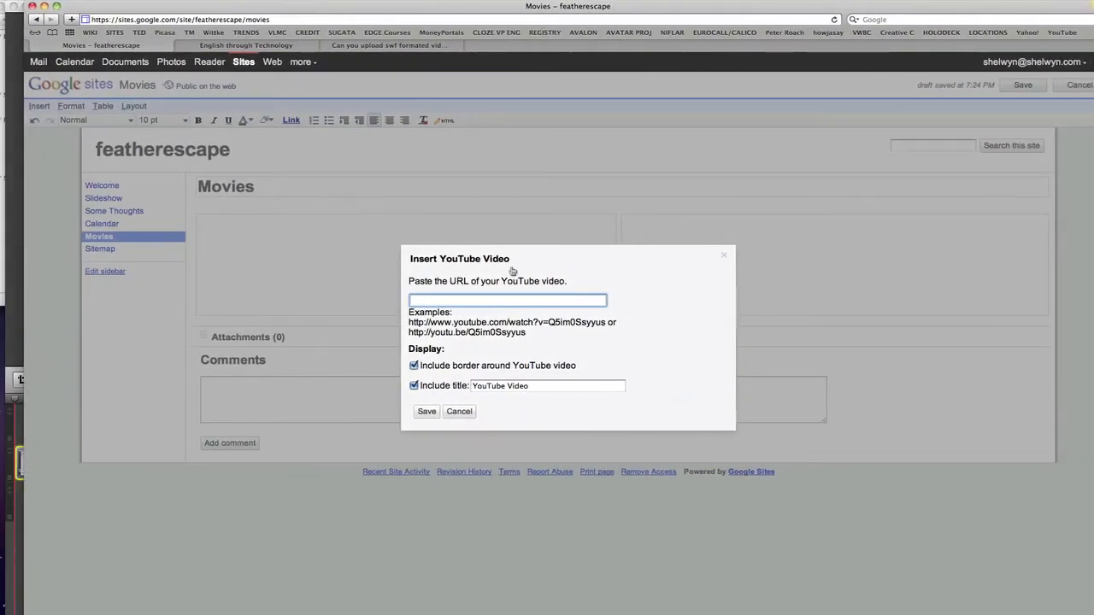
text(http://youtu.be/D8zZZZzpplM)
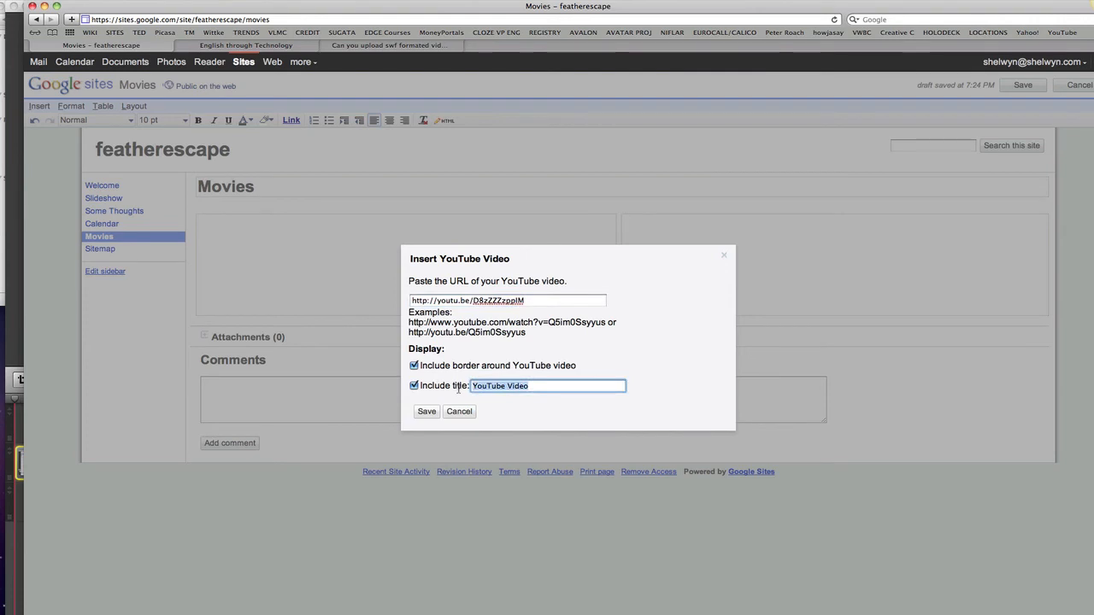
text(Introduction to Astronomy)
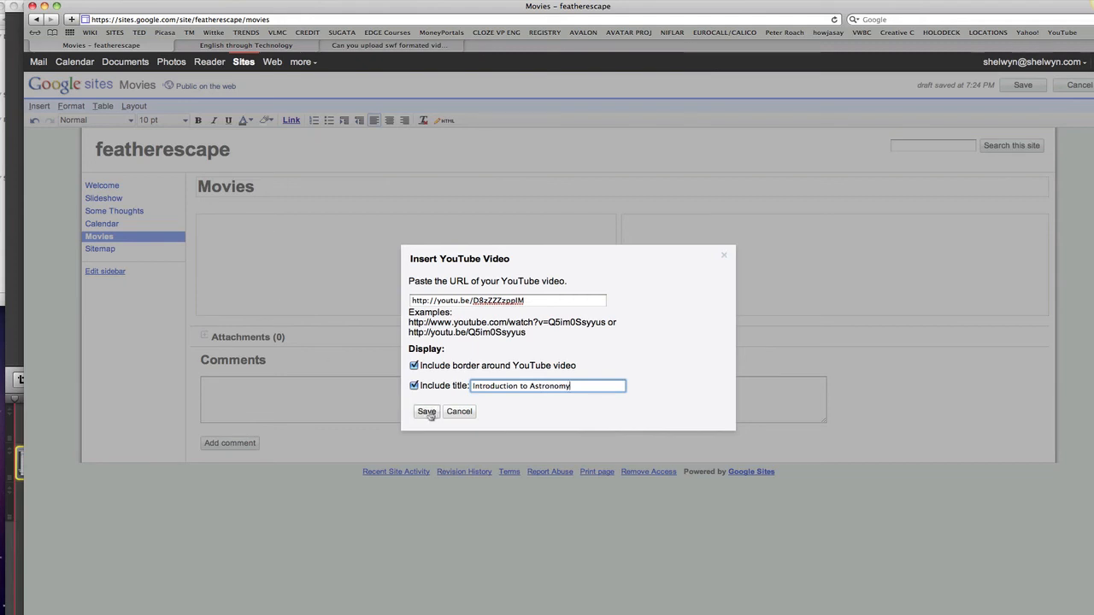
click(426, 411)
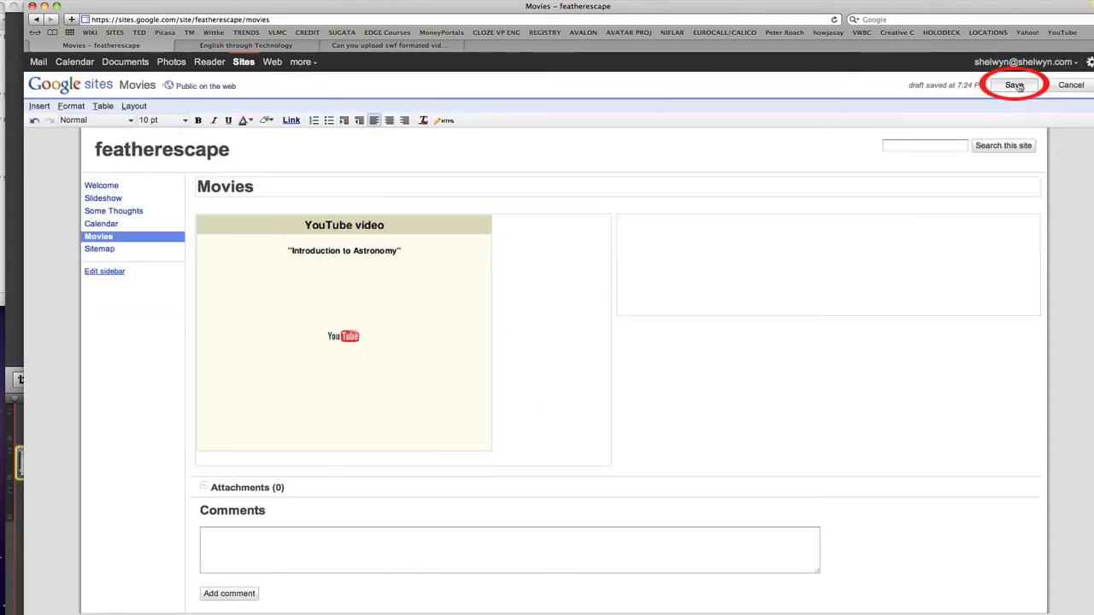
Save the Movies page and play the embedded Introduction to Astronomy video.
click(1013, 84)
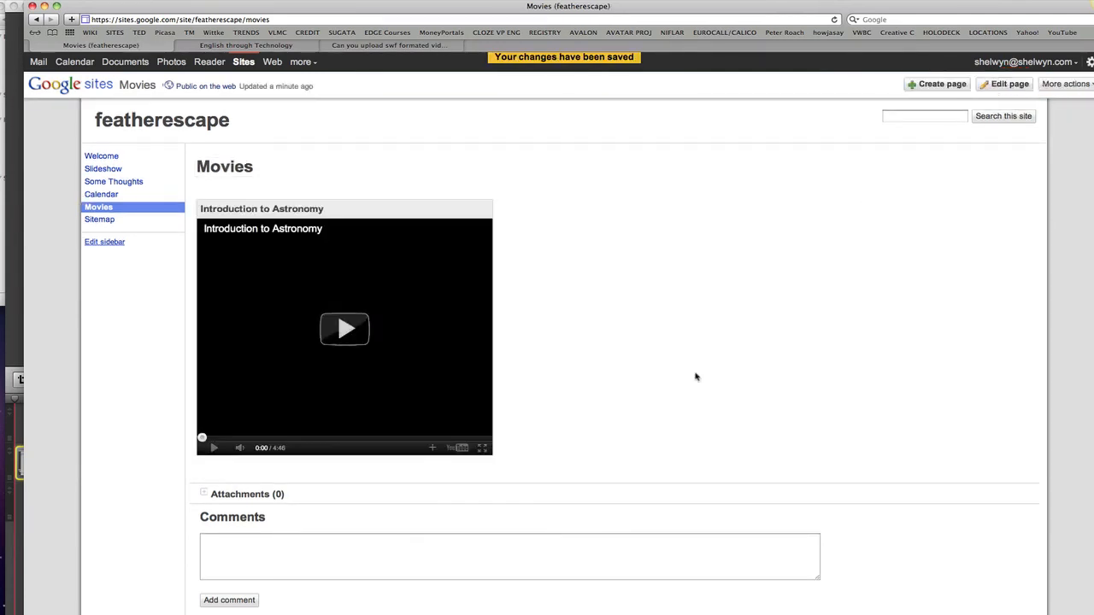
click(344, 329)
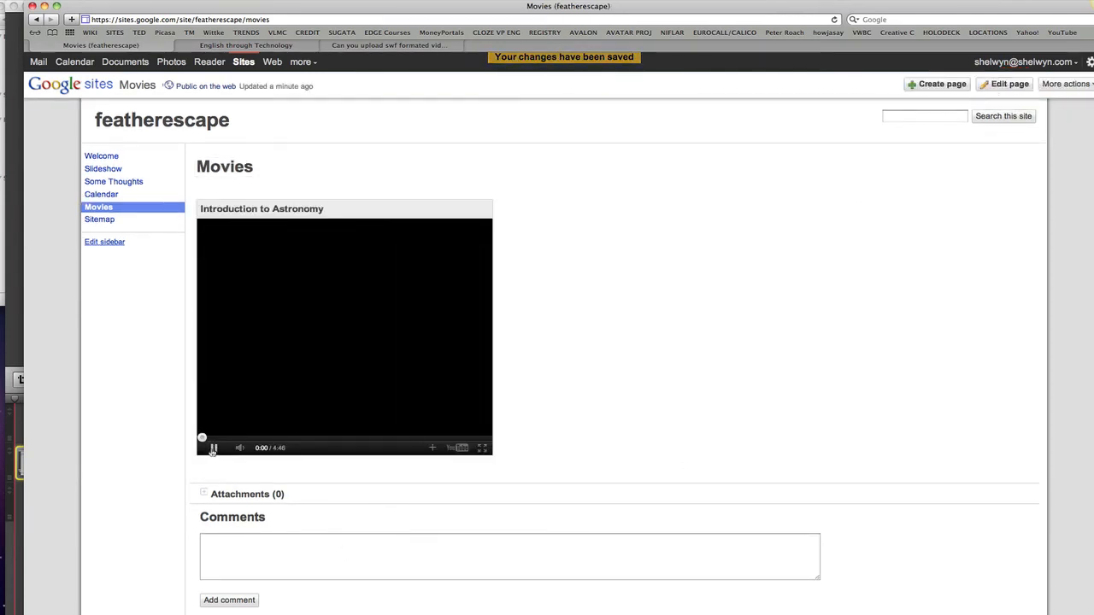
click(212, 447)
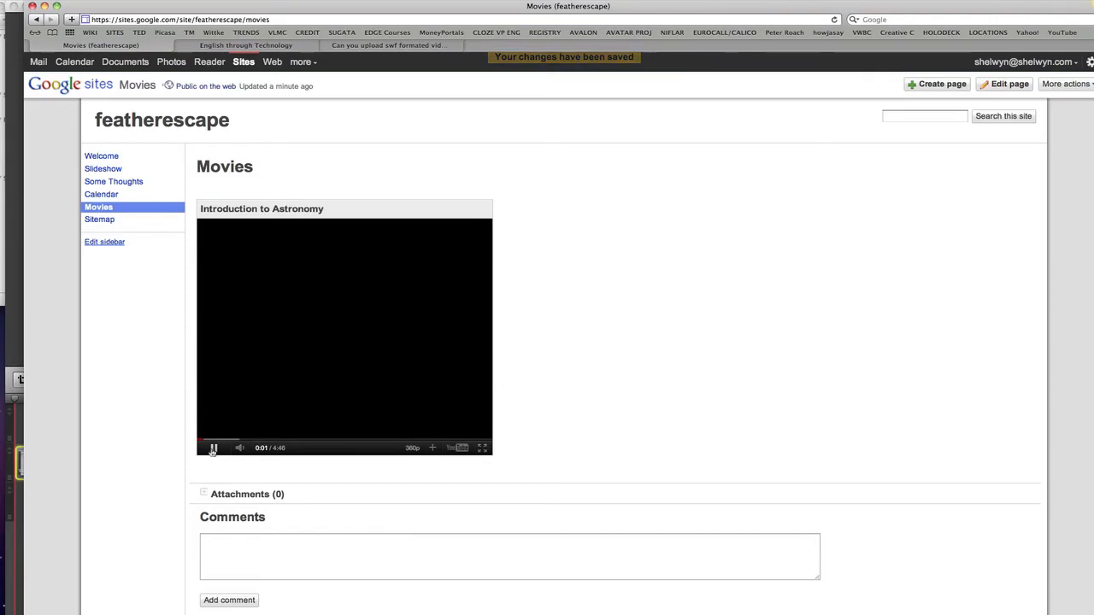
click(213, 448)
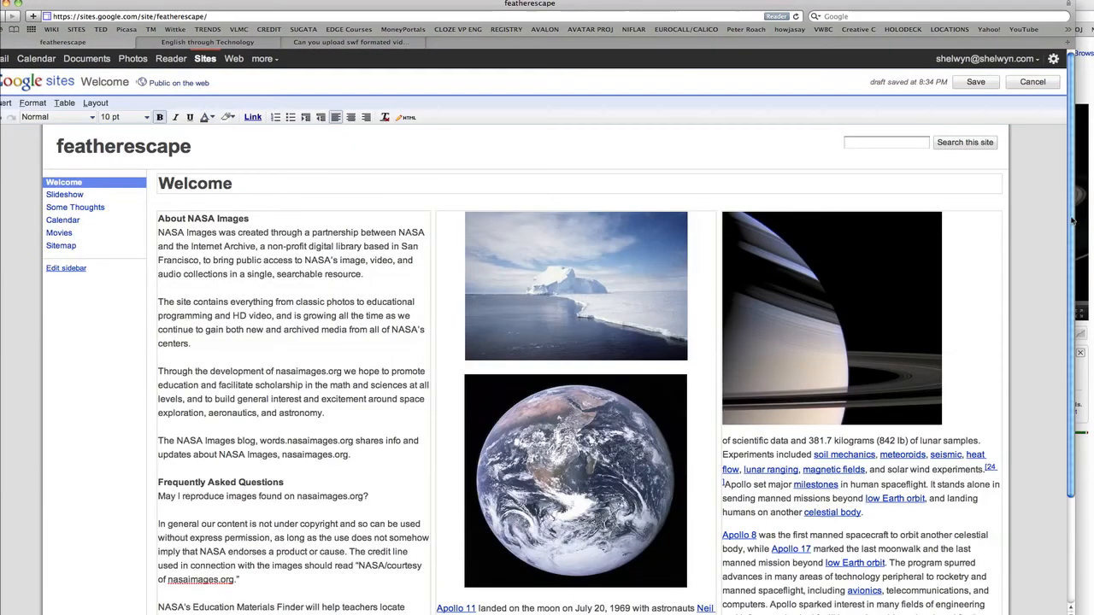
Save the Welcome page edits and open the sidebar's site layout settings via Edit sidebar.
click(975, 82)
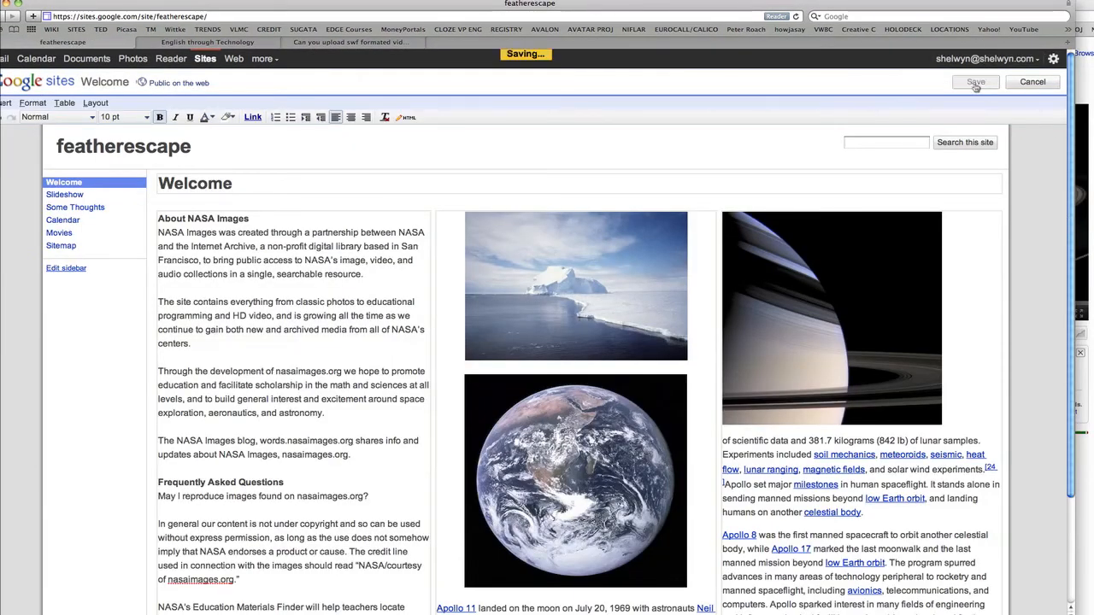
click(974, 82)
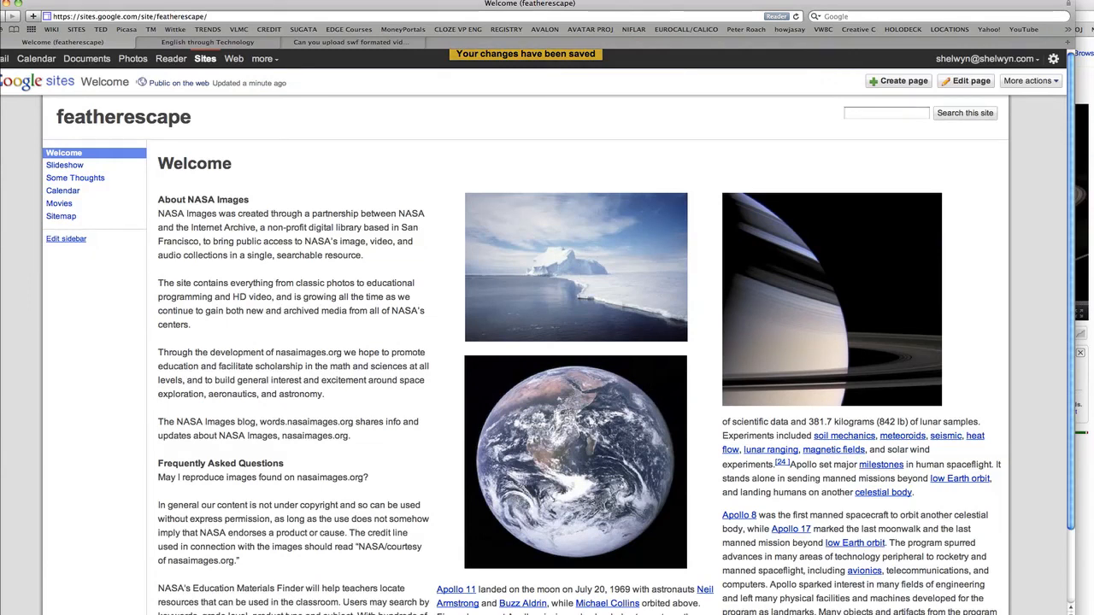
click(66, 239)
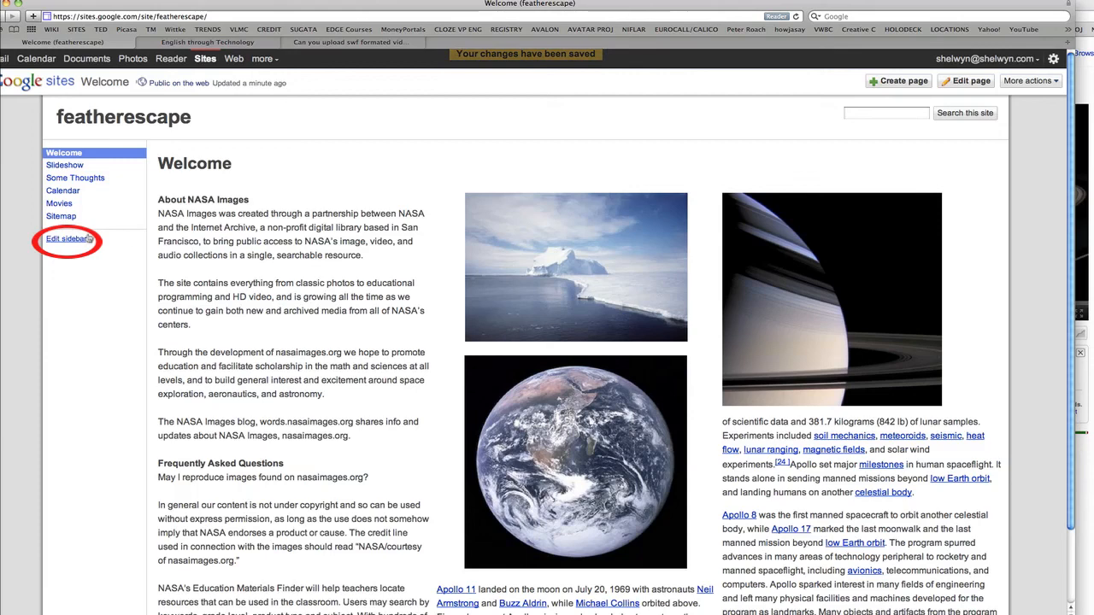
click(68, 238)
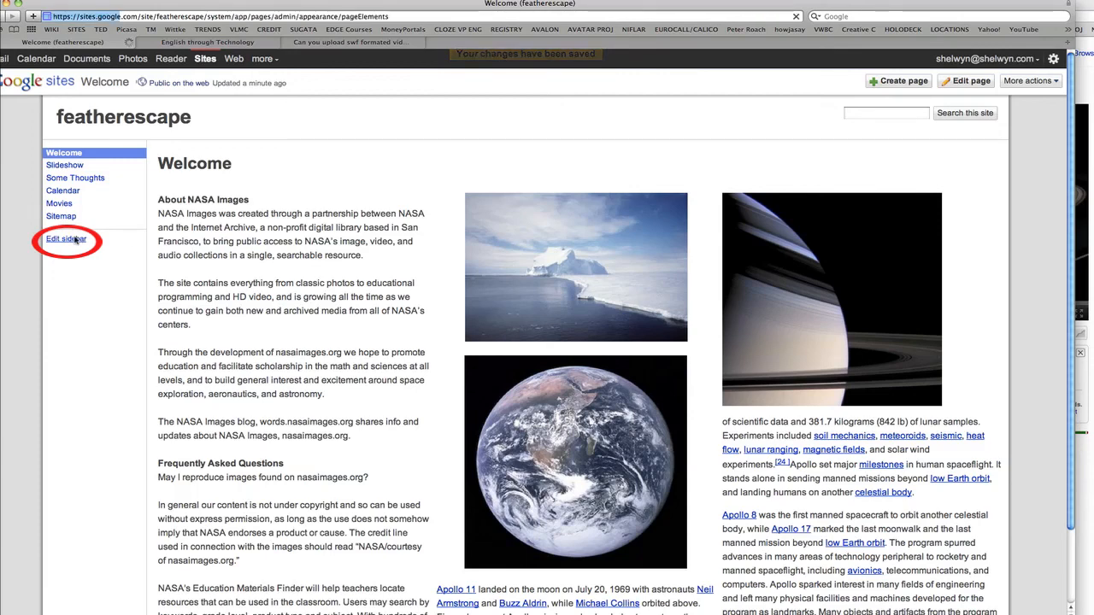
click(67, 238)
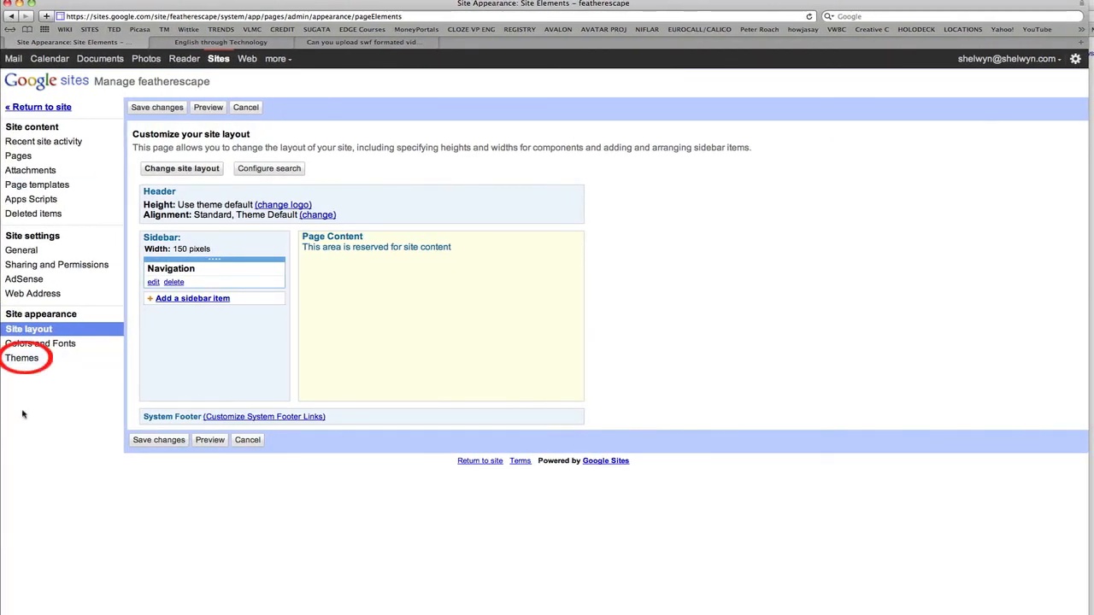
Select the Ember theme, save the change, and return to the featherescape site.
click(22, 357)
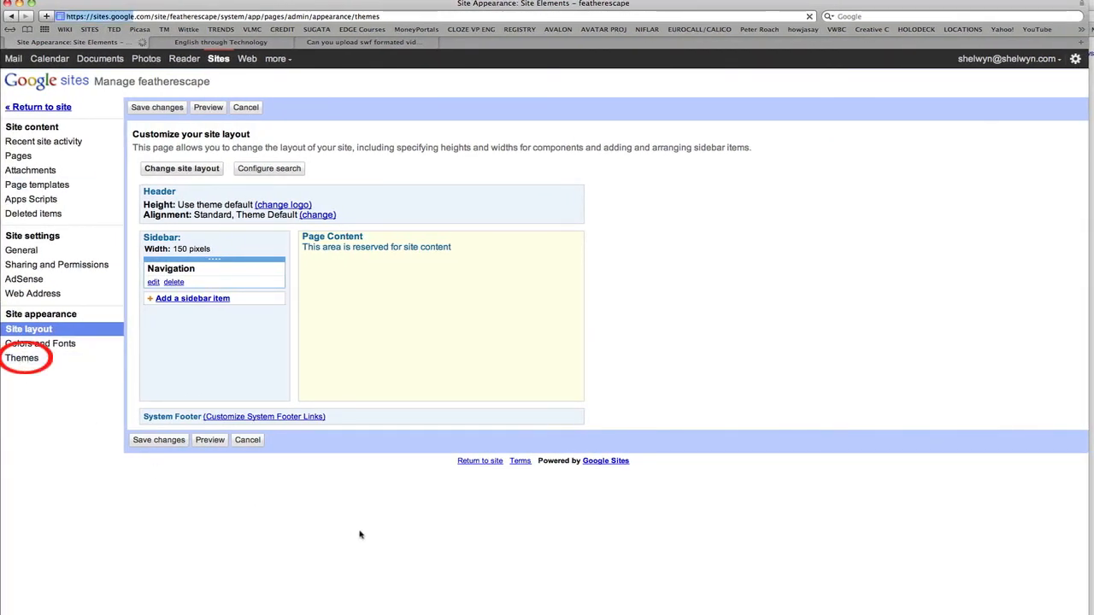
click(22, 357)
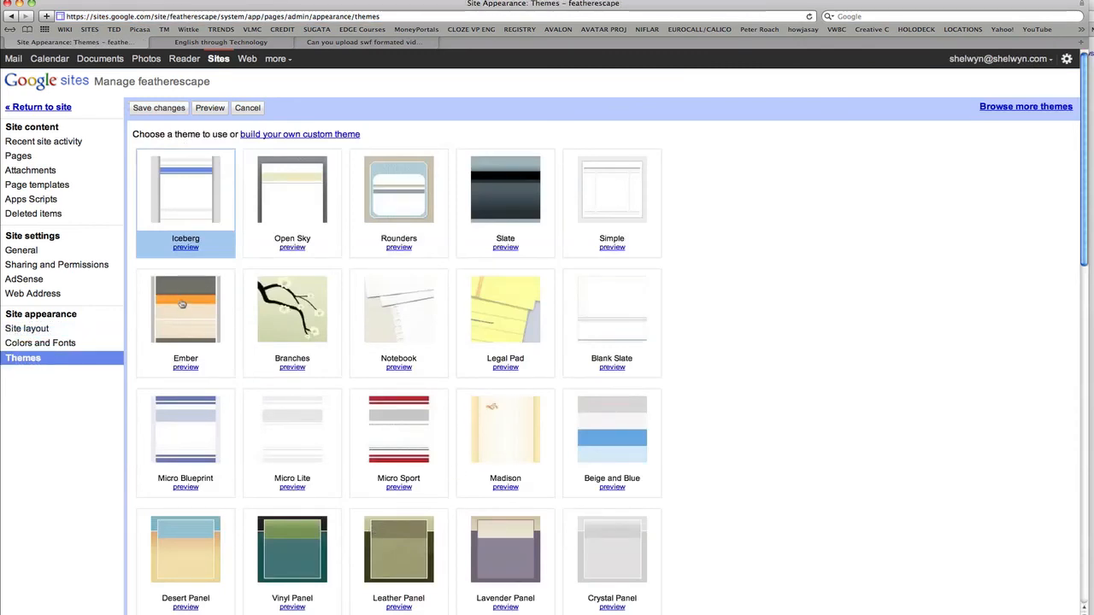
click(186, 310)
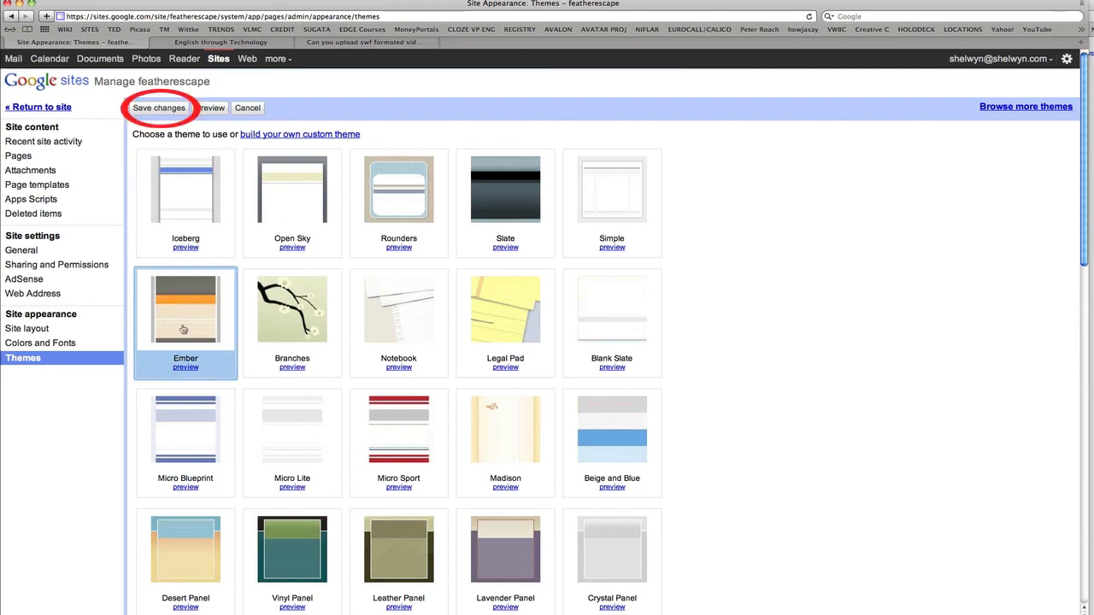
click(158, 108)
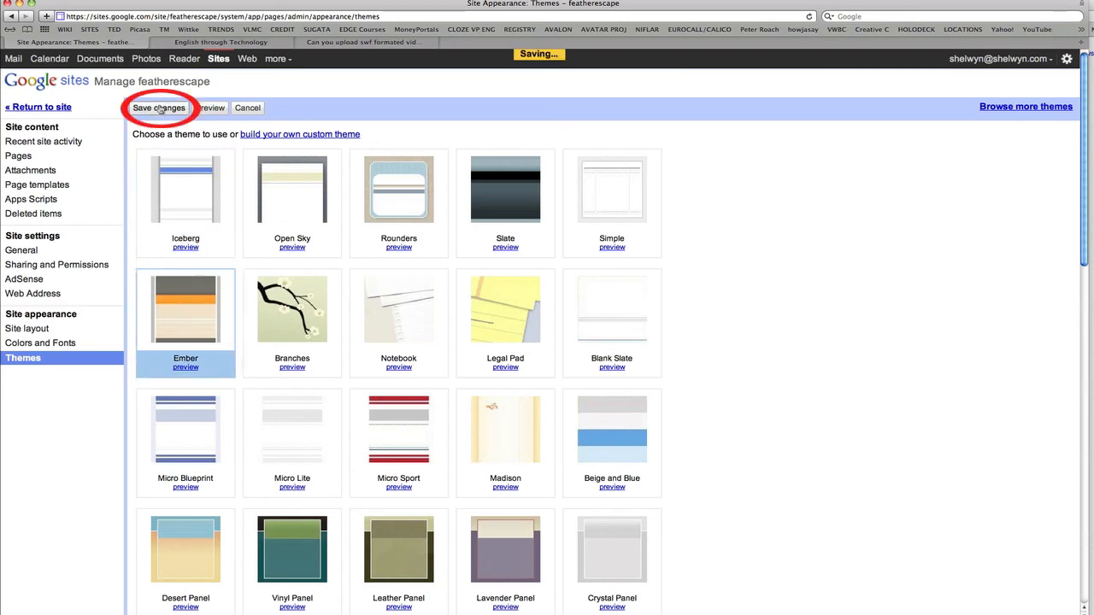
click(158, 106)
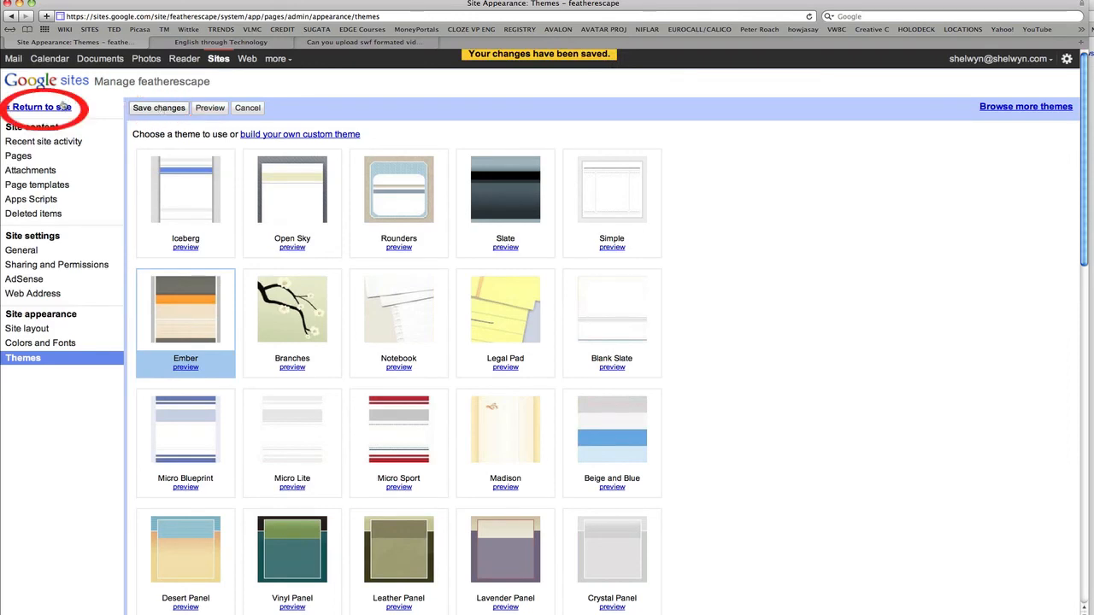
click(40, 106)
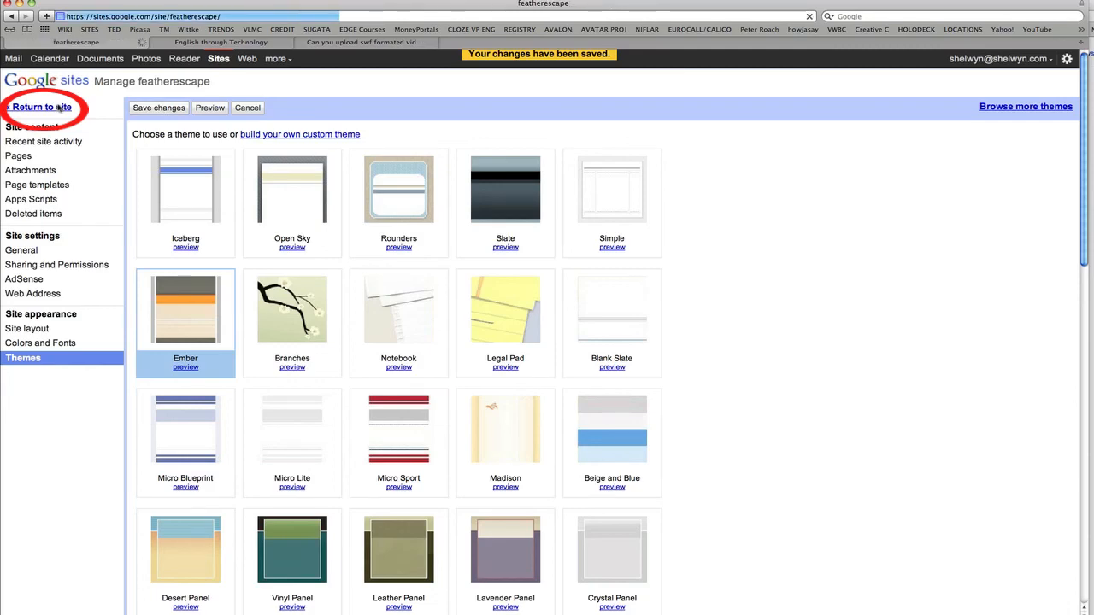
Visit the Slideshow, Some Thoughts, Calendar and Movies pages, then return to Welcome.
click(42, 106)
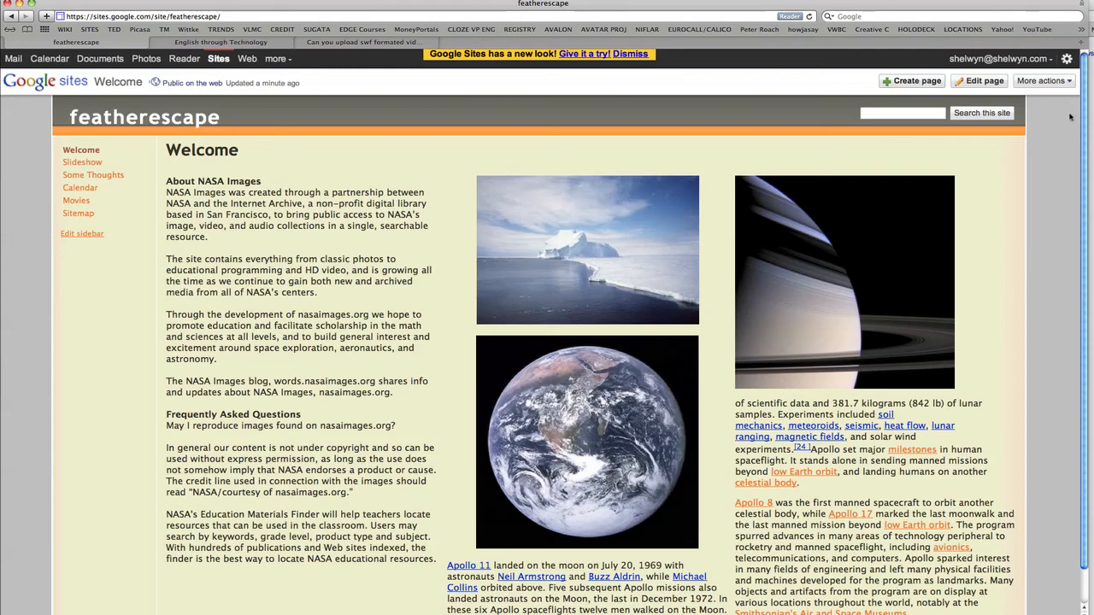
mouse_move(1063, 137)
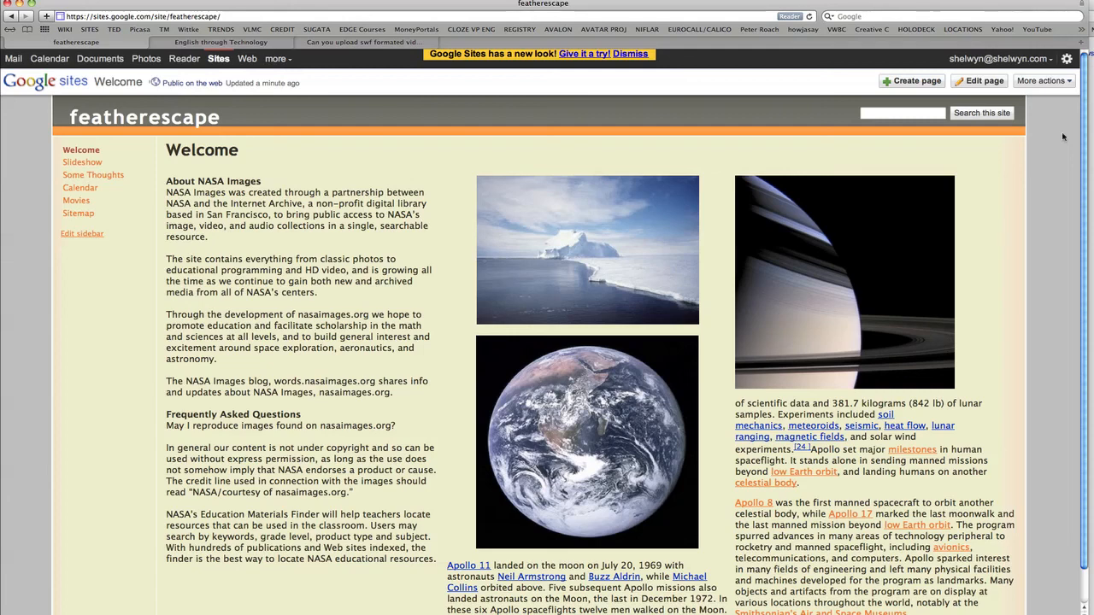
click(83, 162)
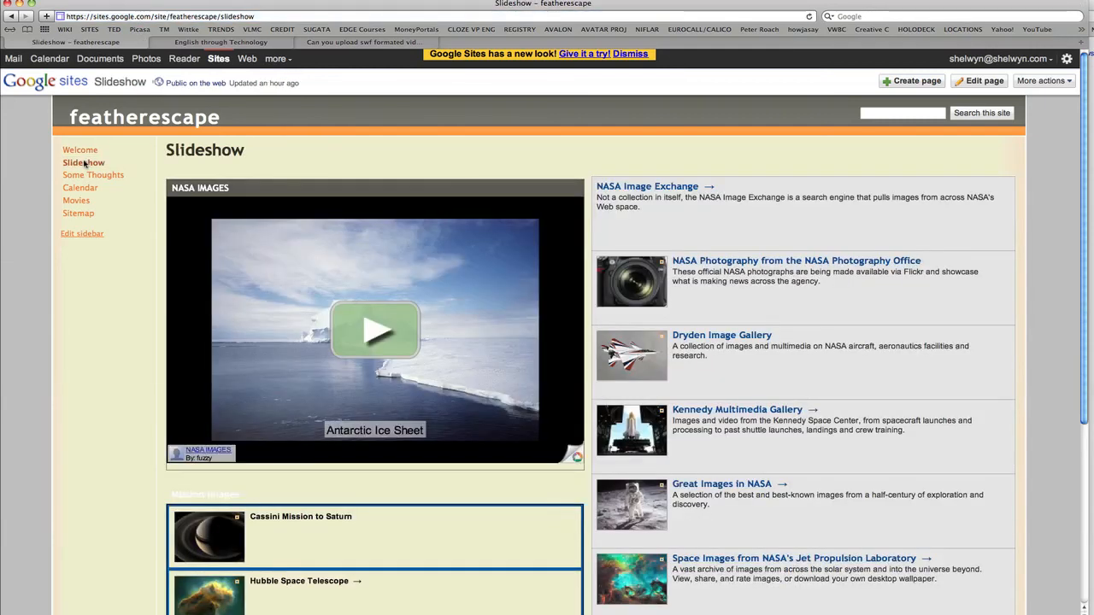
click(95, 174)
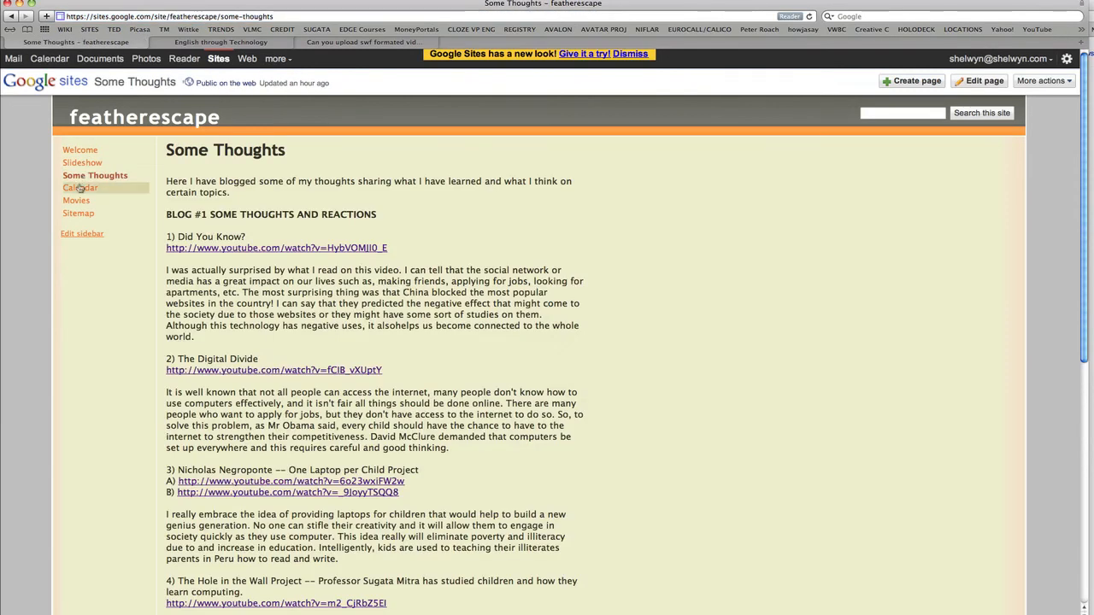
click(81, 187)
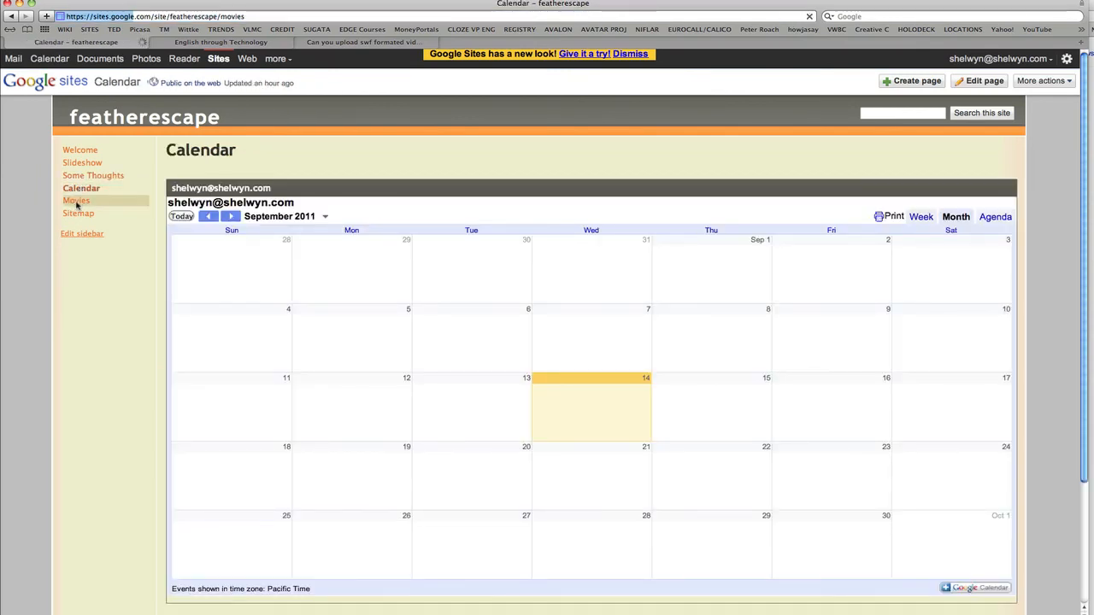
click(76, 200)
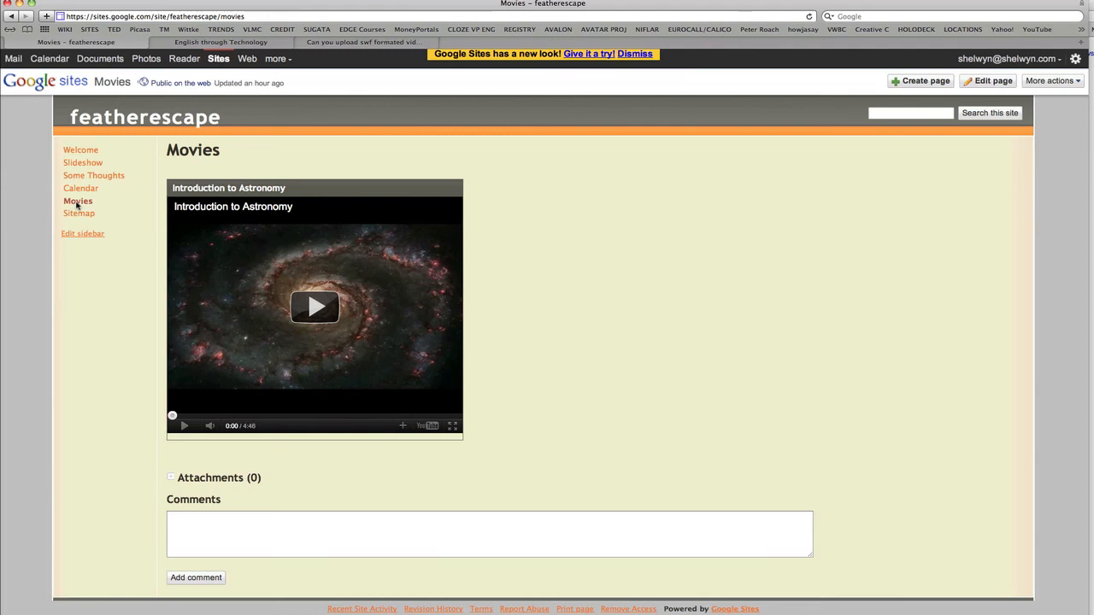
click(80, 150)
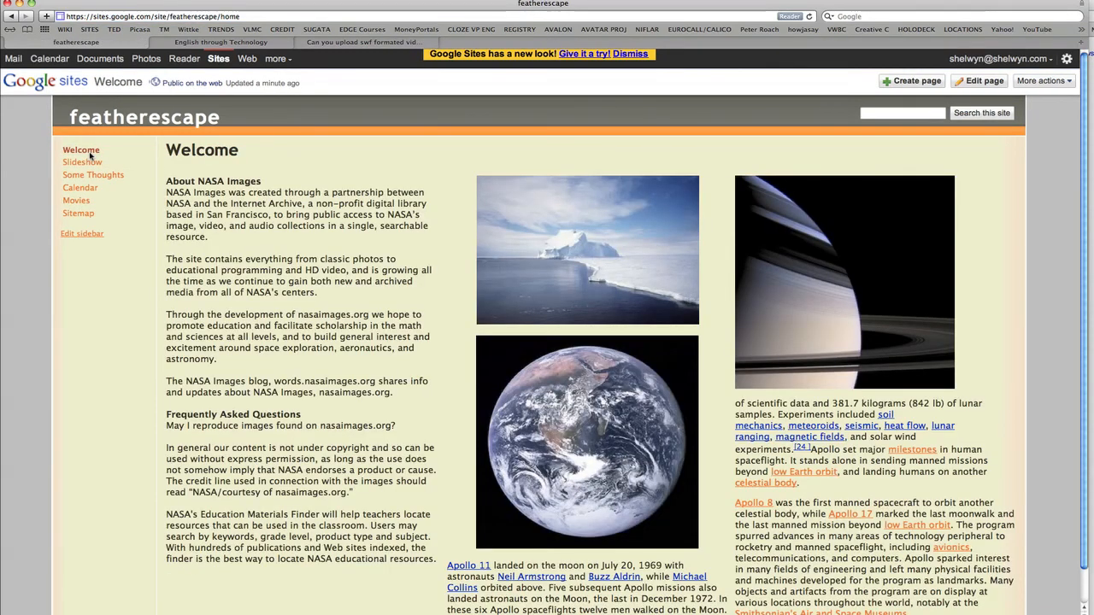